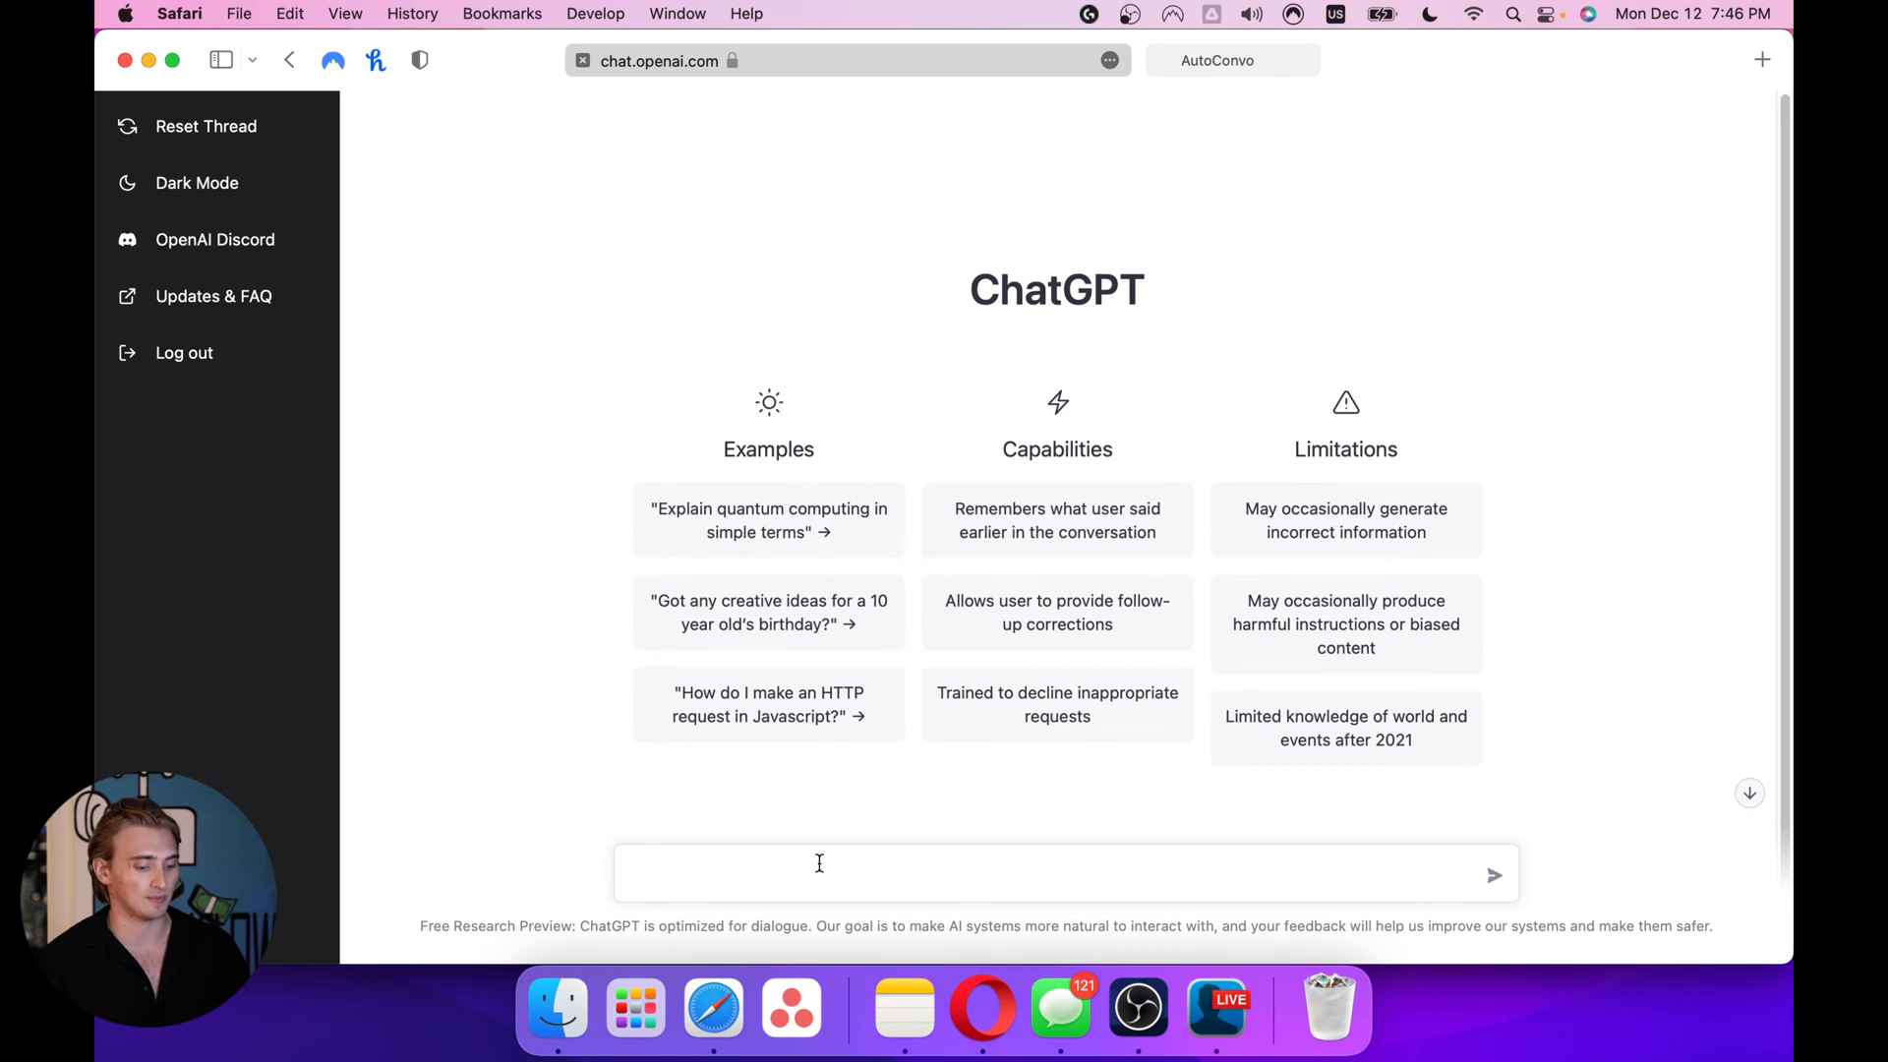
Ask ChatGPT 'HOW CAN I CREATE ANIMATED TEXT IN HTML USING CSS?' and read its keyframes answer
text(HOW CAN I CREATE ANIMATED TEXT IN HTML USING CSS?)
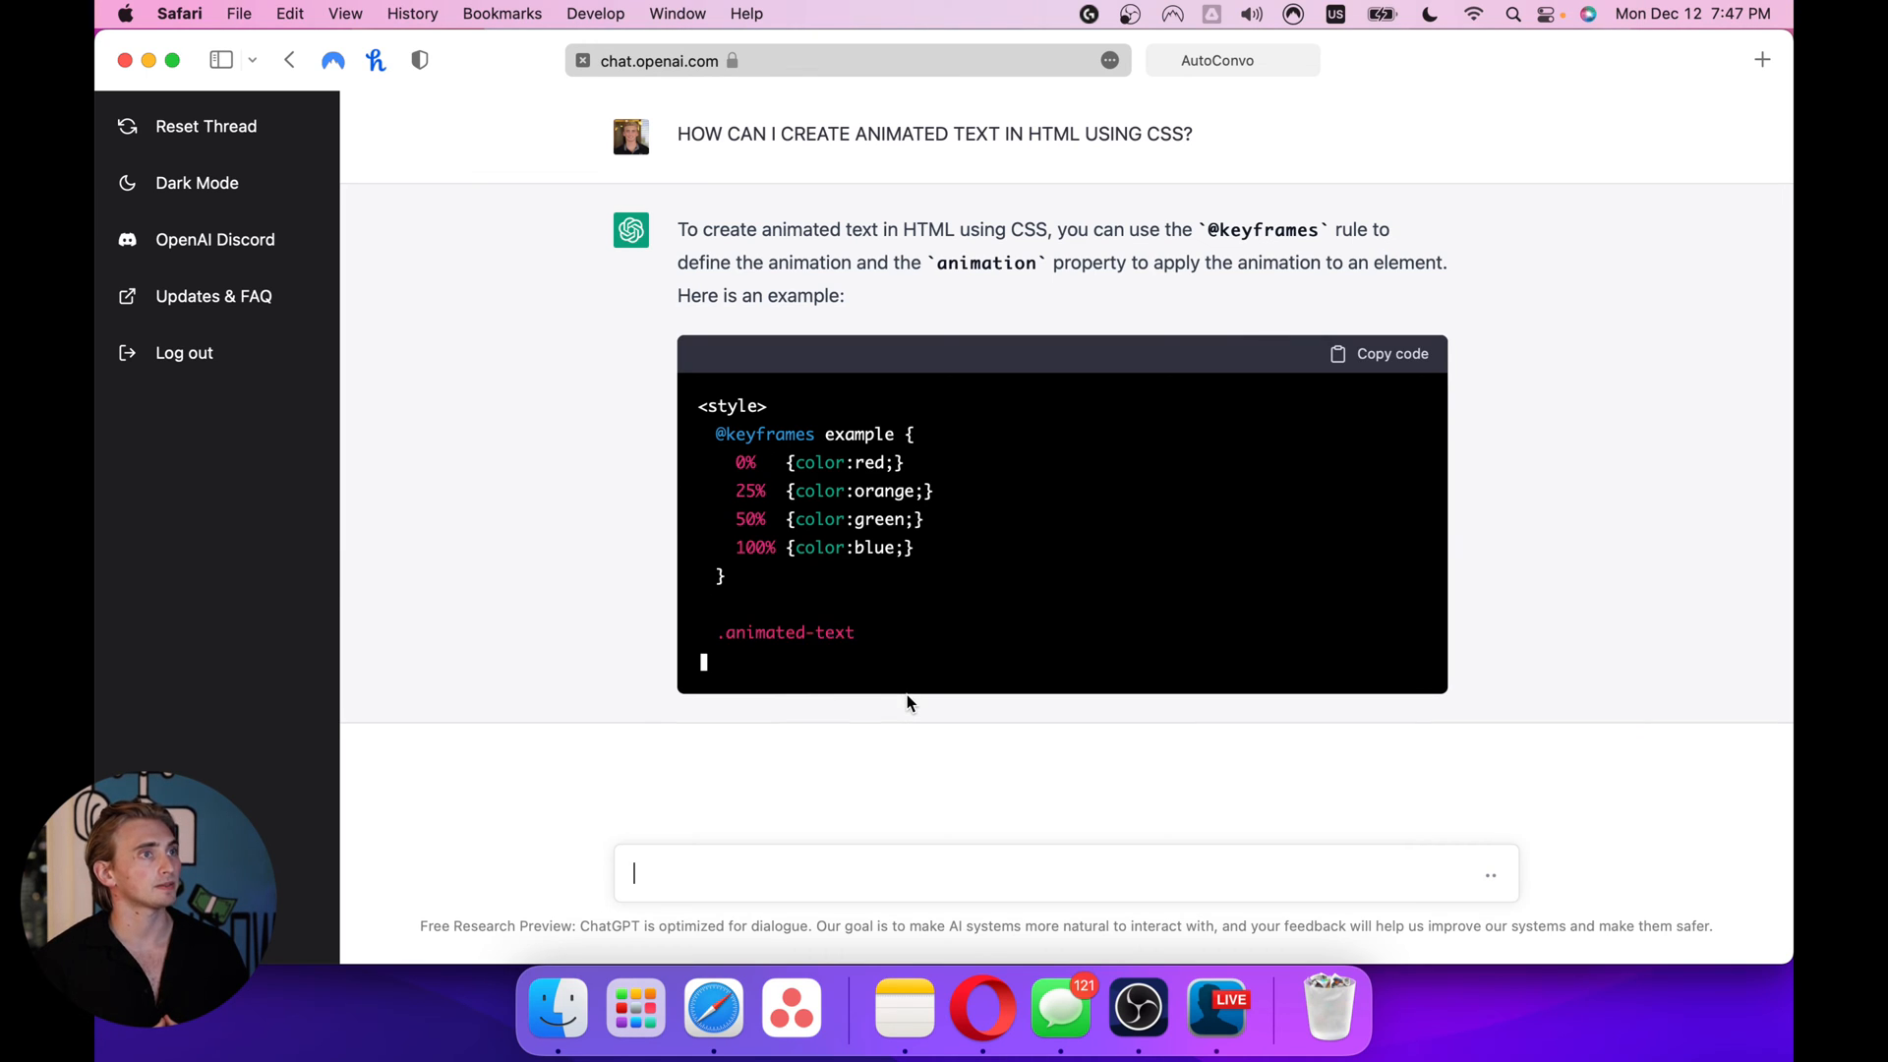
scroll(down, 3)
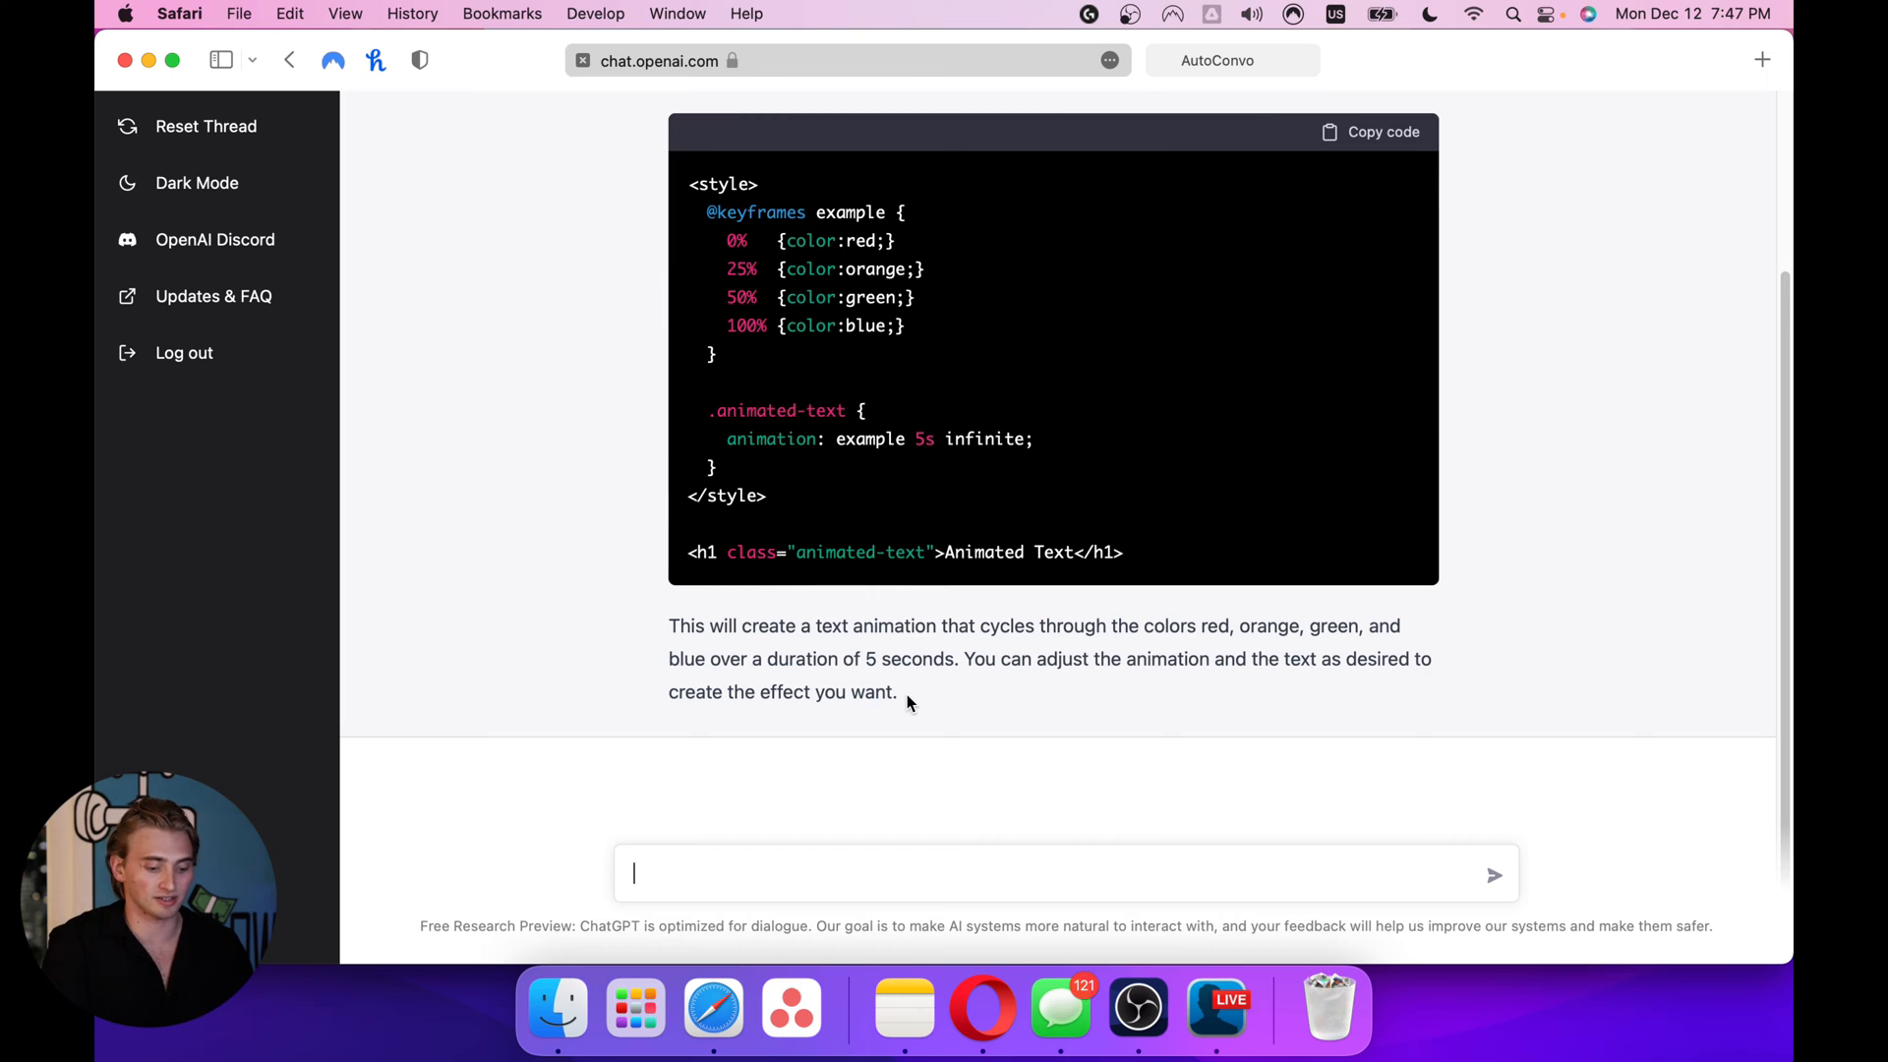
Ask ChatGPT for a version with no color changes that fades in over 4 seconds
text(Can we make it)
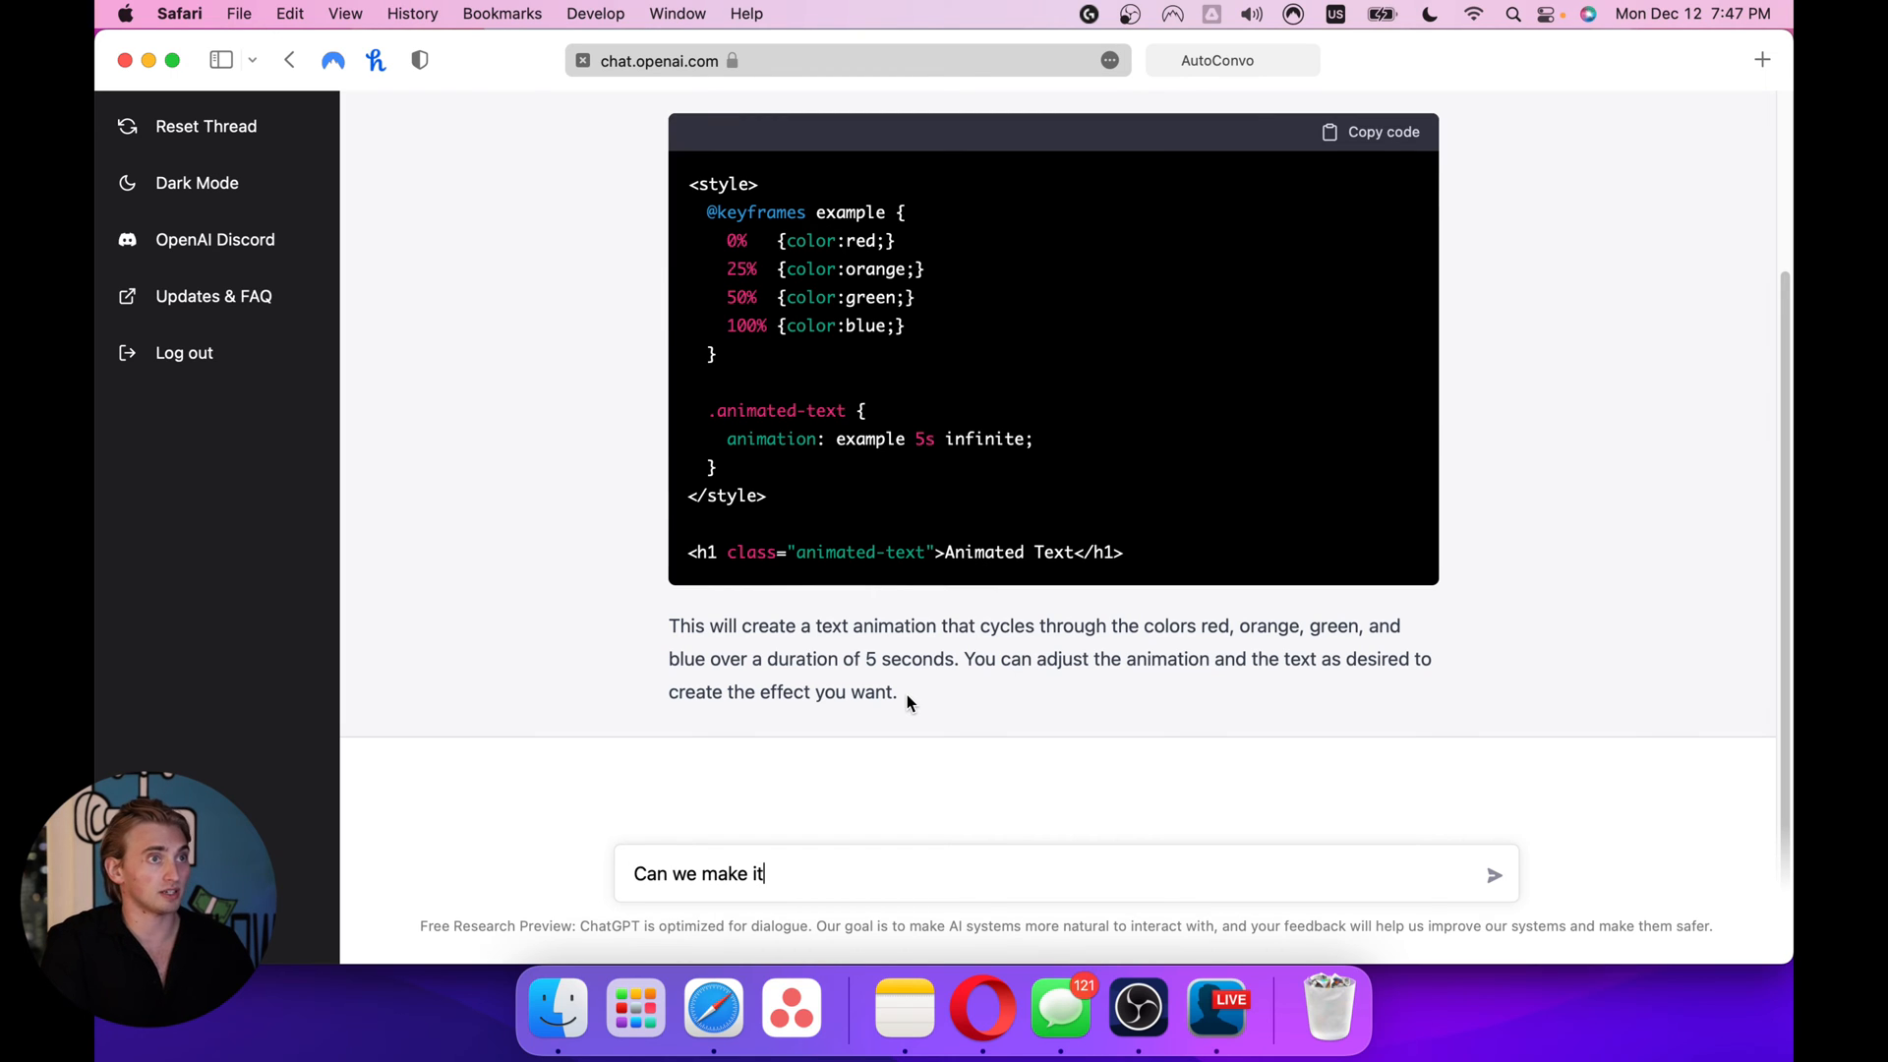
text(so that)
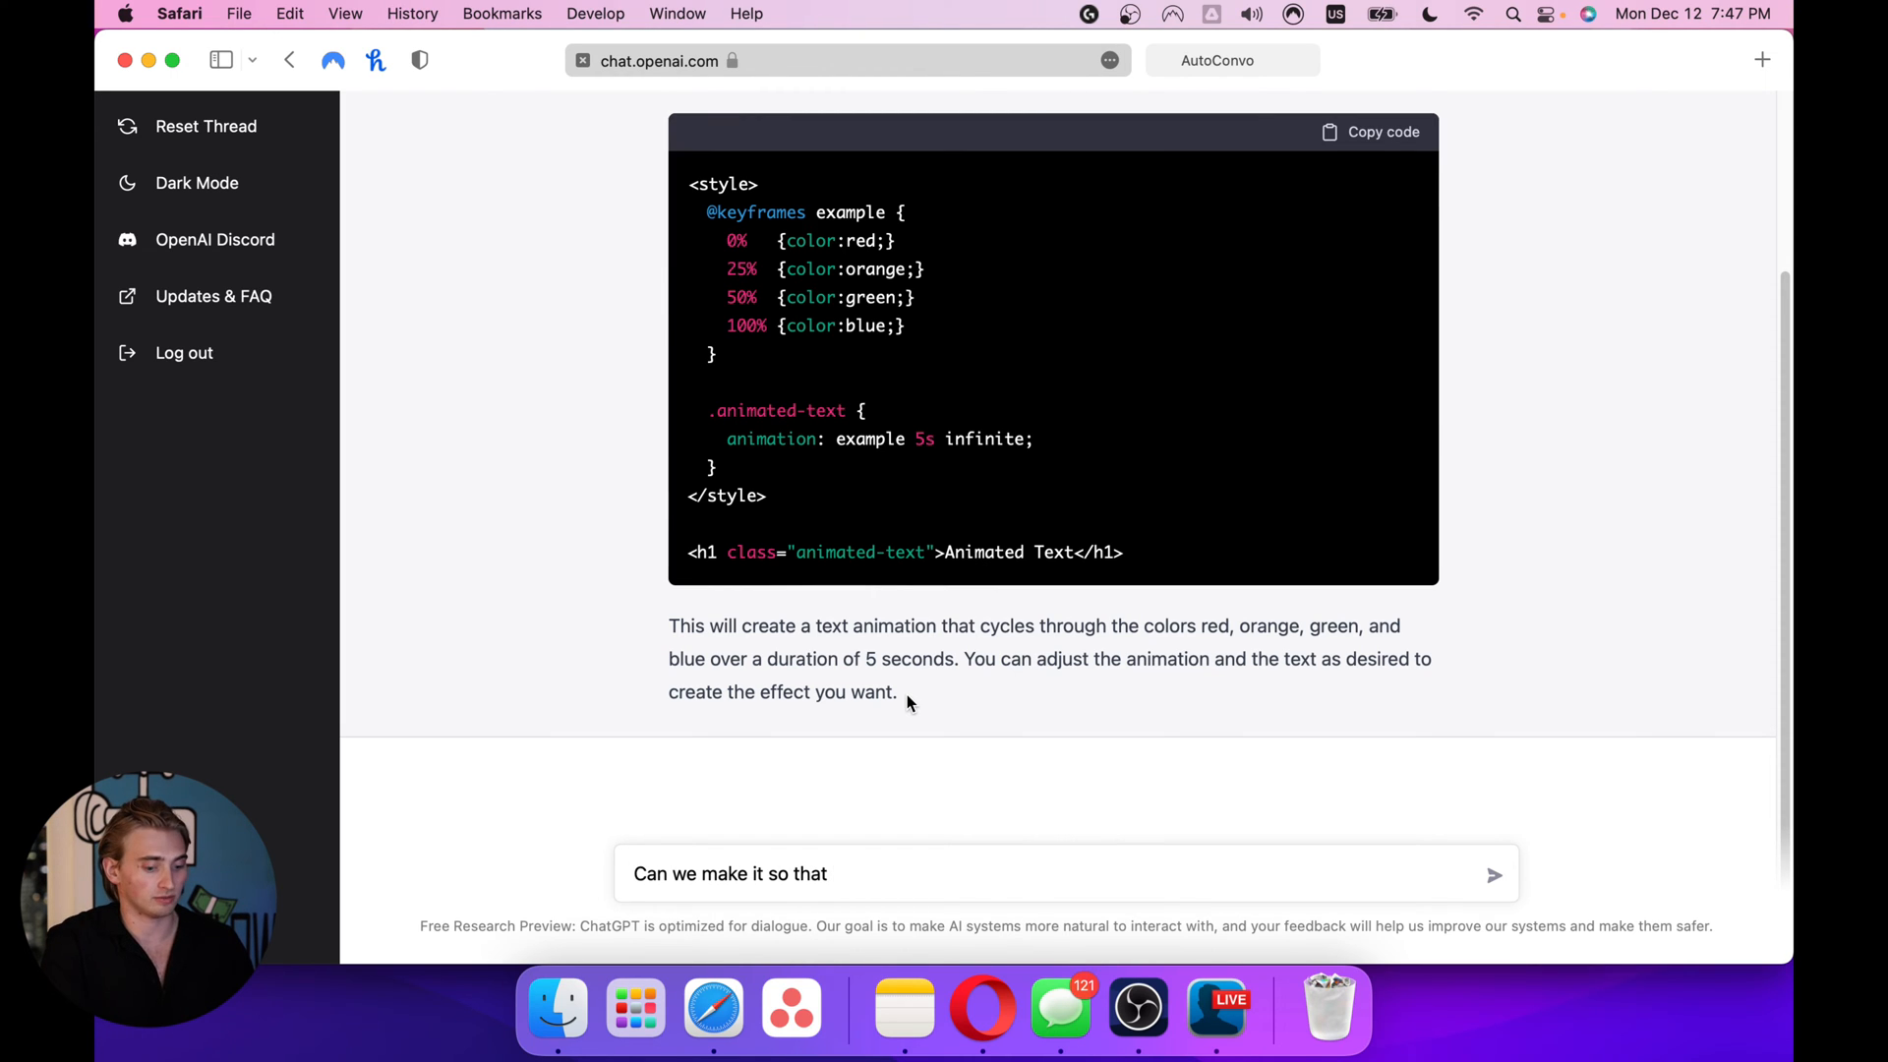
text(there are no)
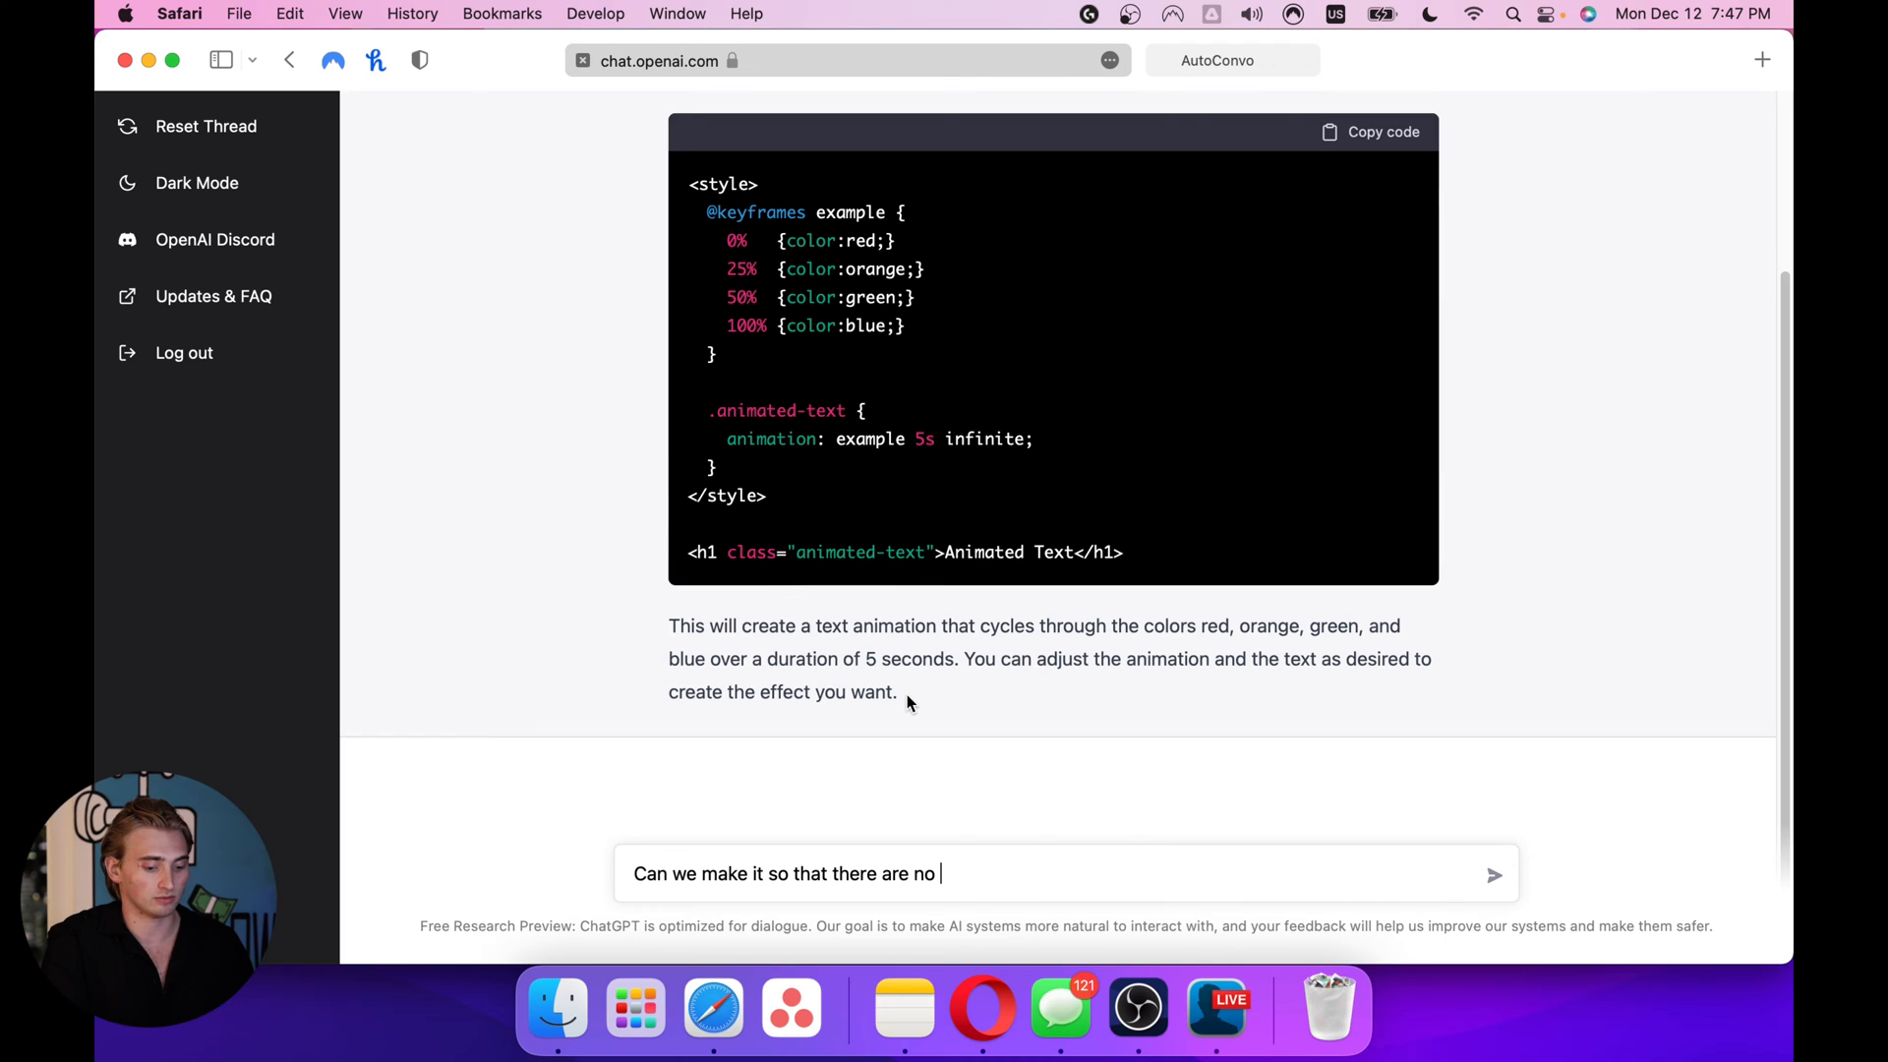
text(color changes and it just fades in ive)
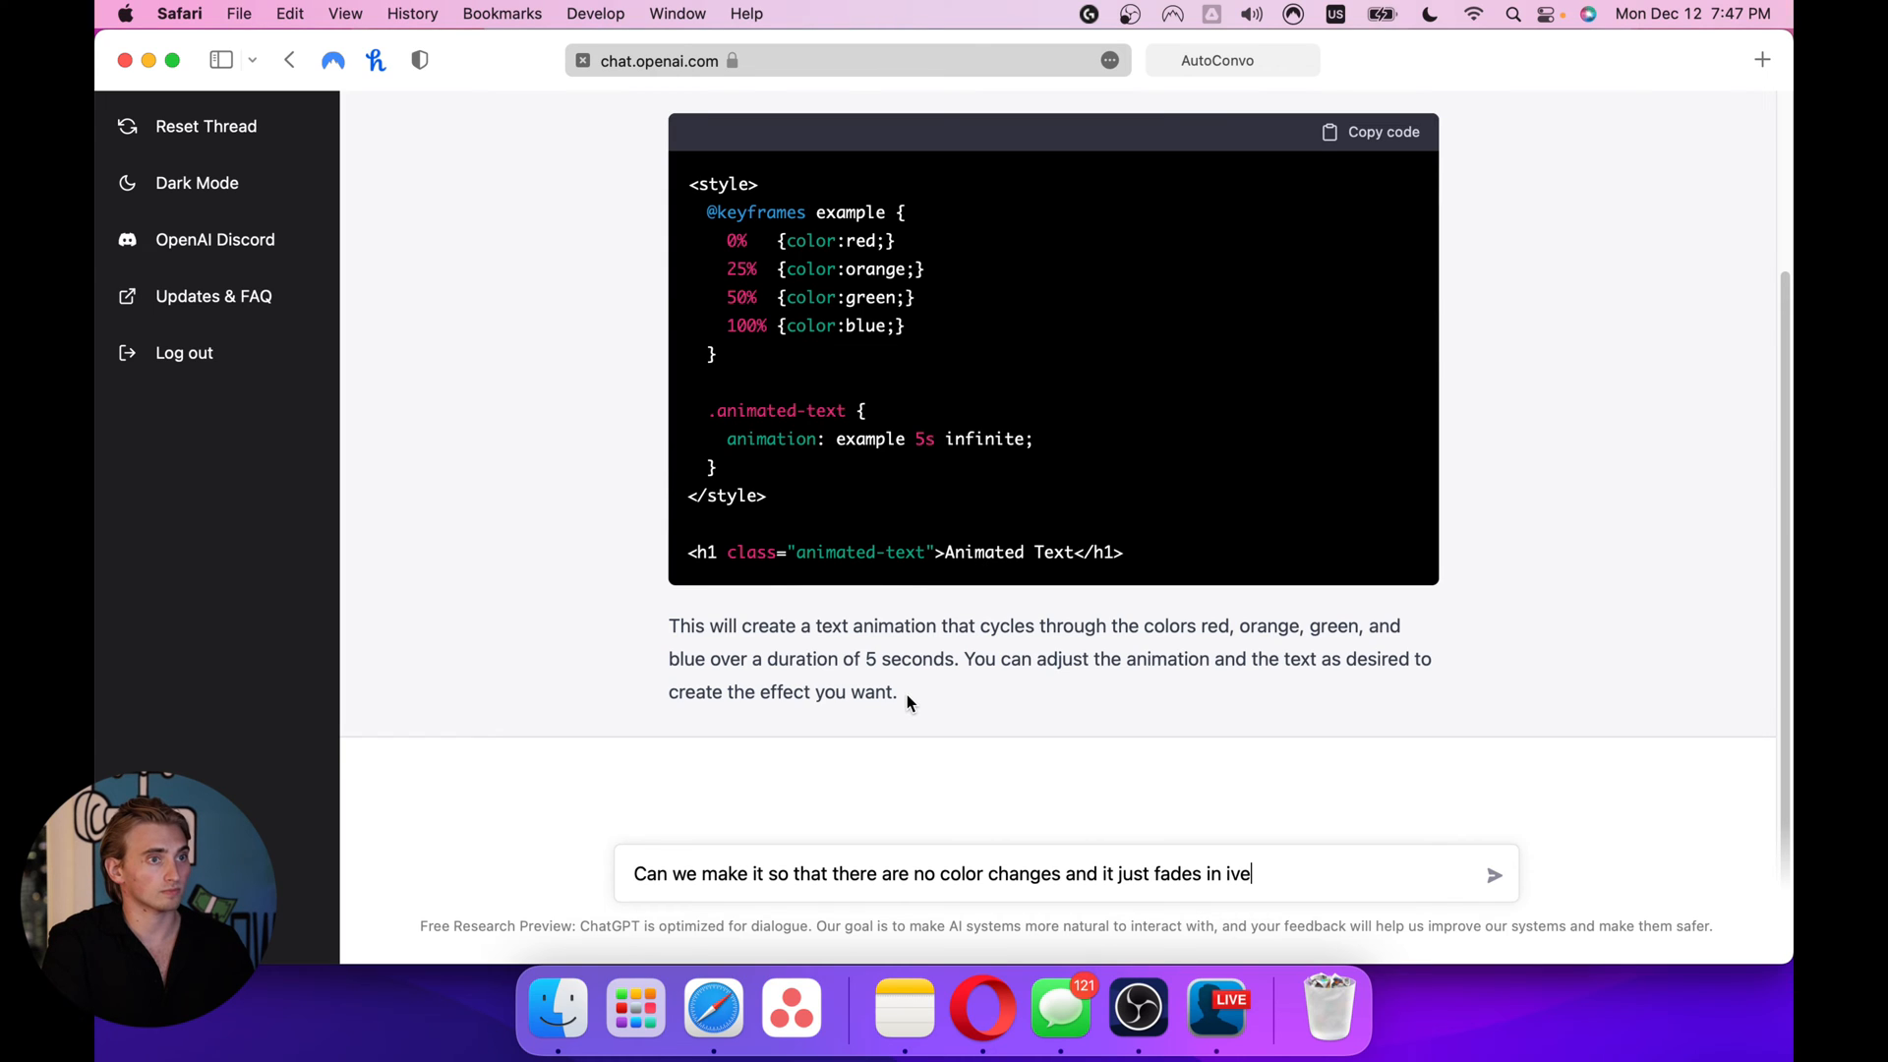
text(over)
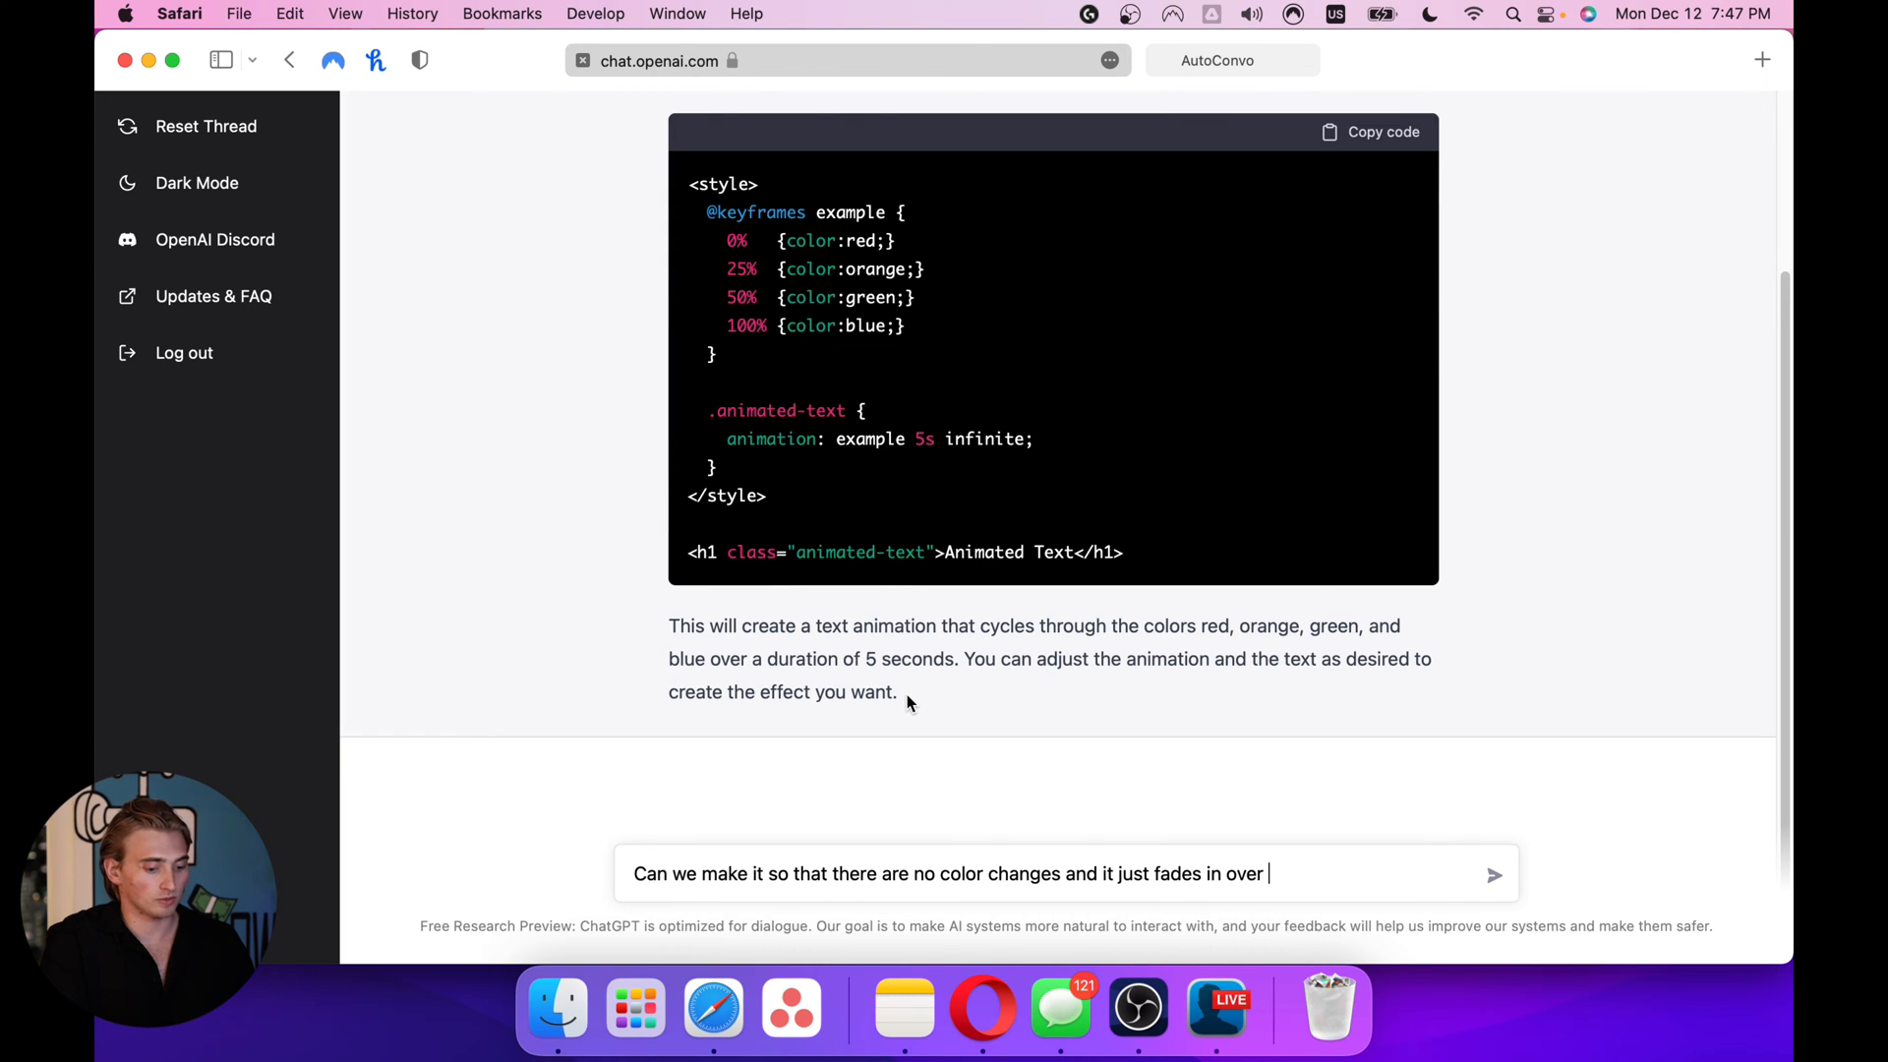
text(4 seconds)
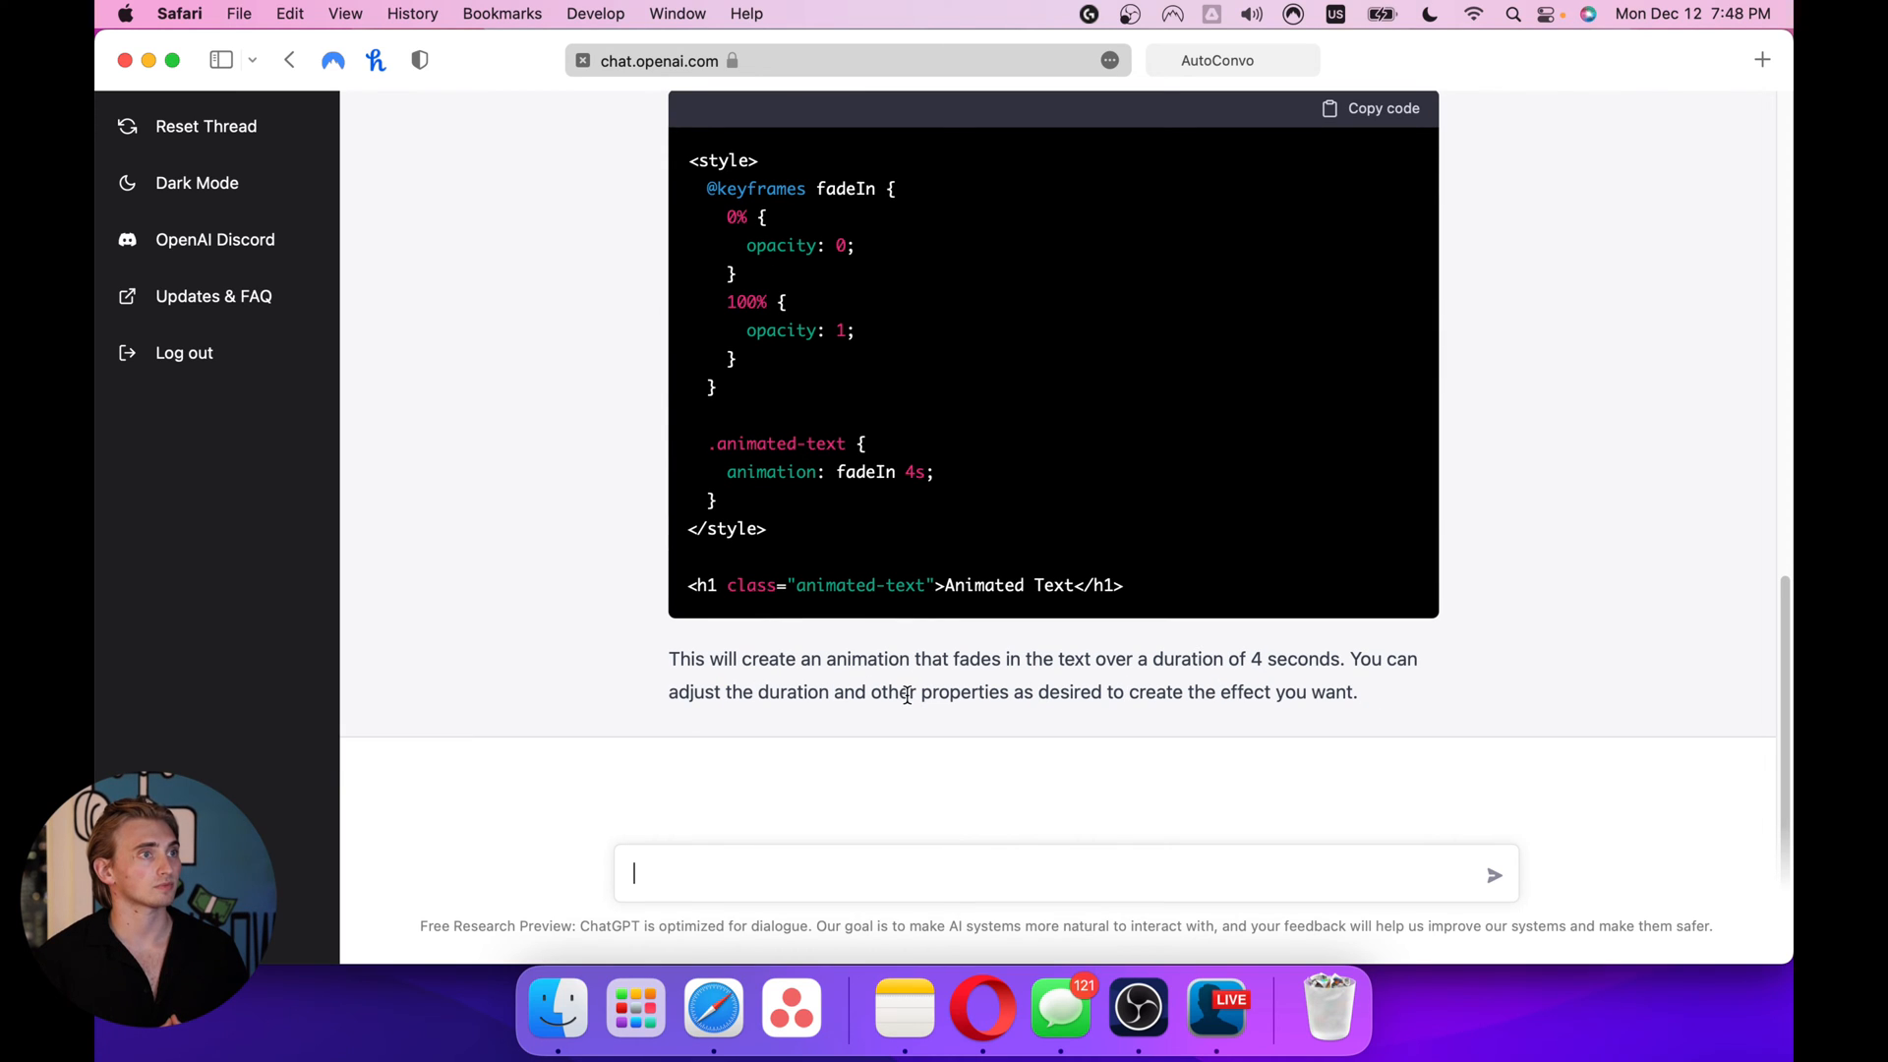
mouse_move(911, 529)
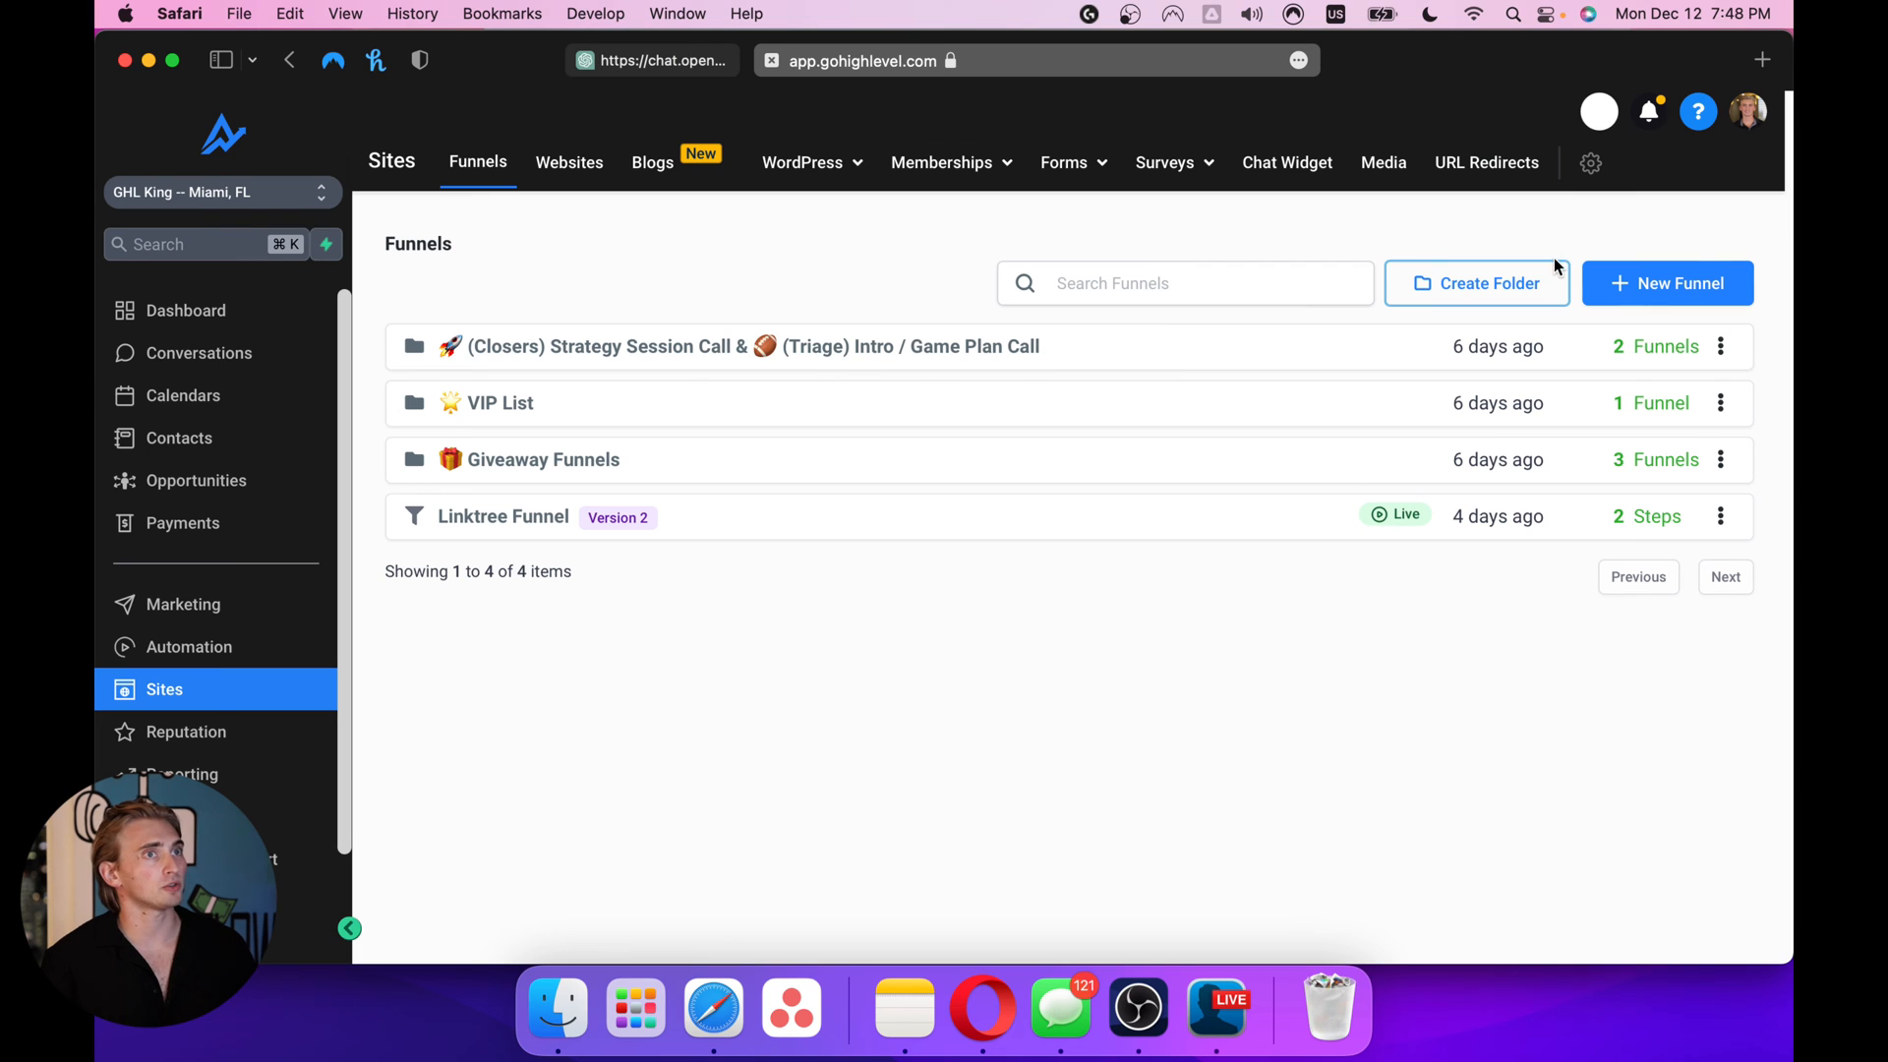
Create a new funnel named 'Testing Animations'
click(1667, 283)
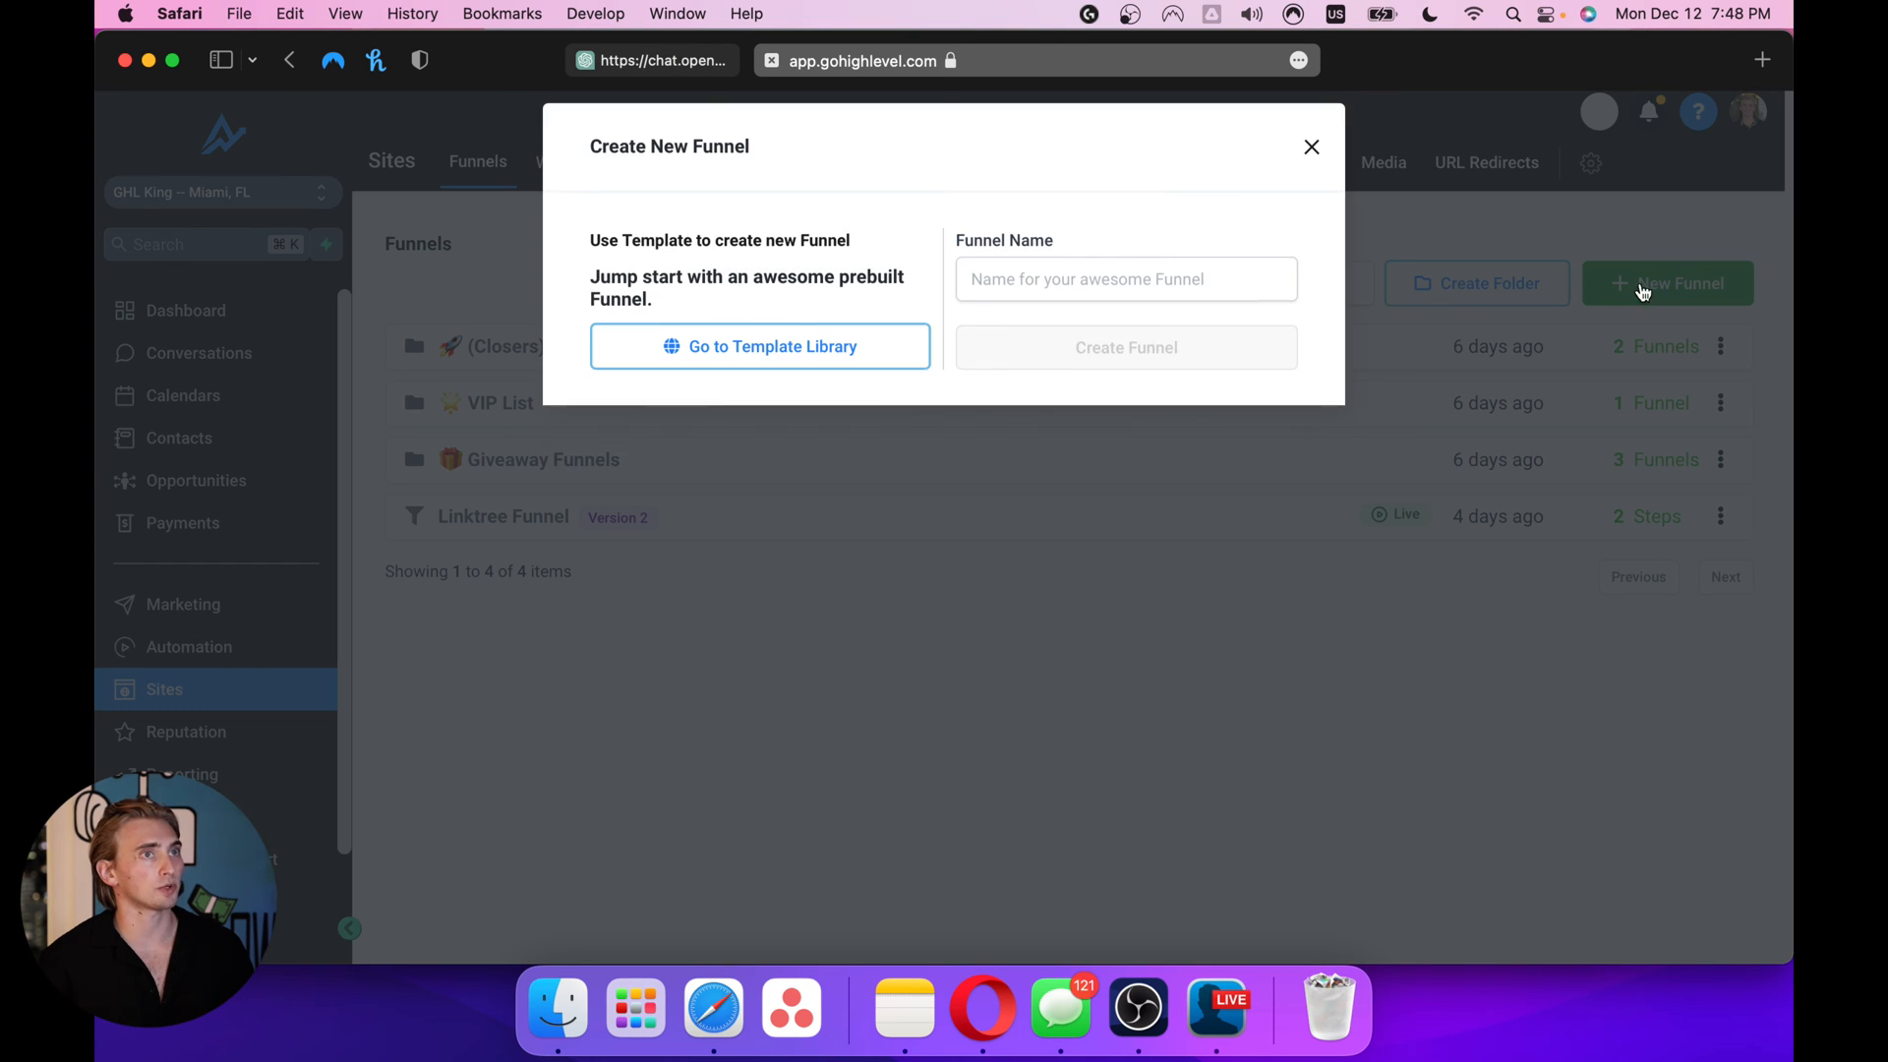
text(Tes)
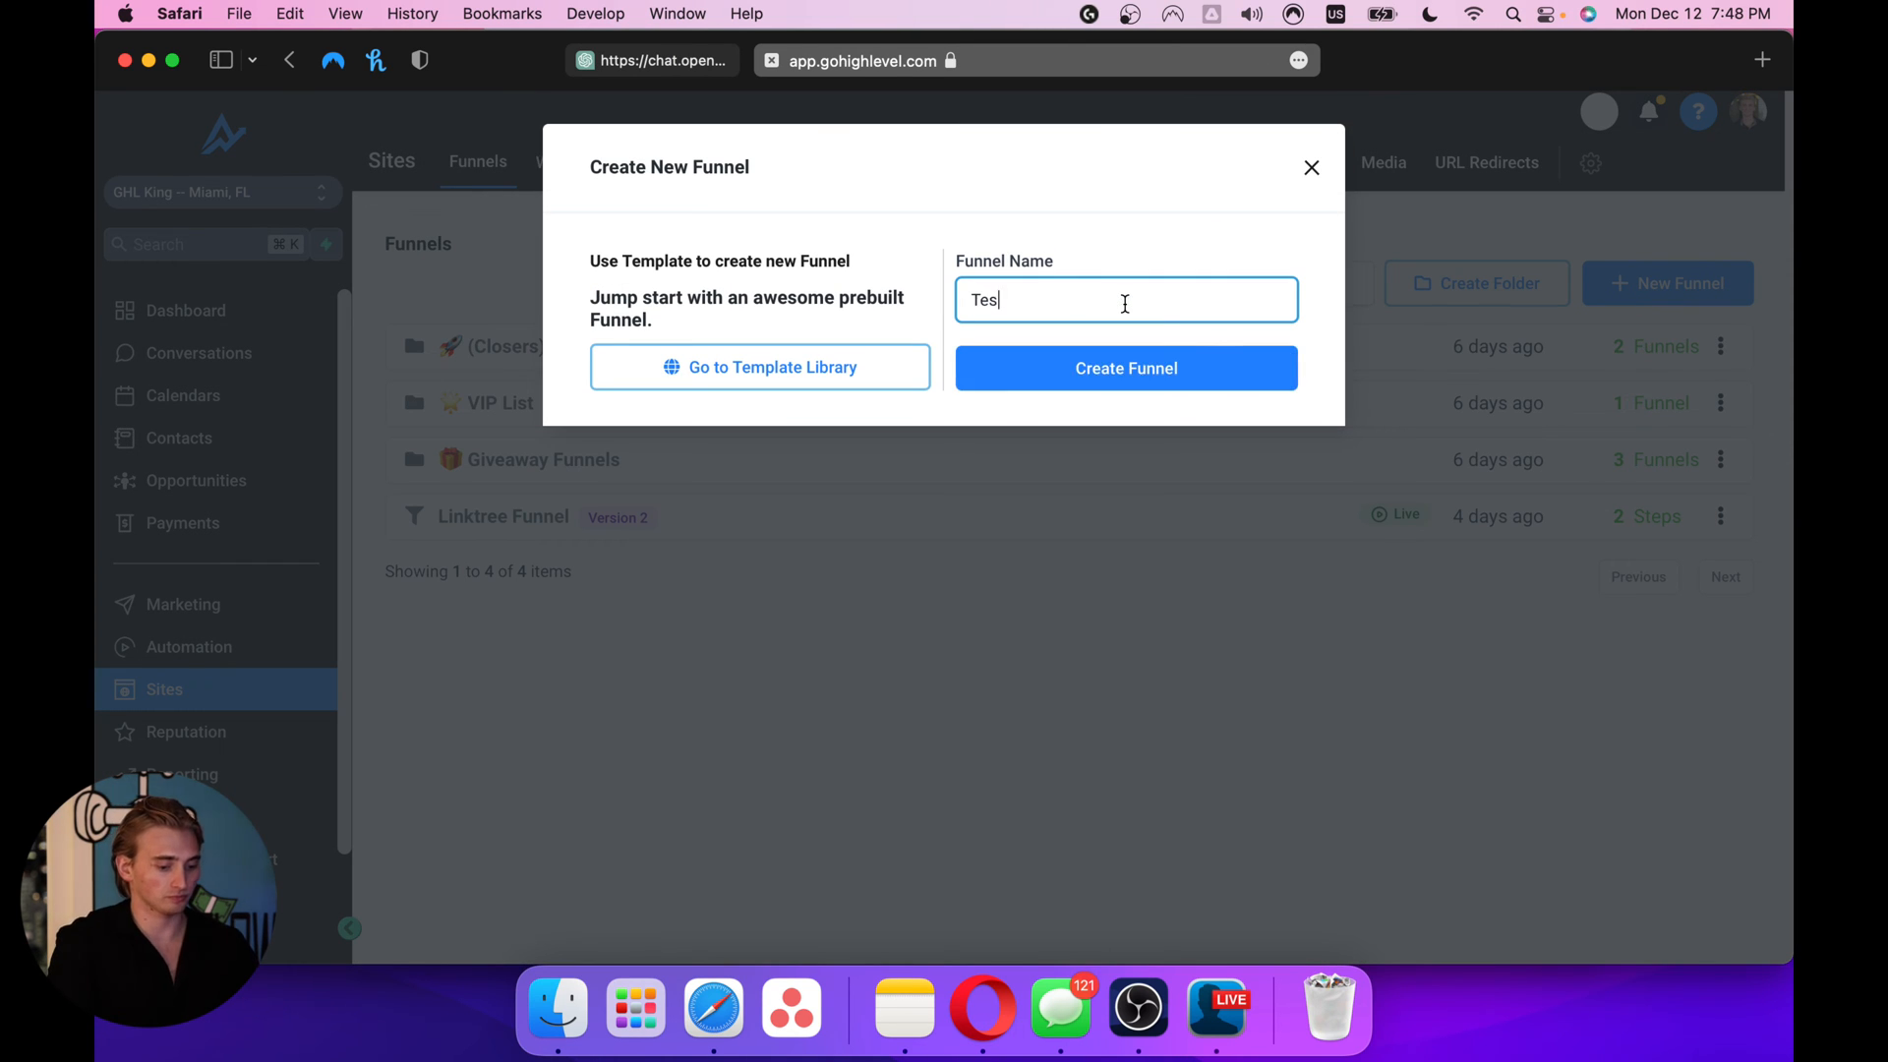
text(ting Animationa)
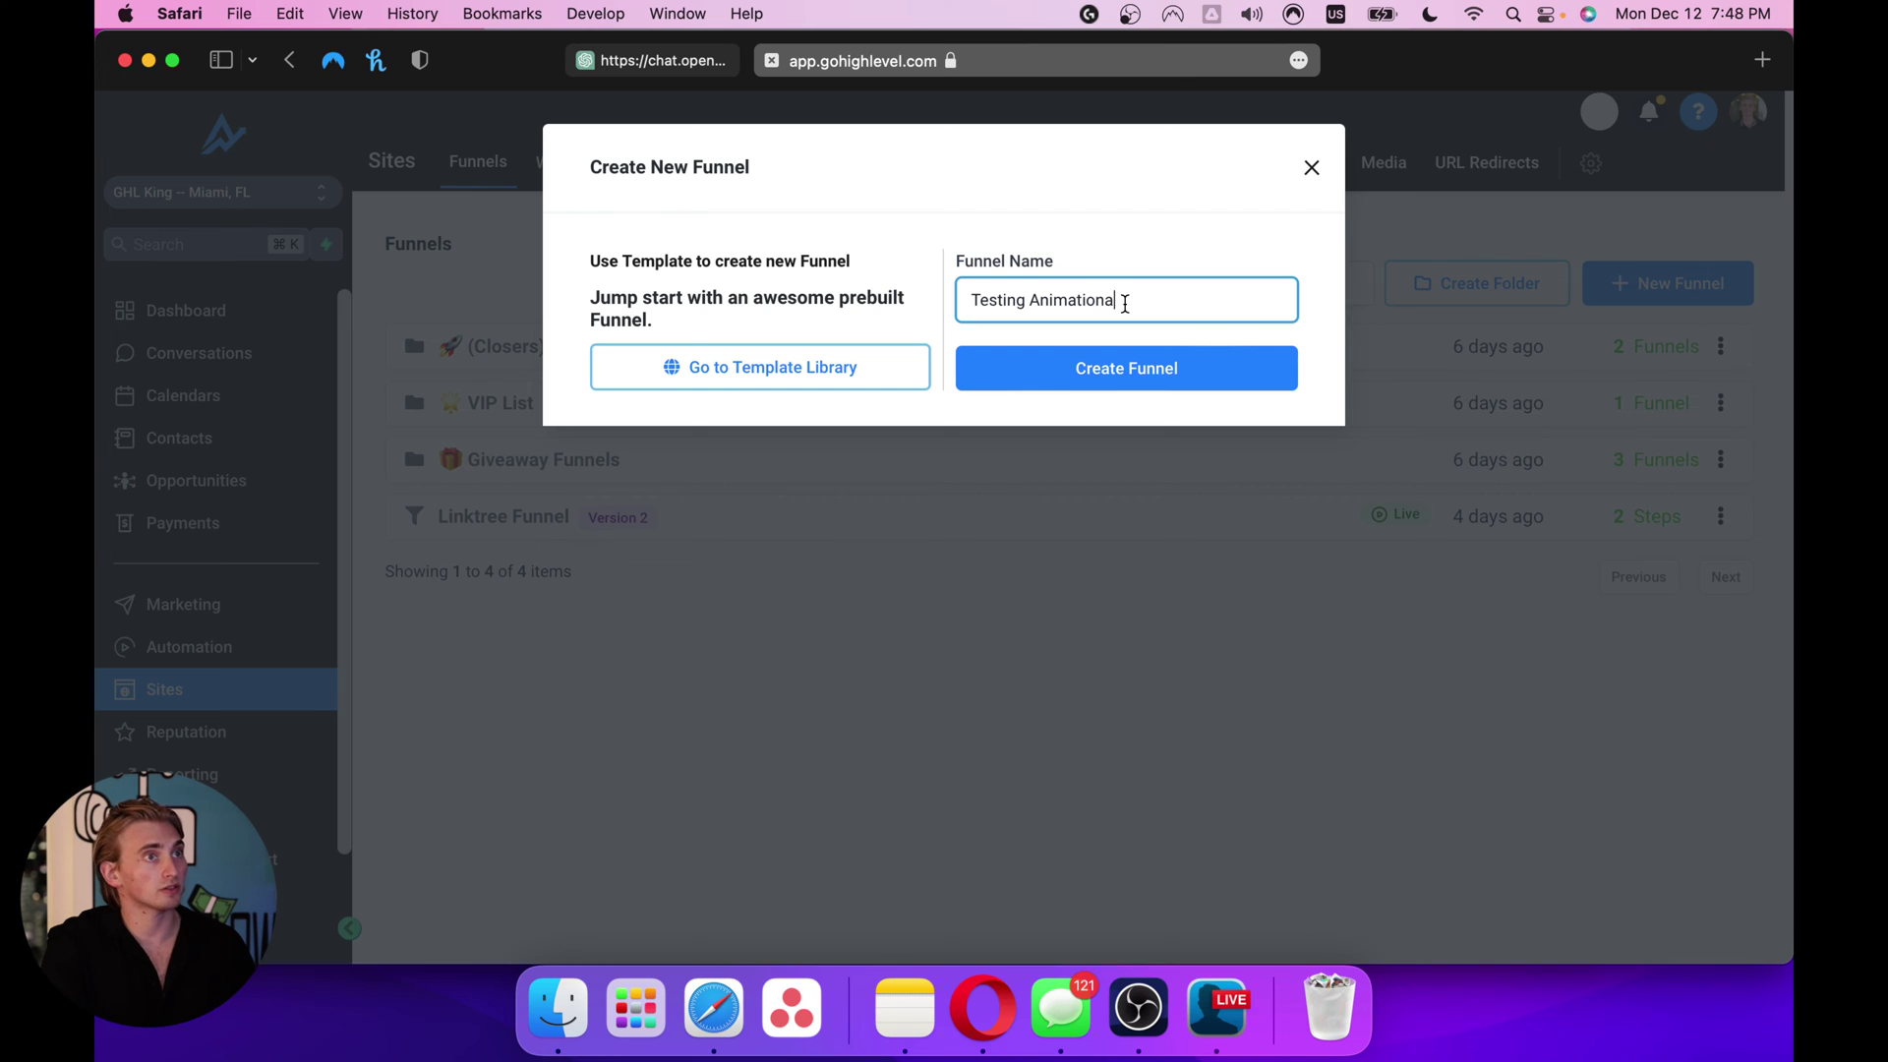
click(1126, 368)
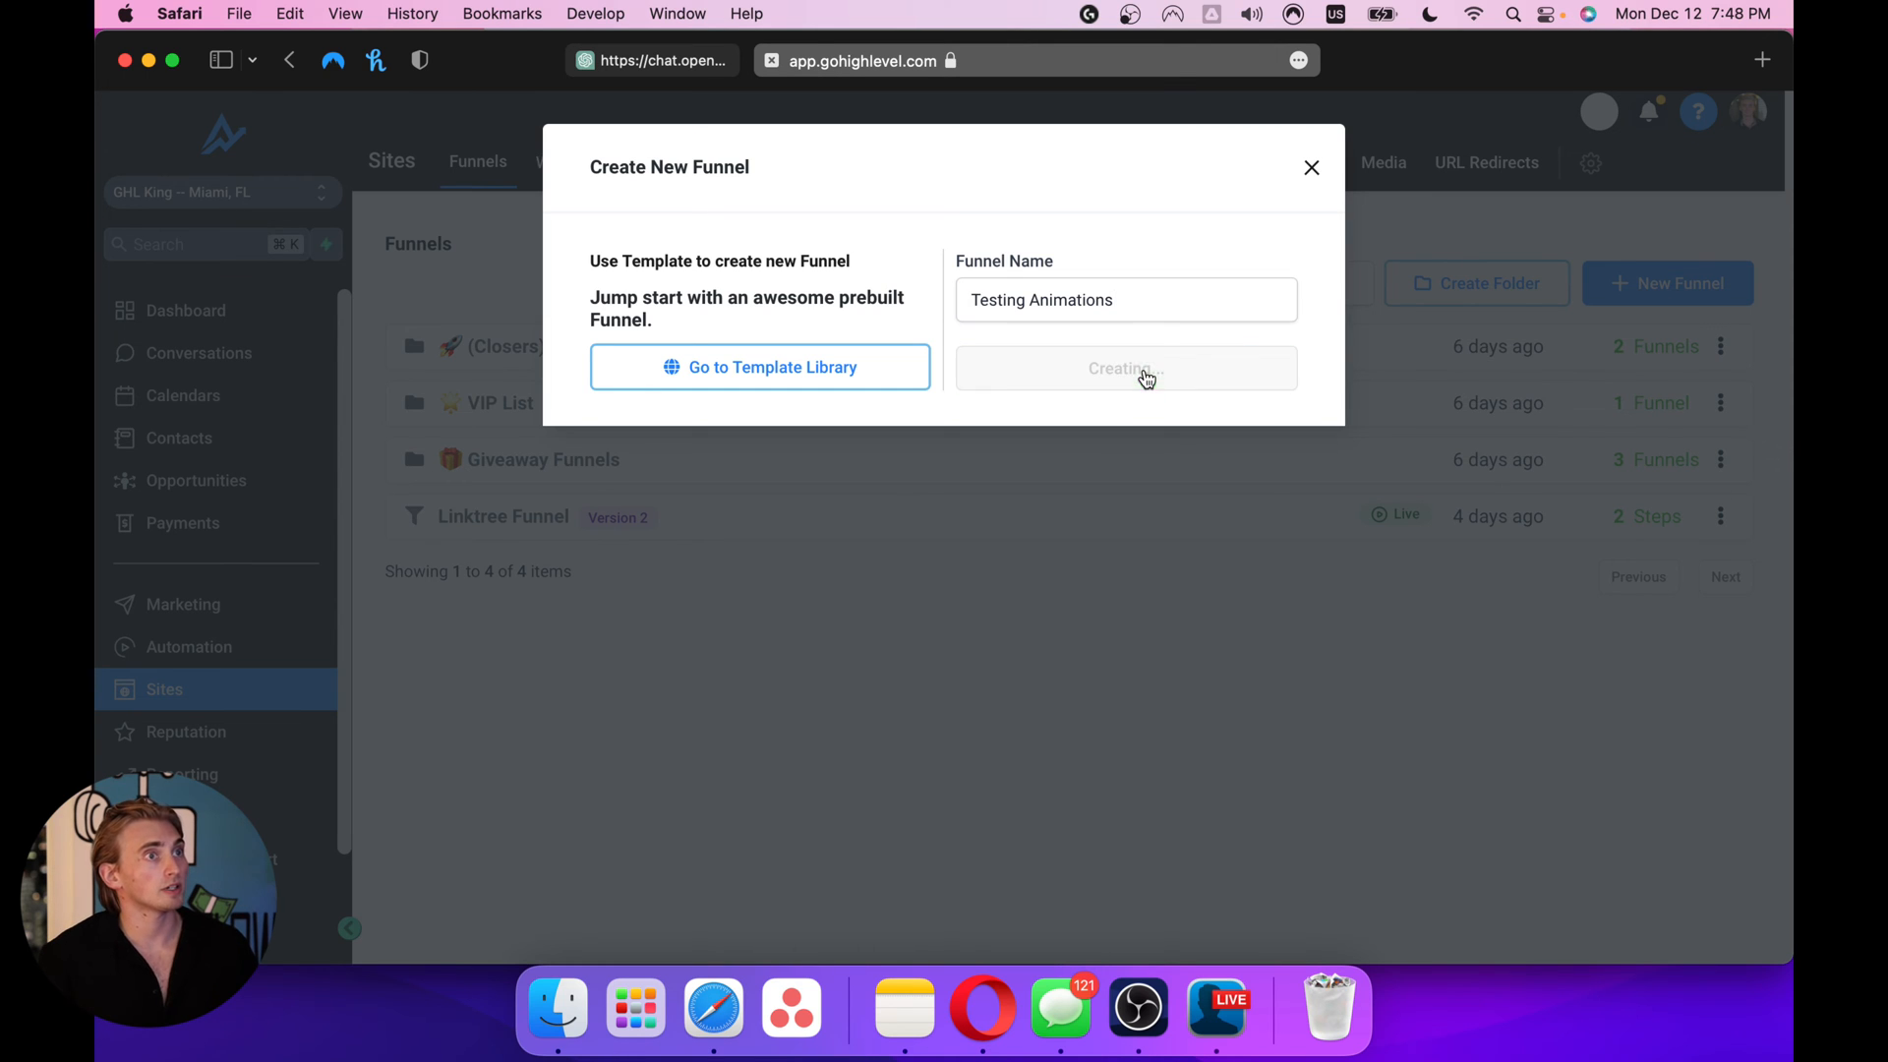
Add a page step named 'Testing' to the funnel
click(1126, 367)
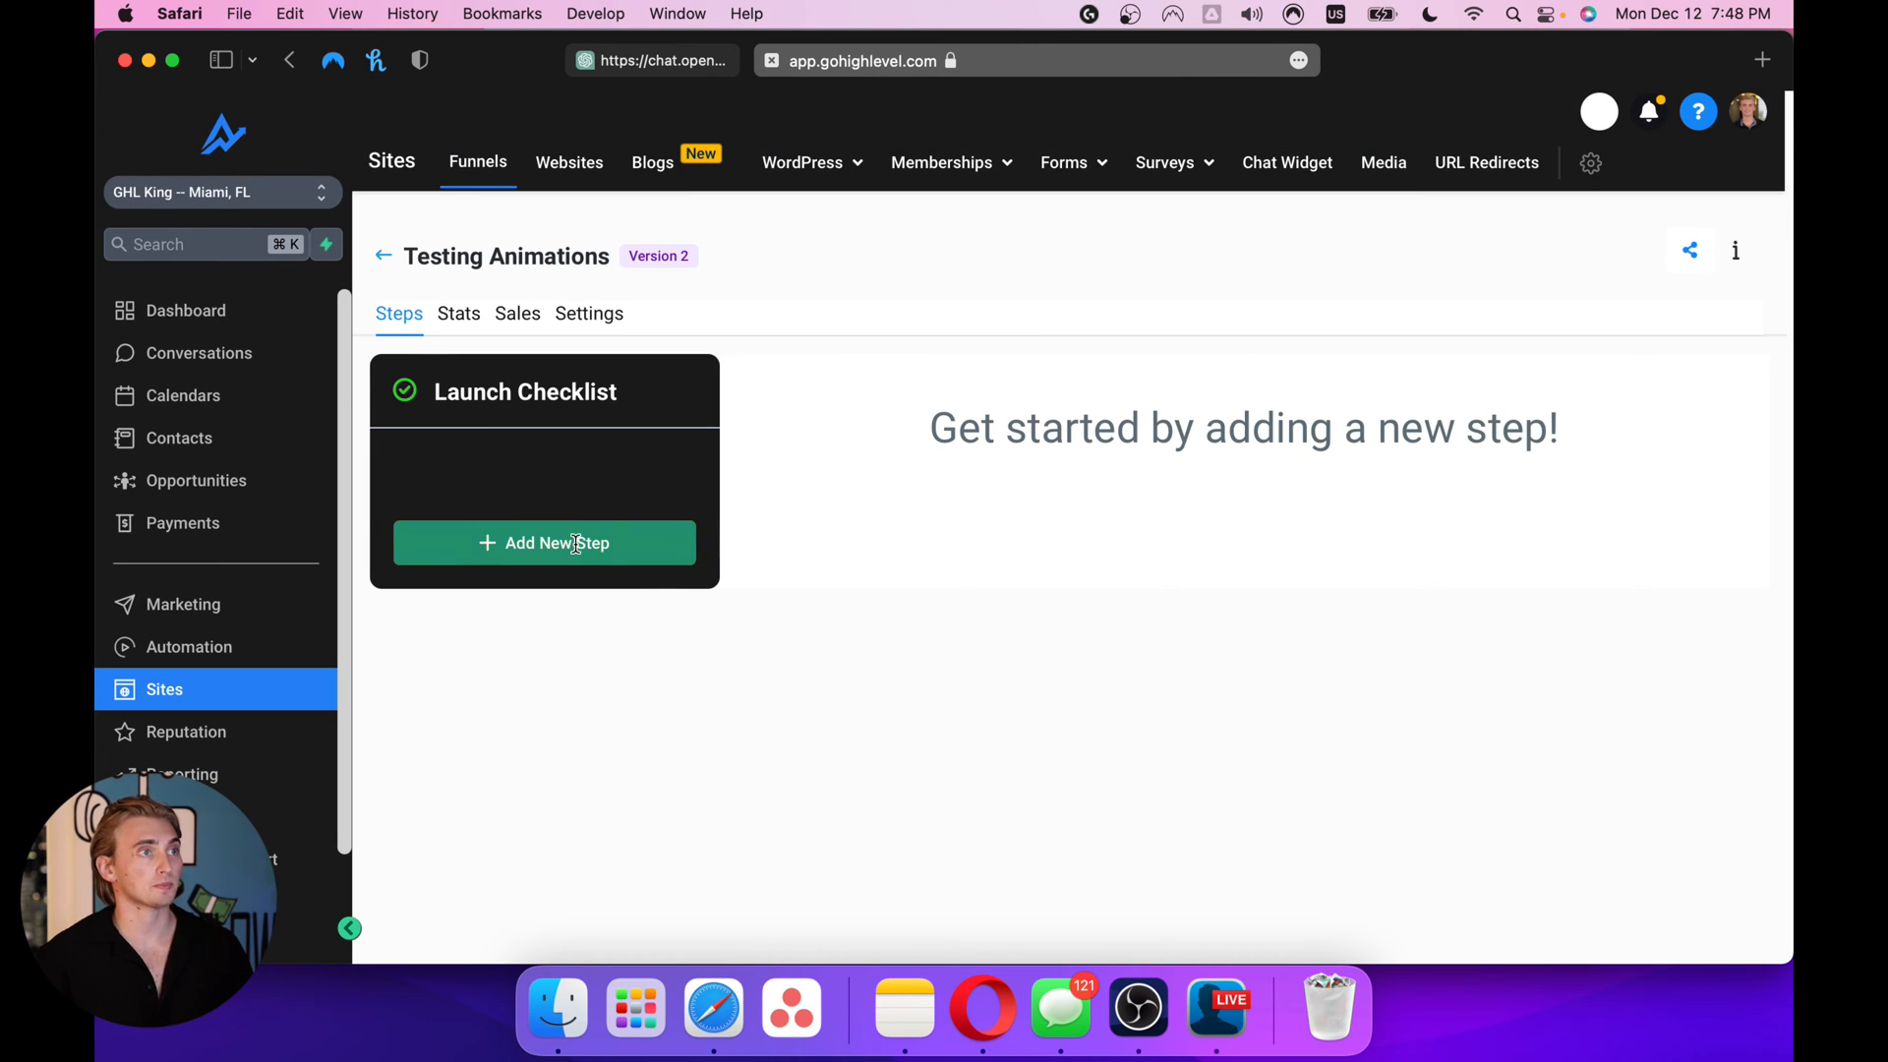
click(544, 543)
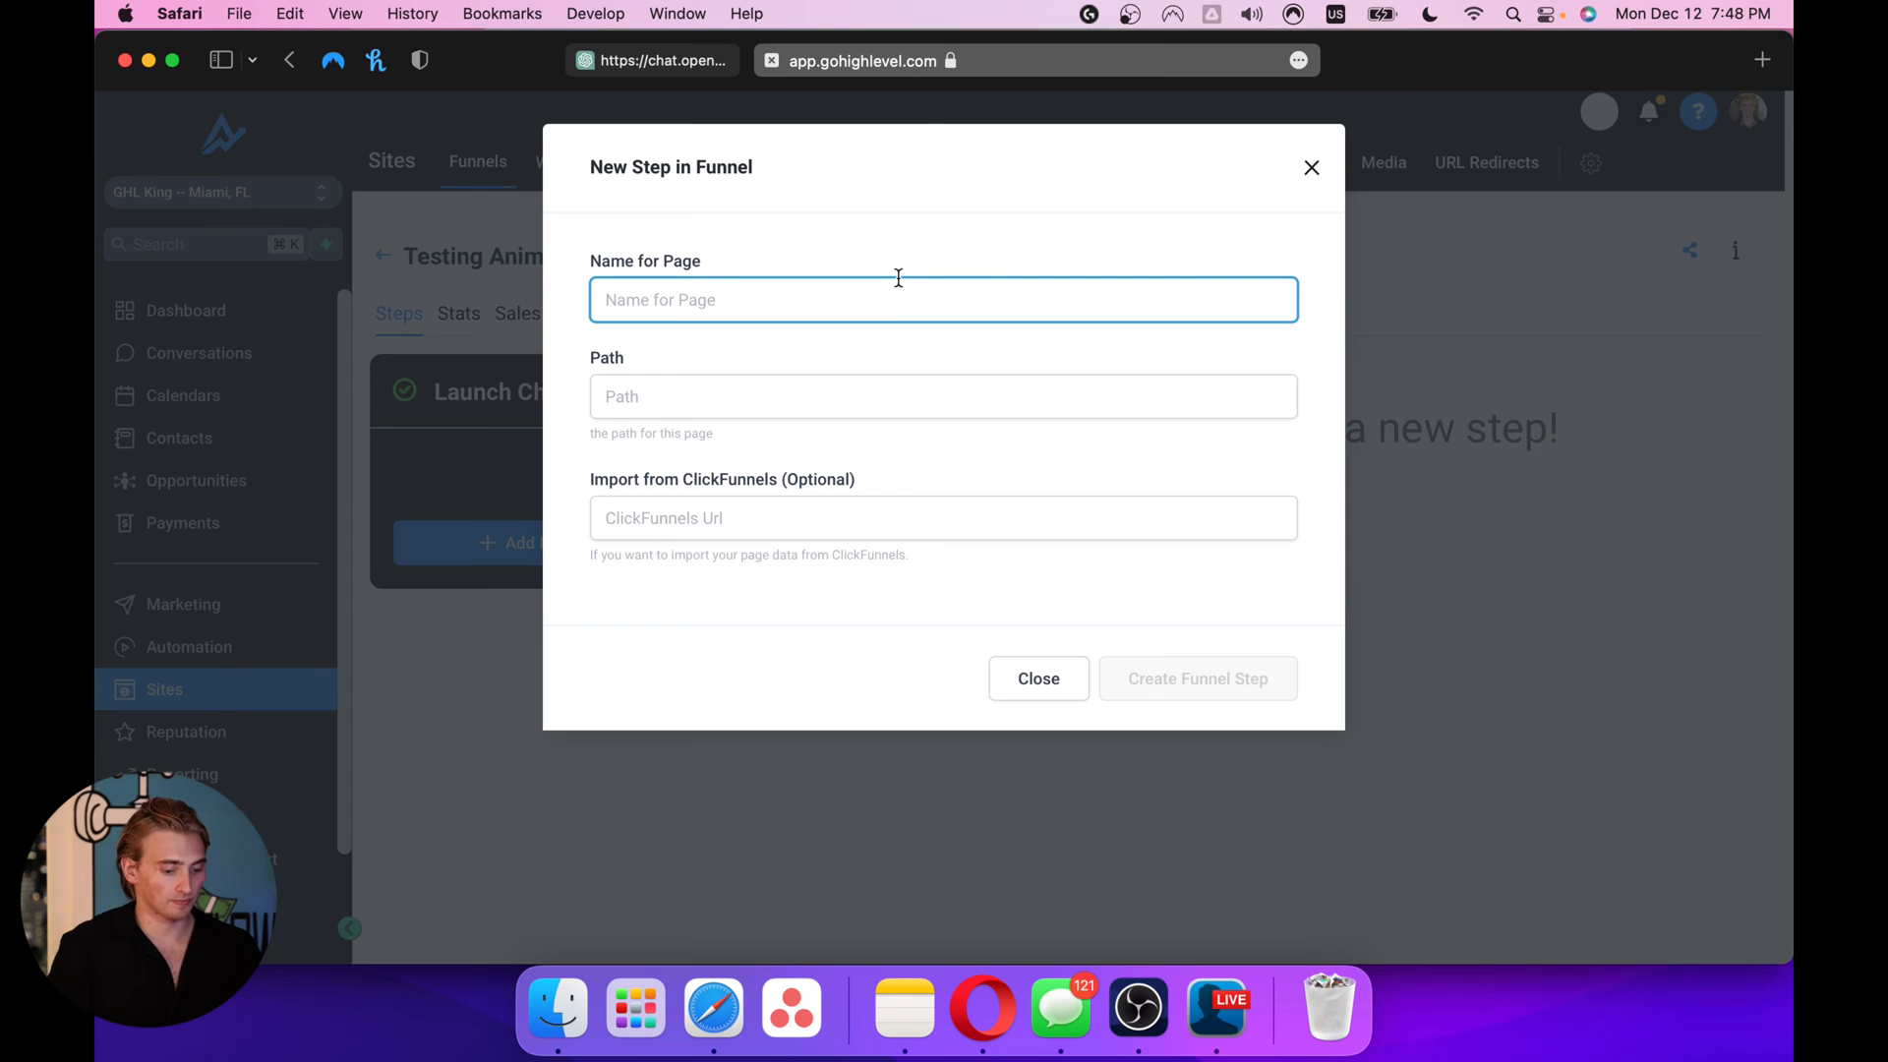
text(Testing)
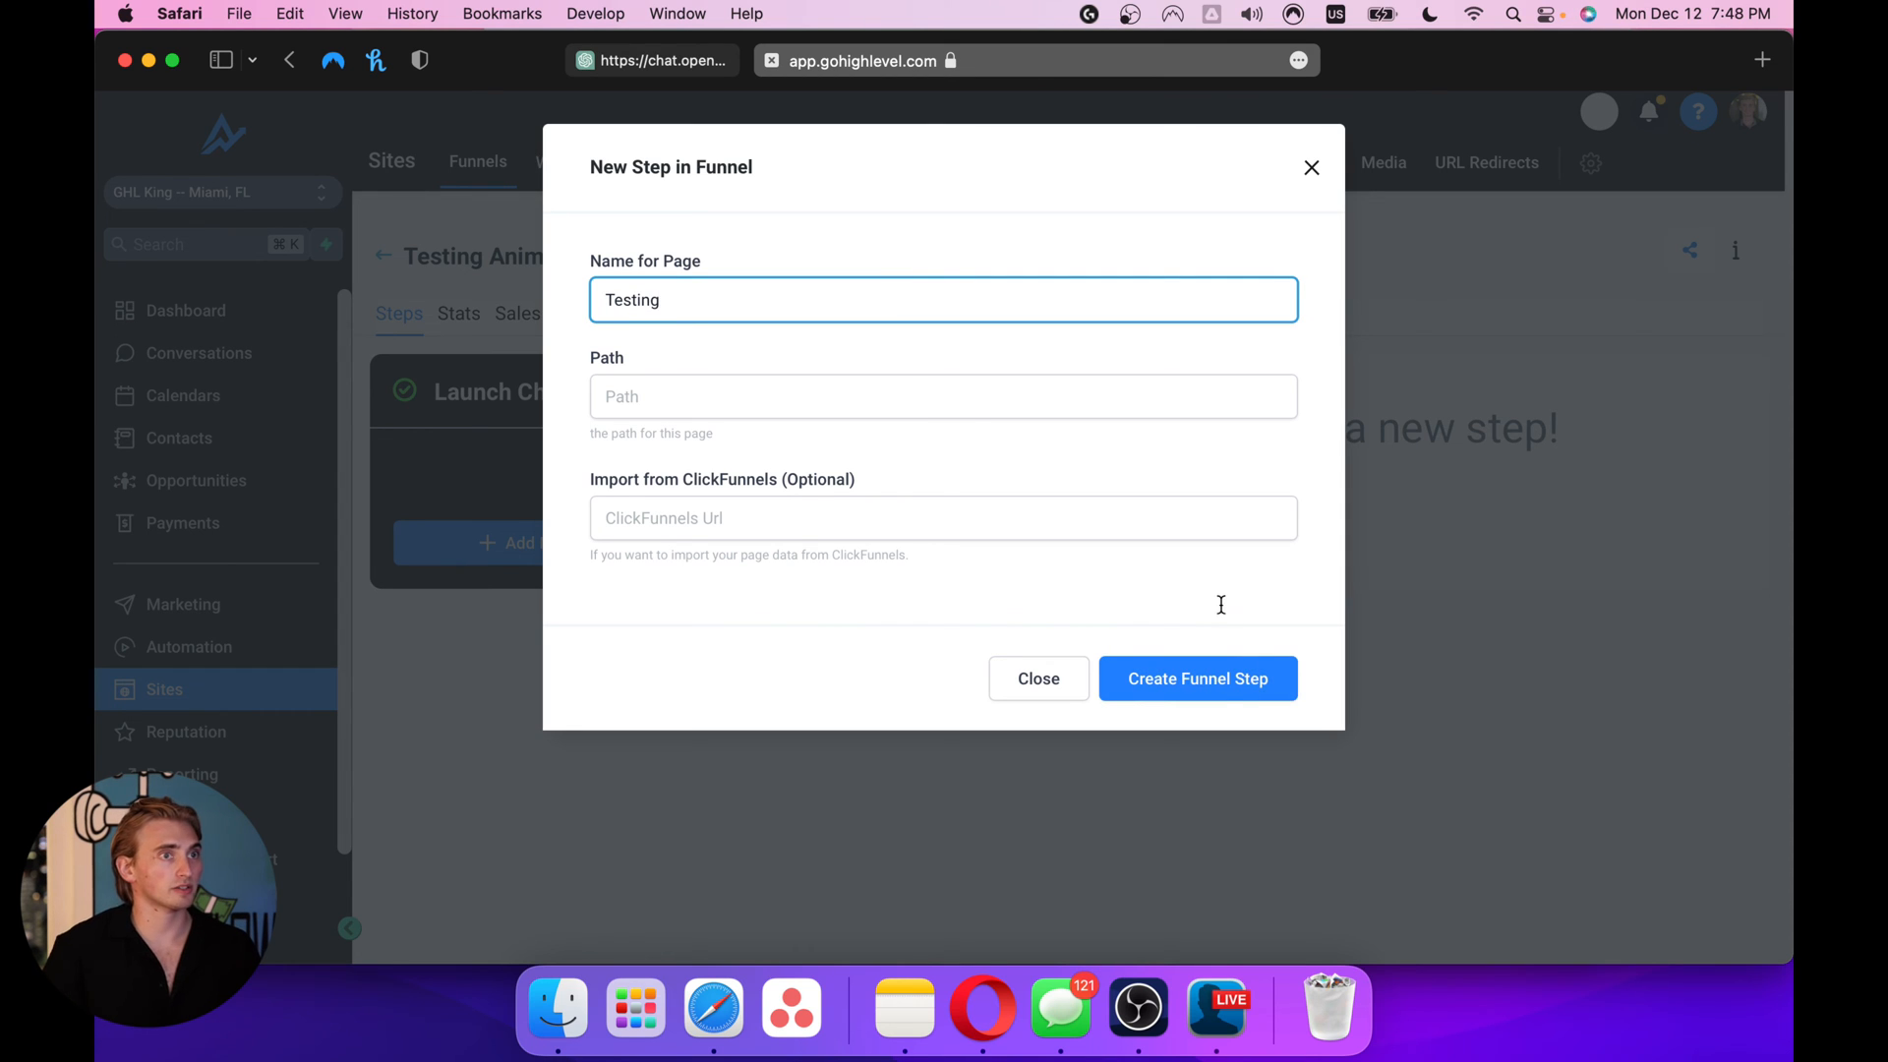
click(1198, 678)
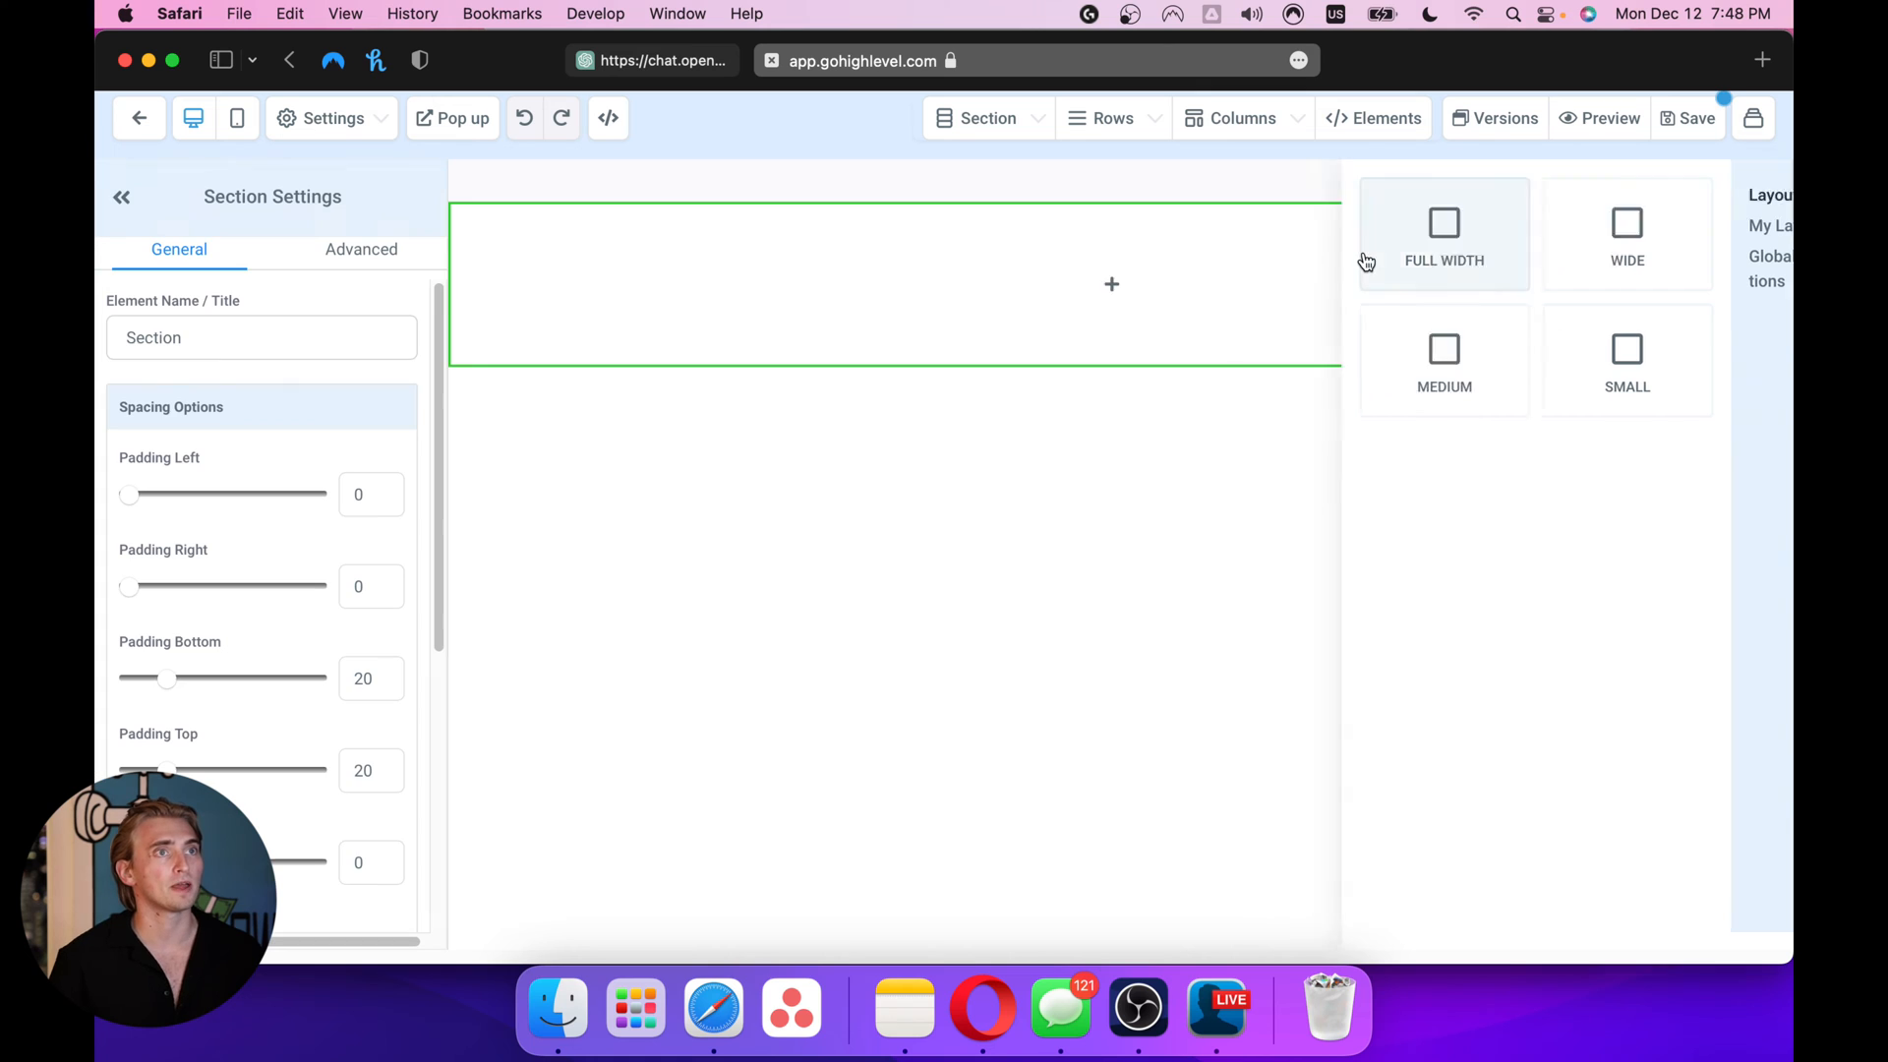
Add a full-width row with a headline element, then paste the fade-in CSS into Custom CSS
click(1443, 233)
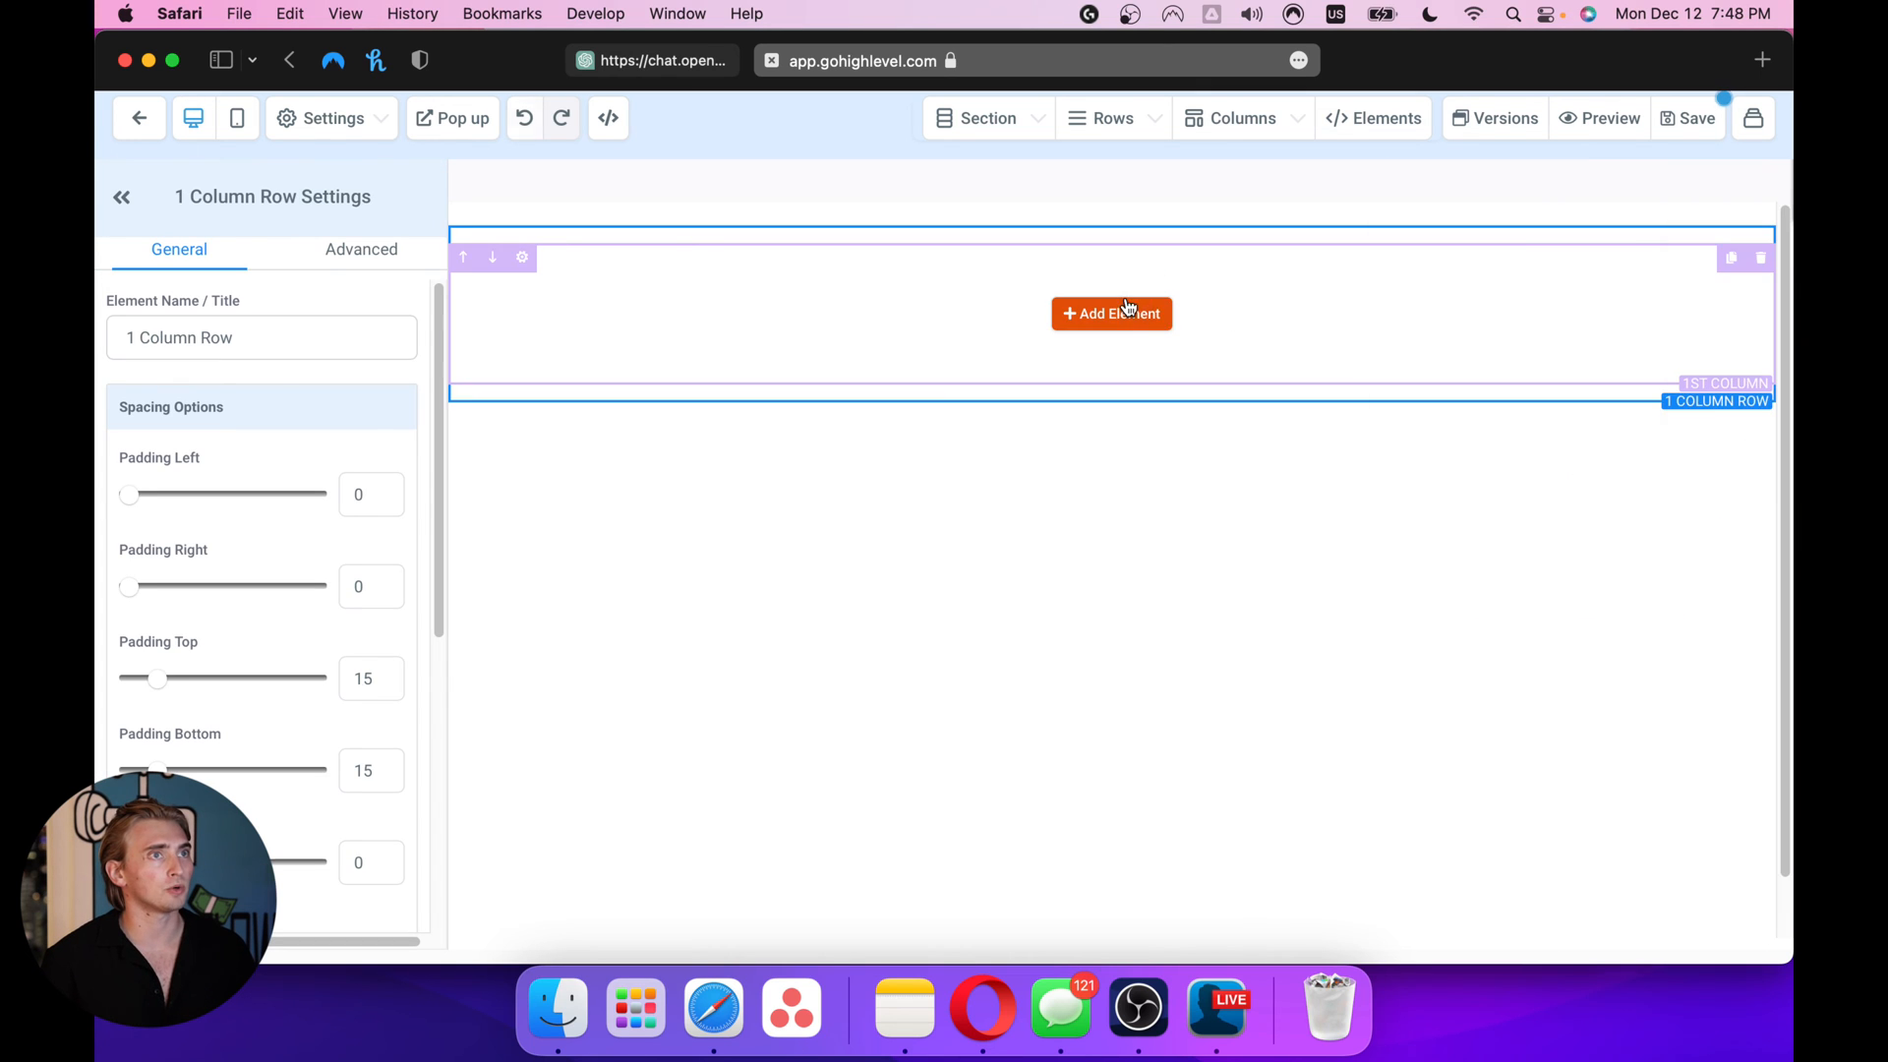
click(1111, 314)
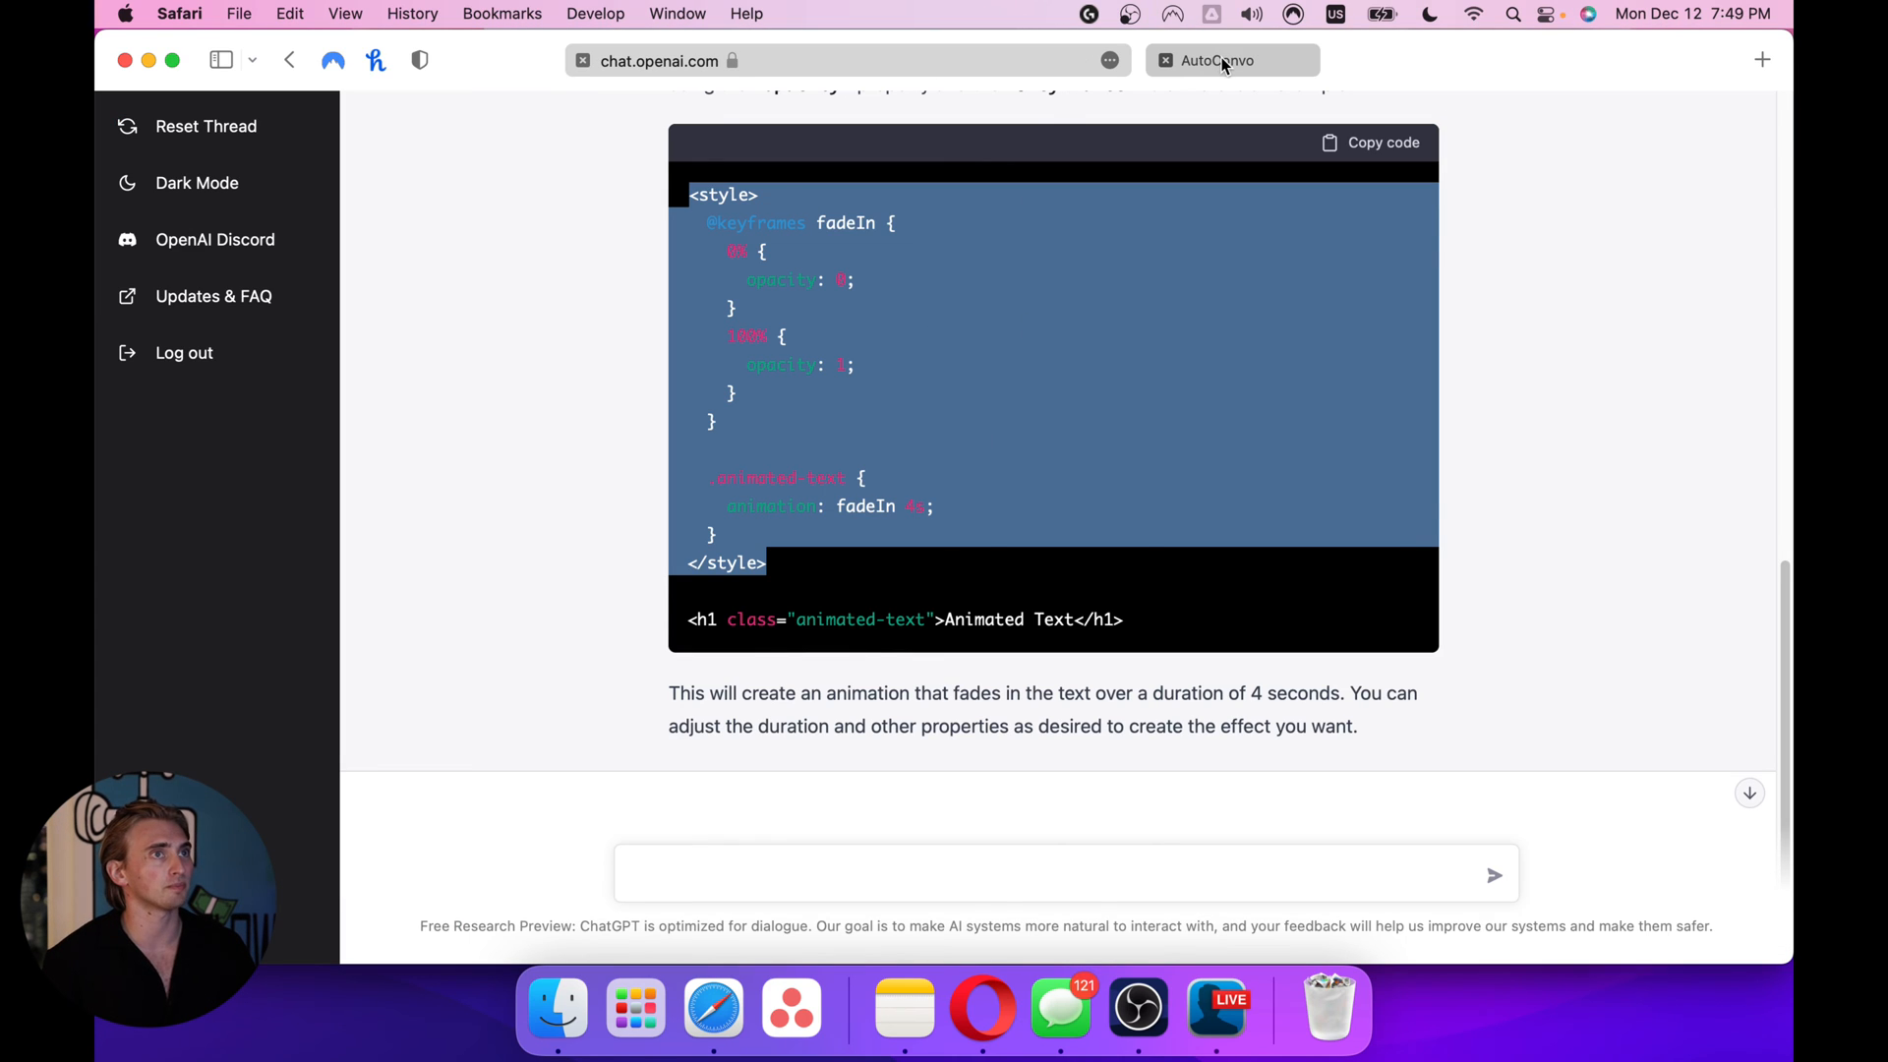
click(1230, 60)
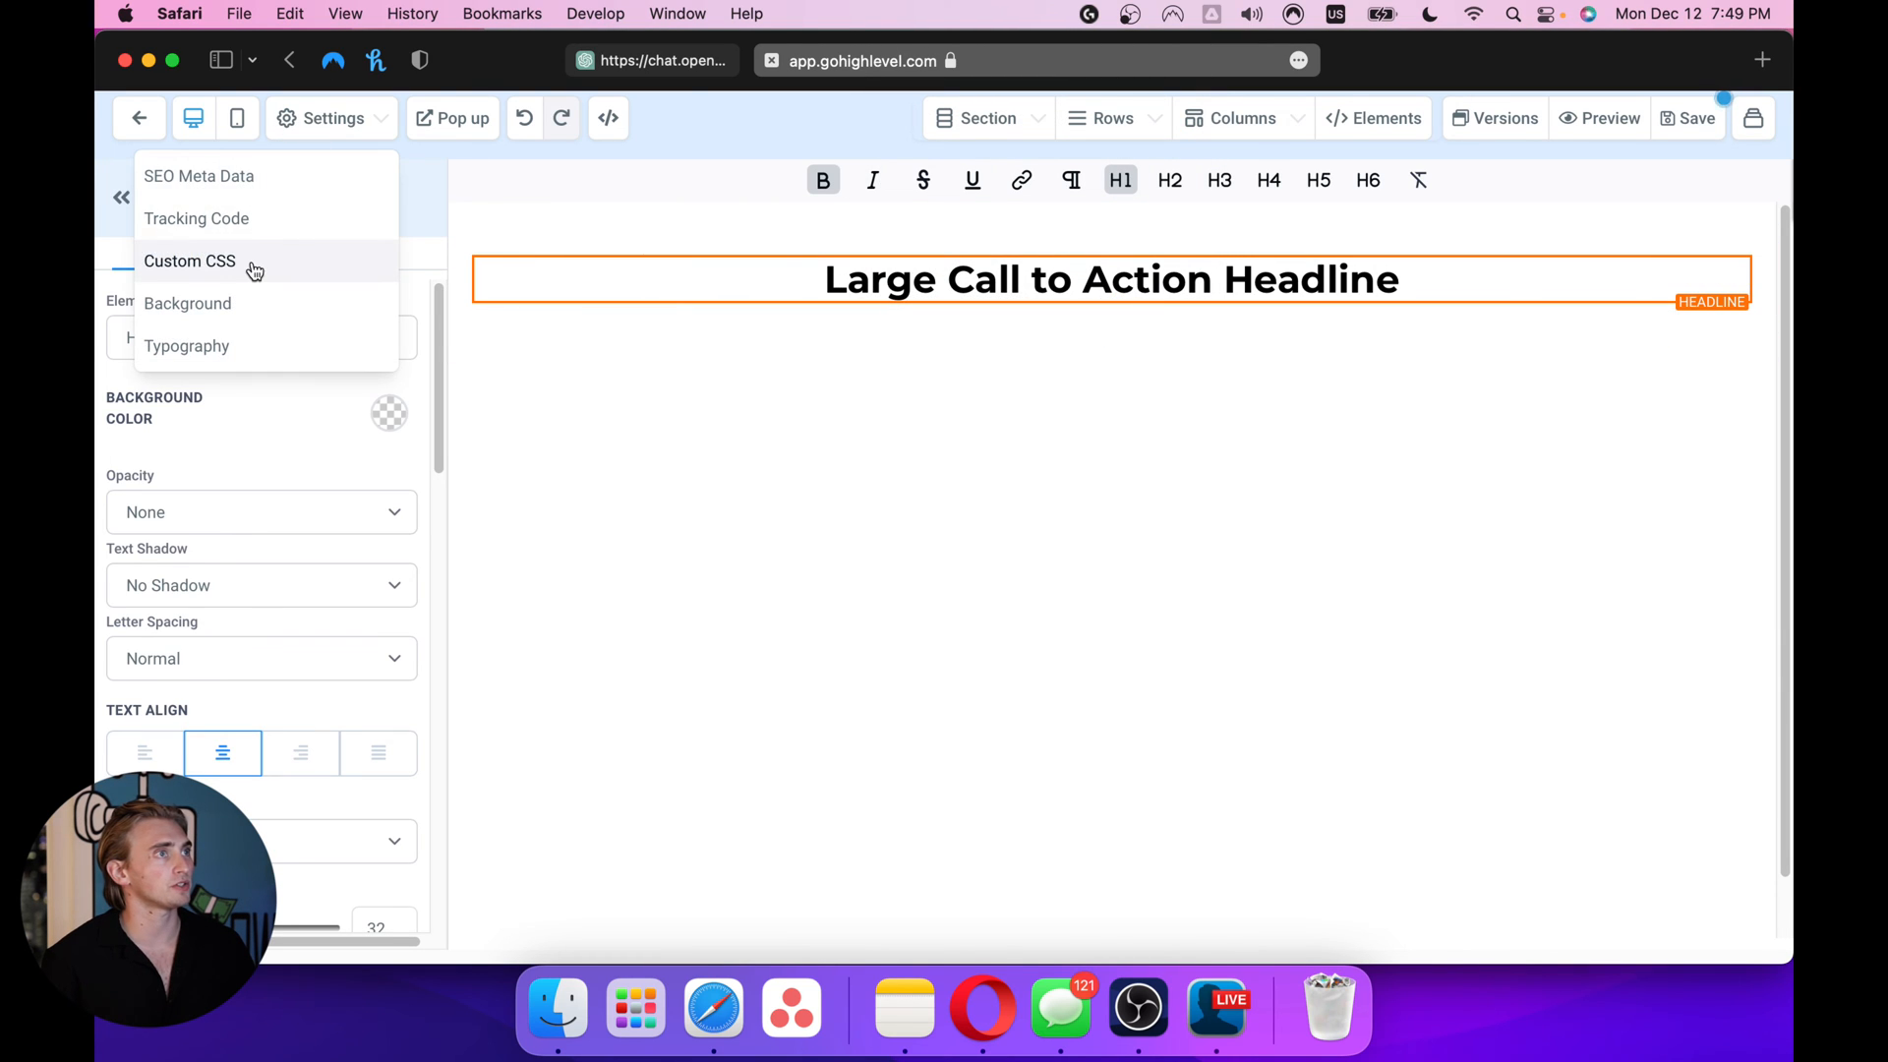
click(188, 262)
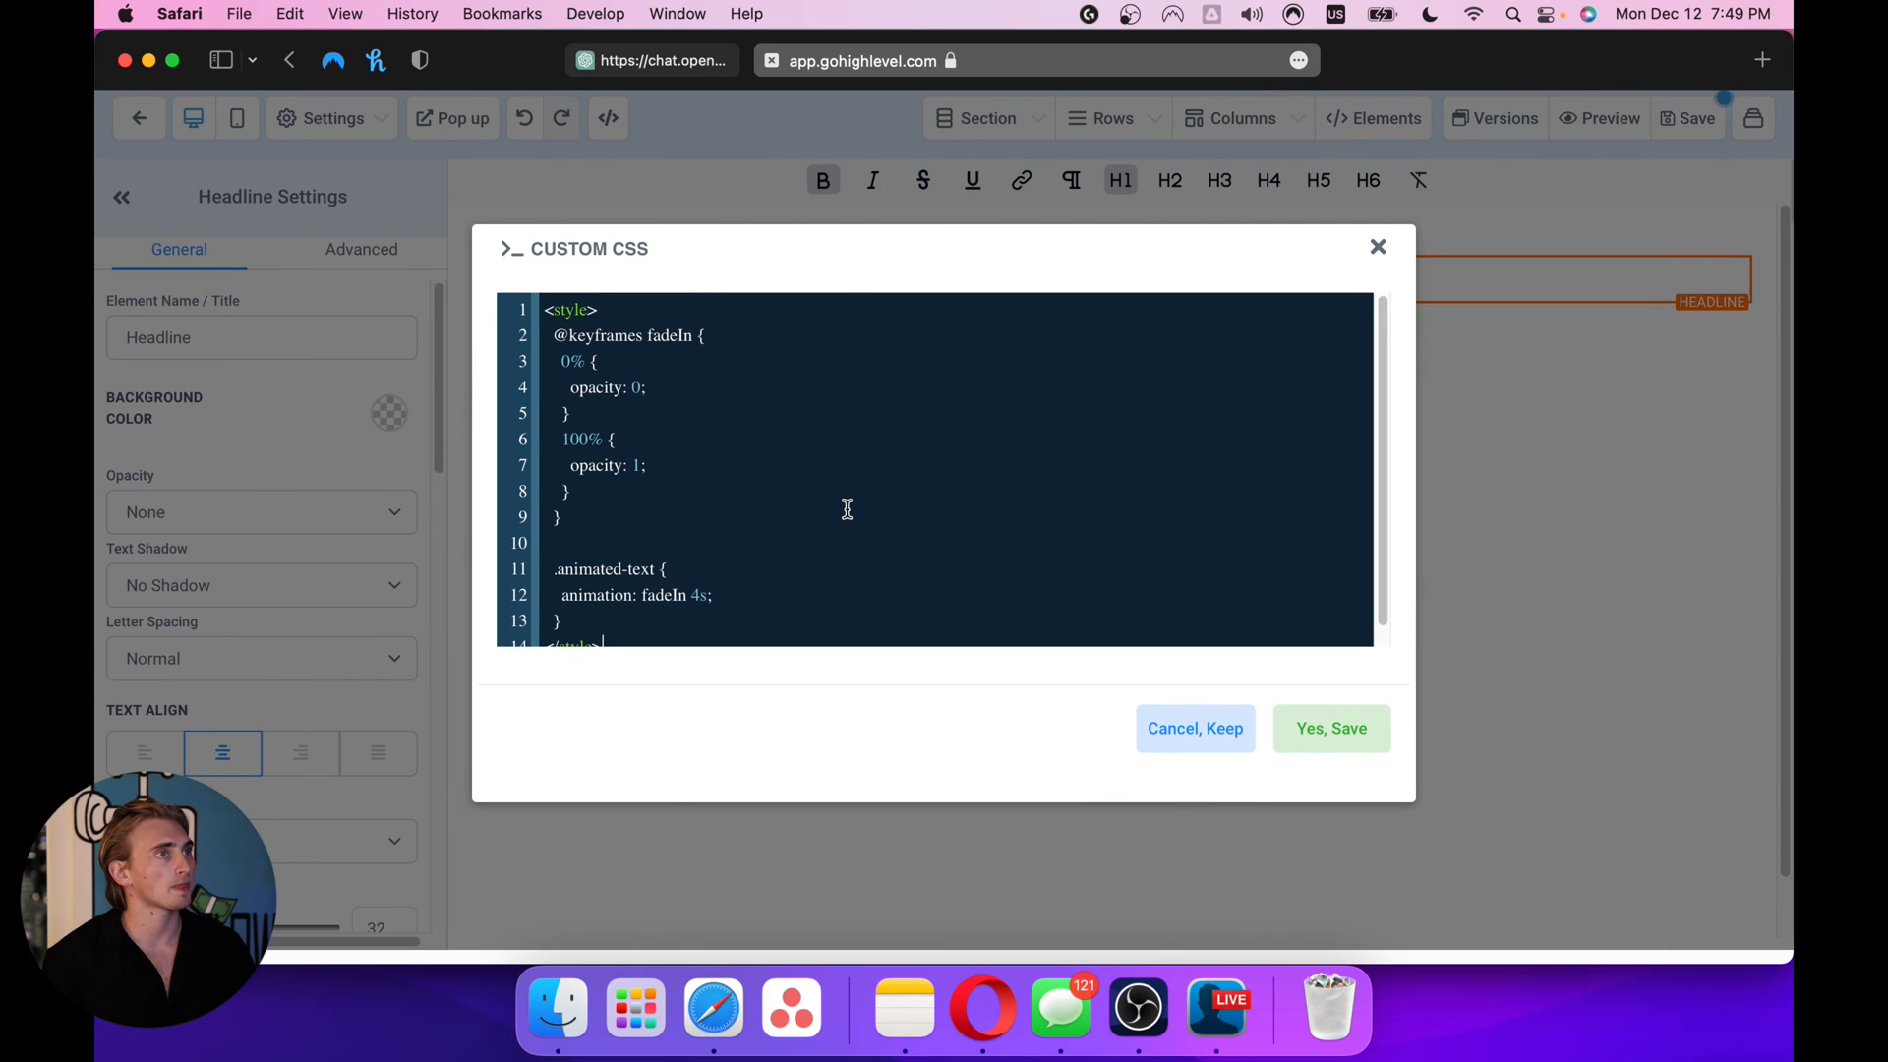
scroll(down, 3)
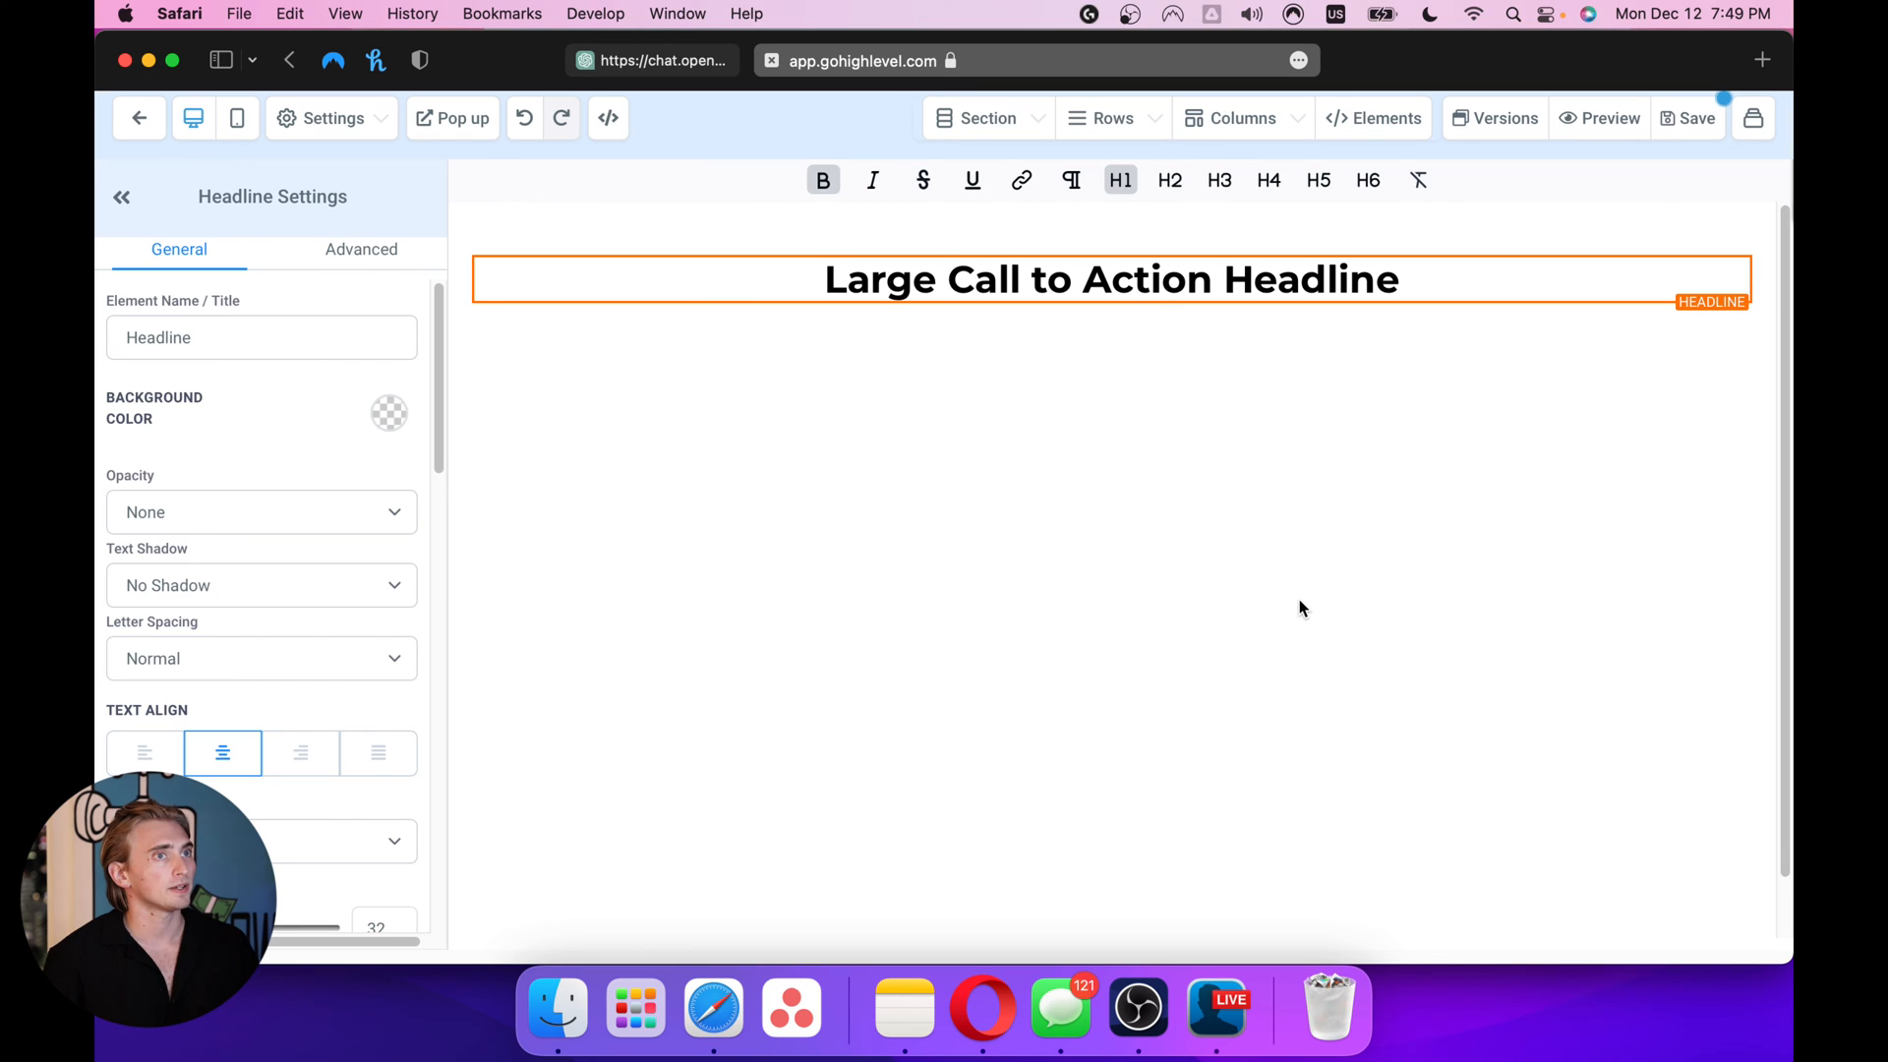
Select the headline and review its Advanced settings and the existing custom CSS
click(1284, 289)
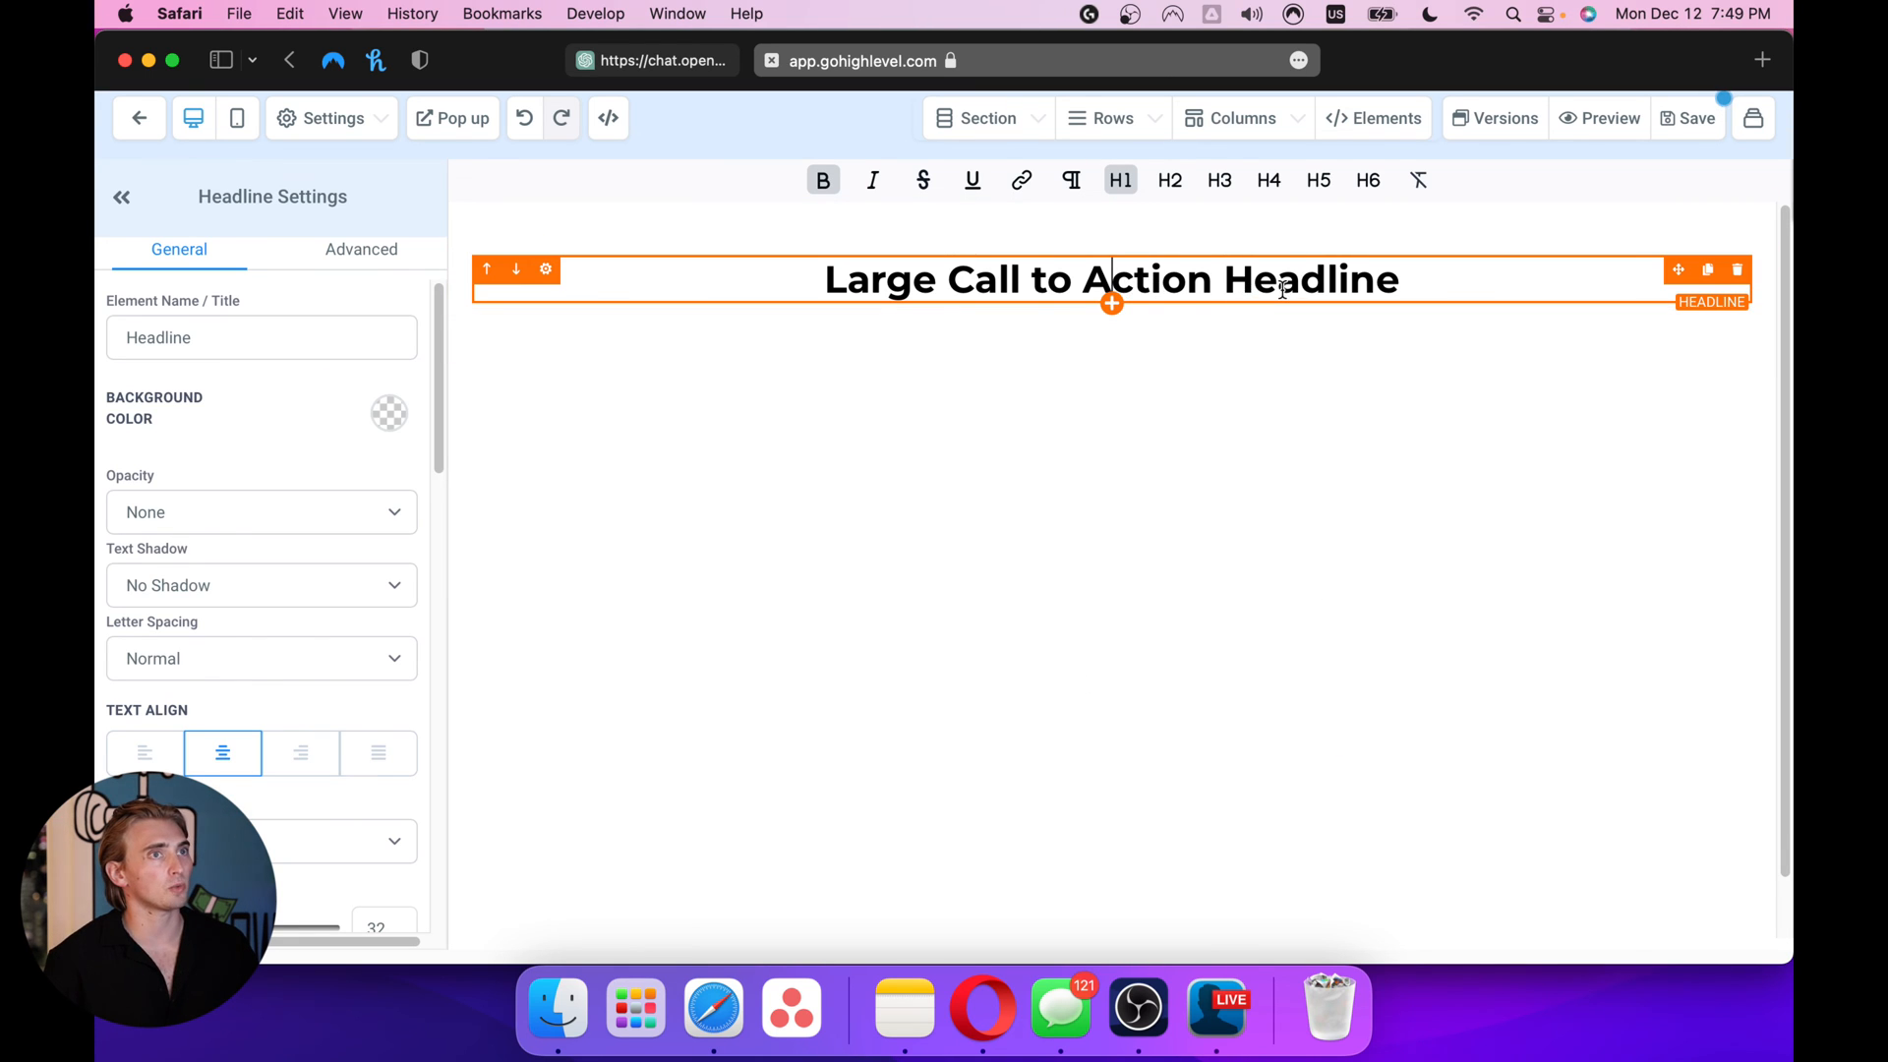
click(360, 250)
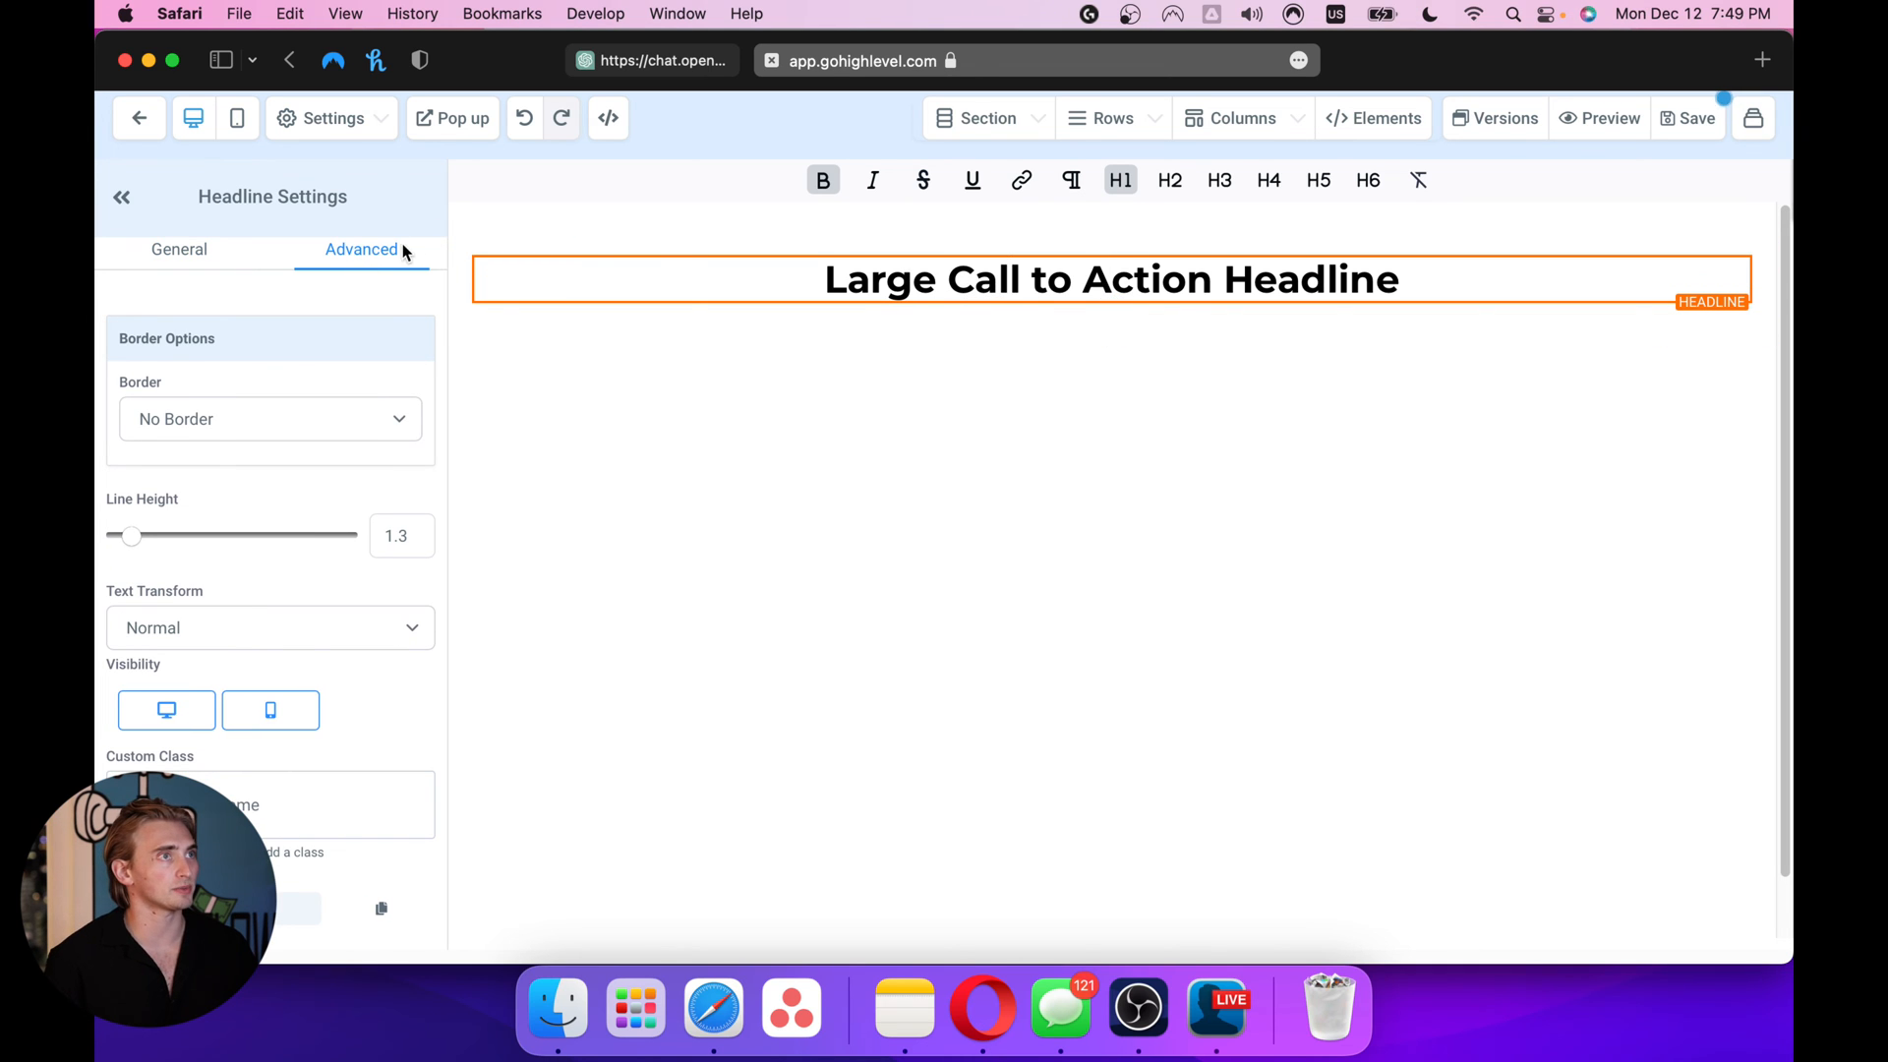
mouse_move(370, 938)
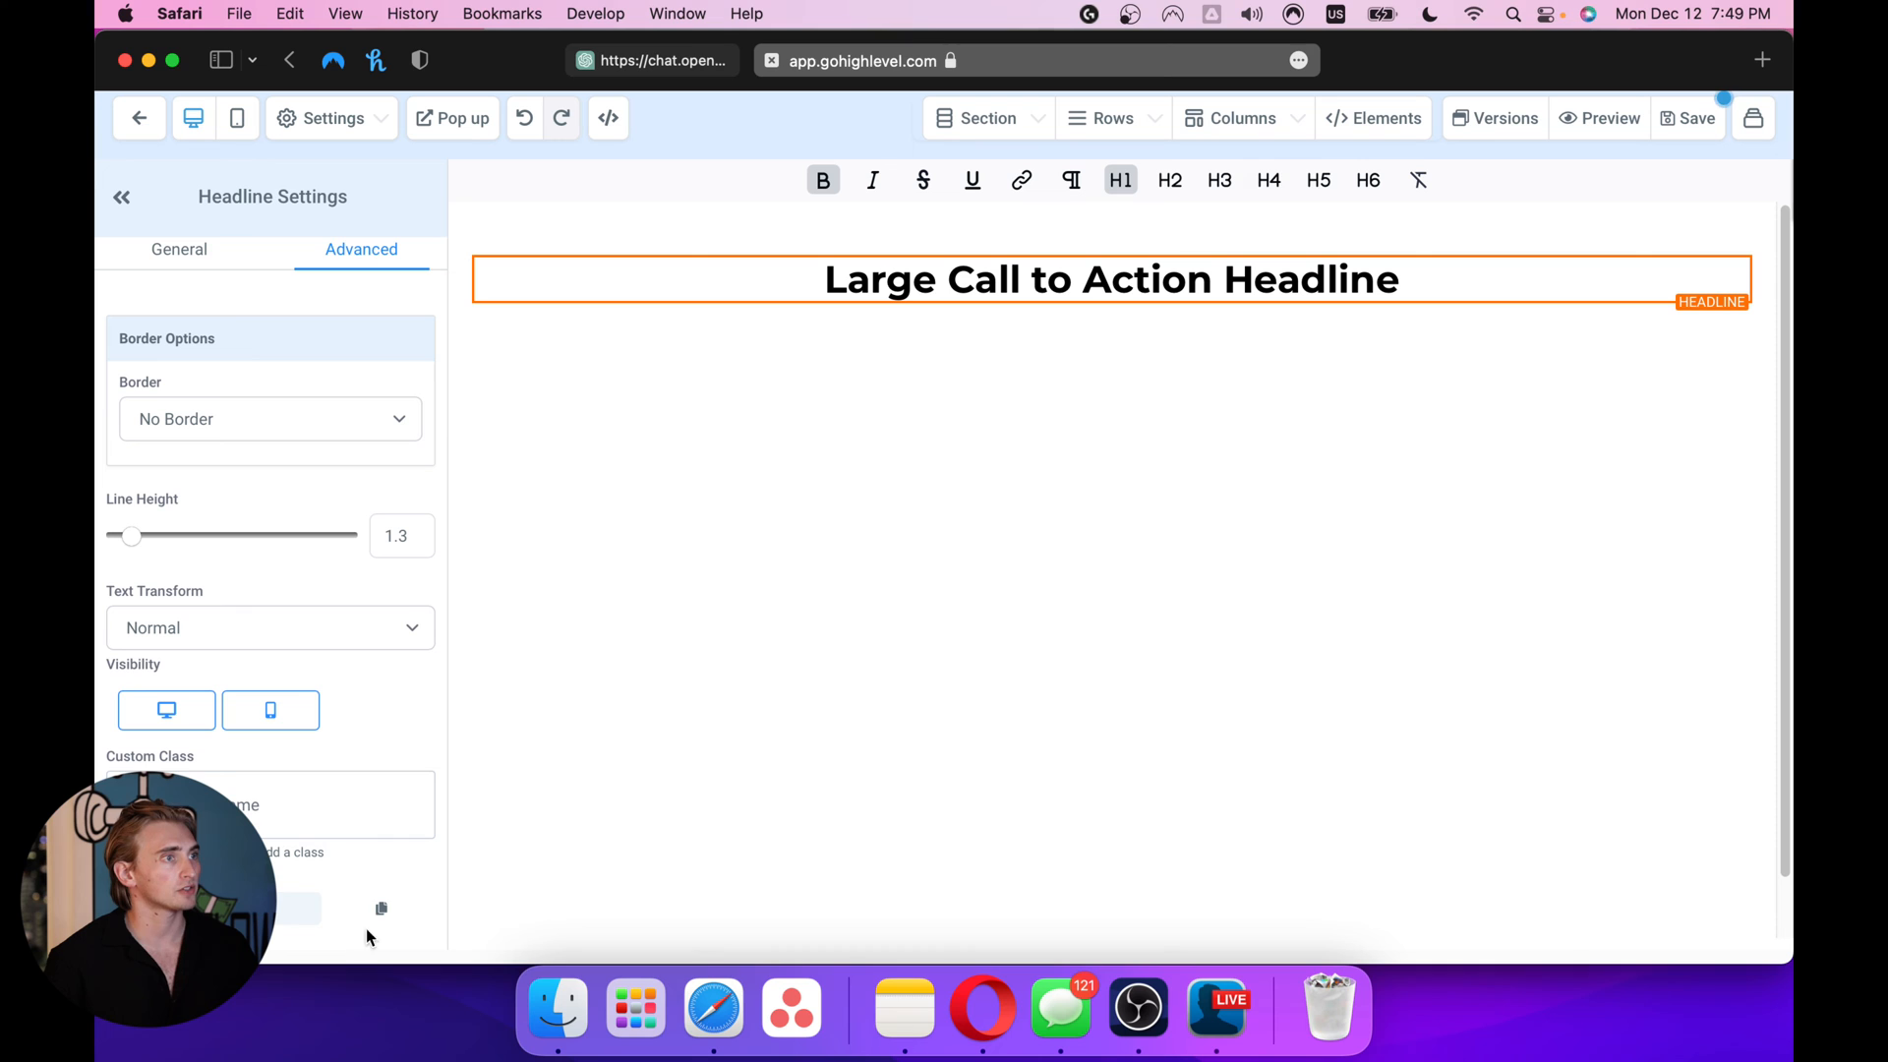
mouse_move(415, 301)
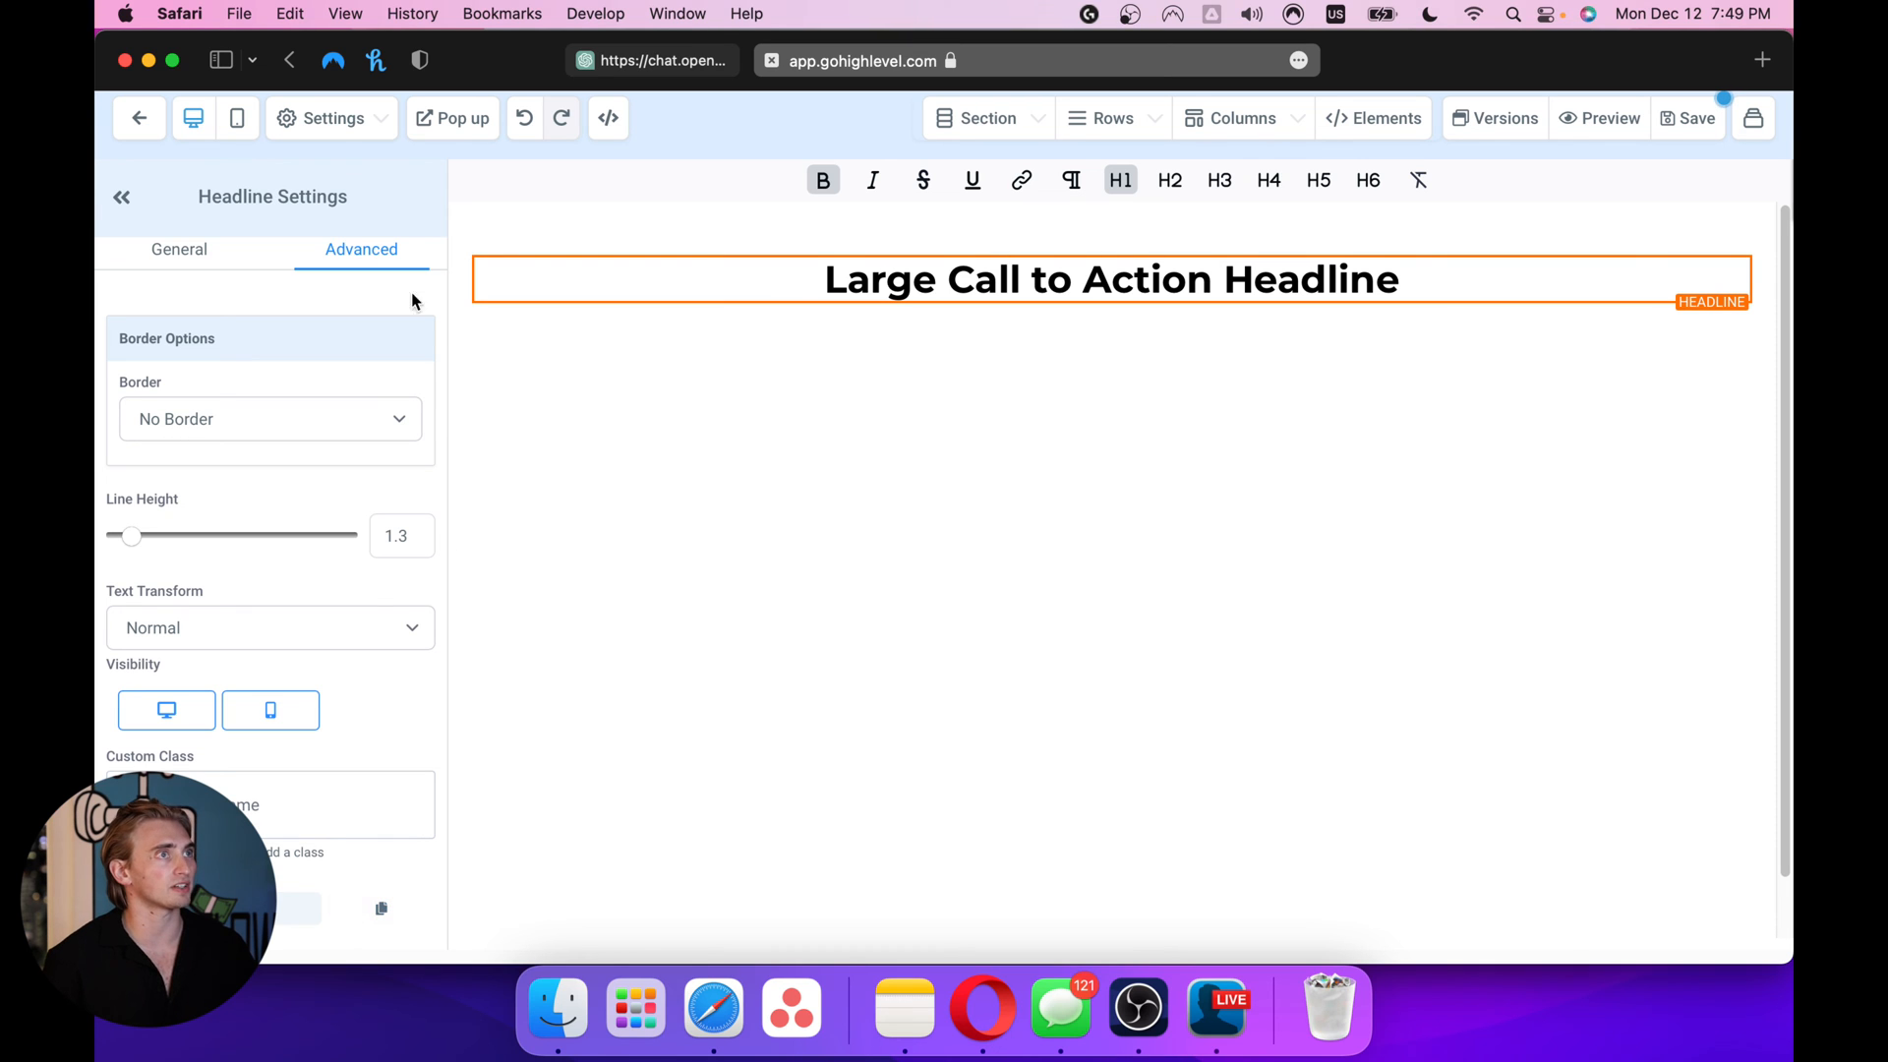
click(606, 118)
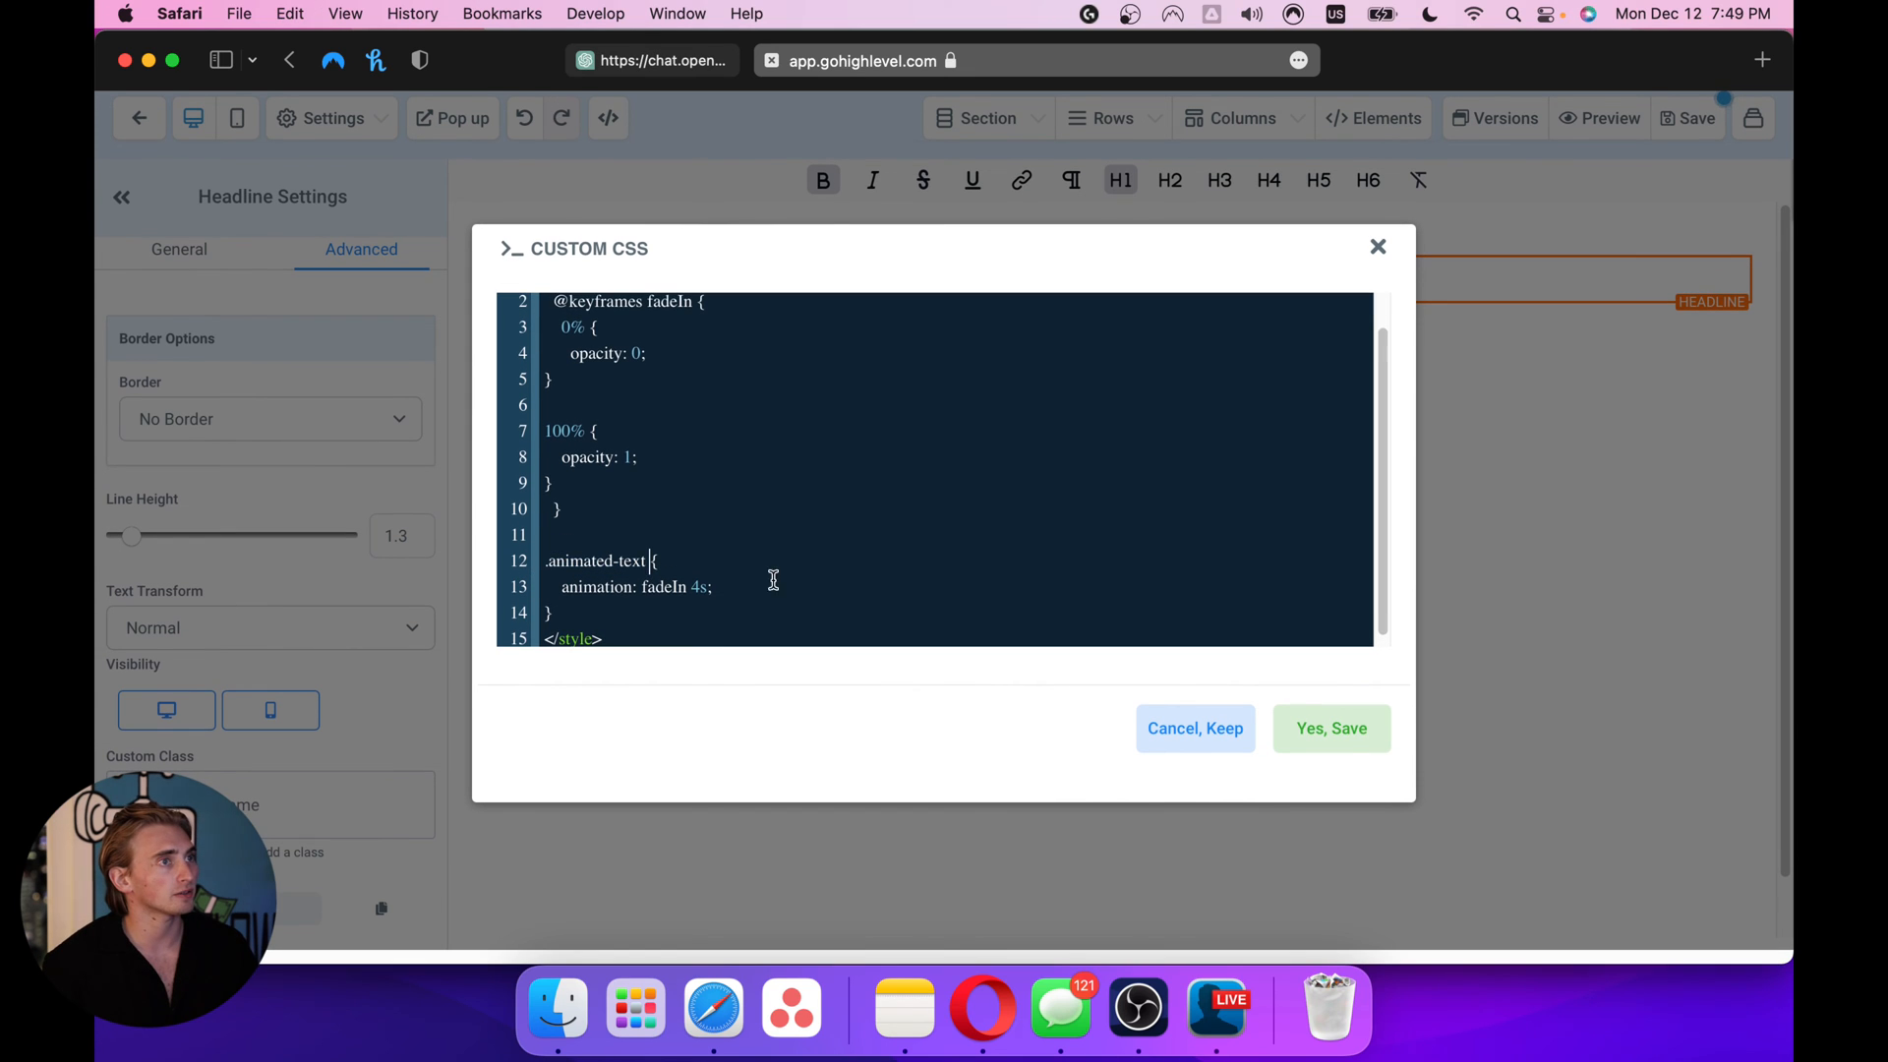
click(1331, 728)
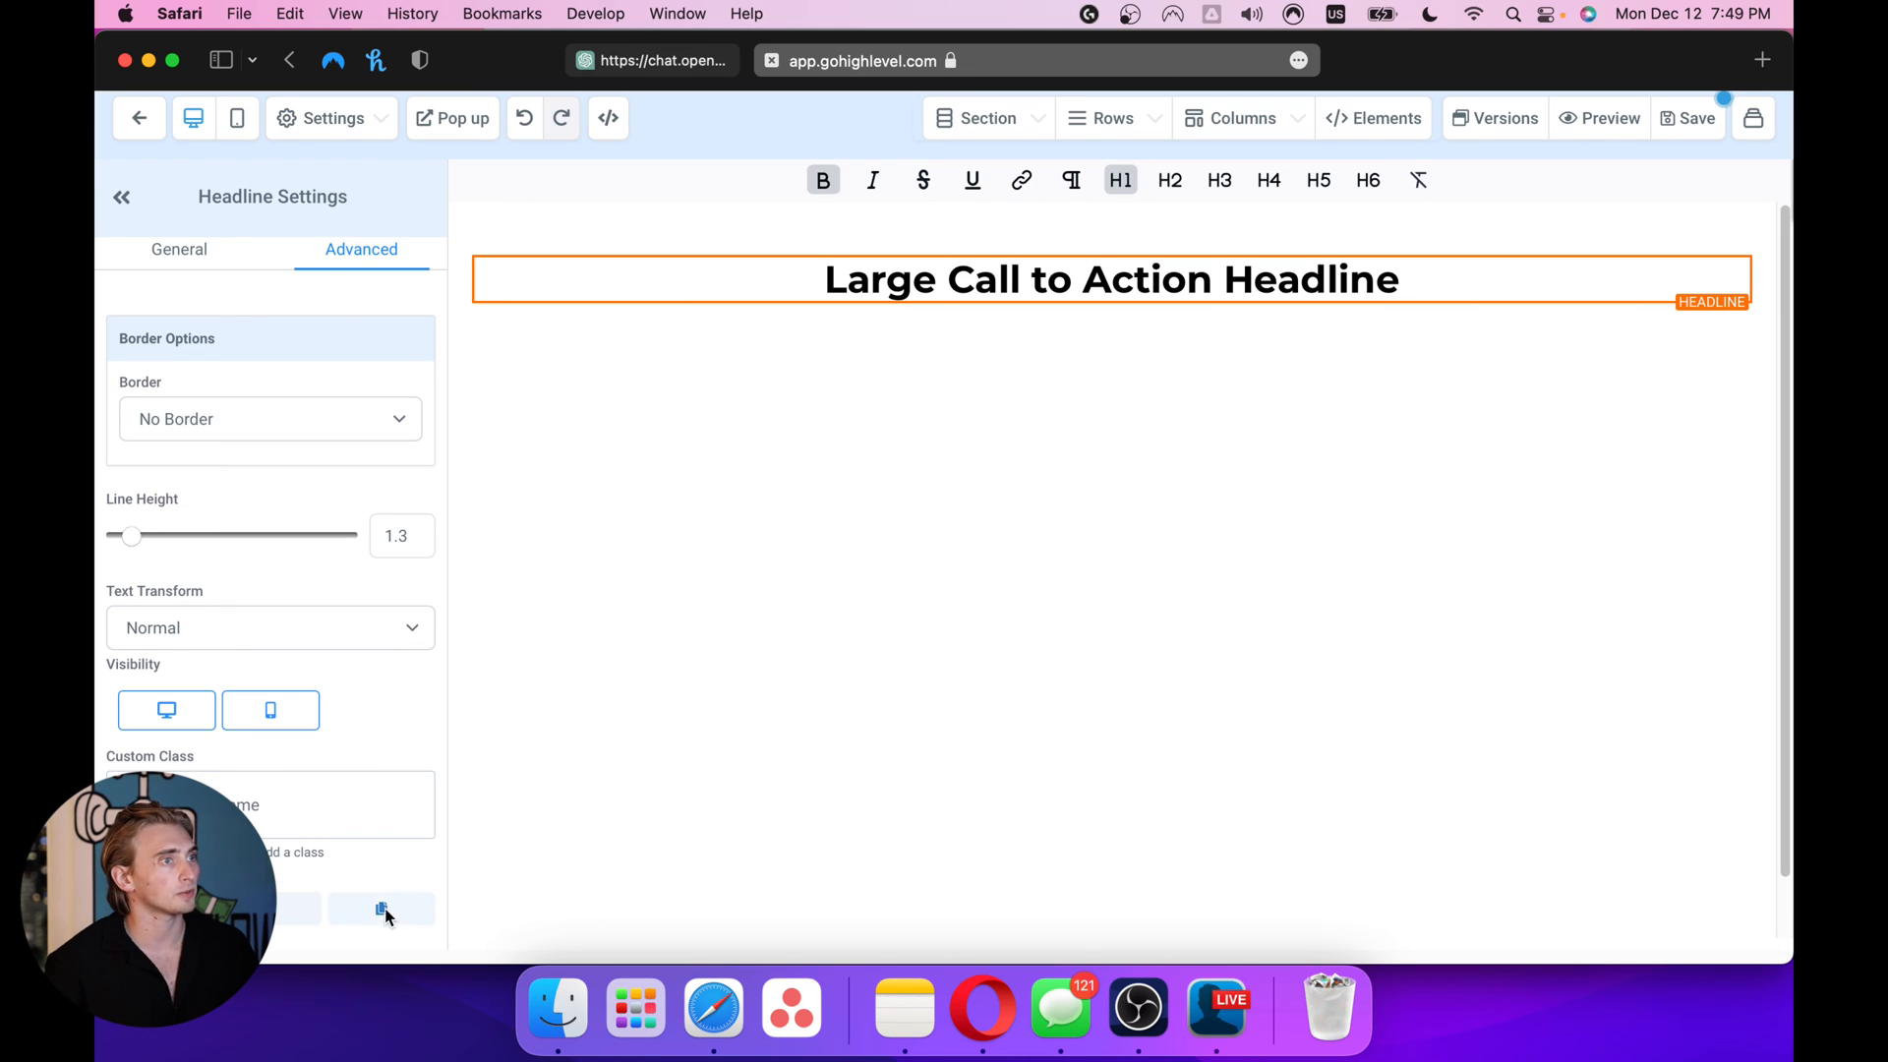
Replace .animated-text with the headline ID #heading-zxS-J9v-J_ in Custom CSS and save
click(332, 118)
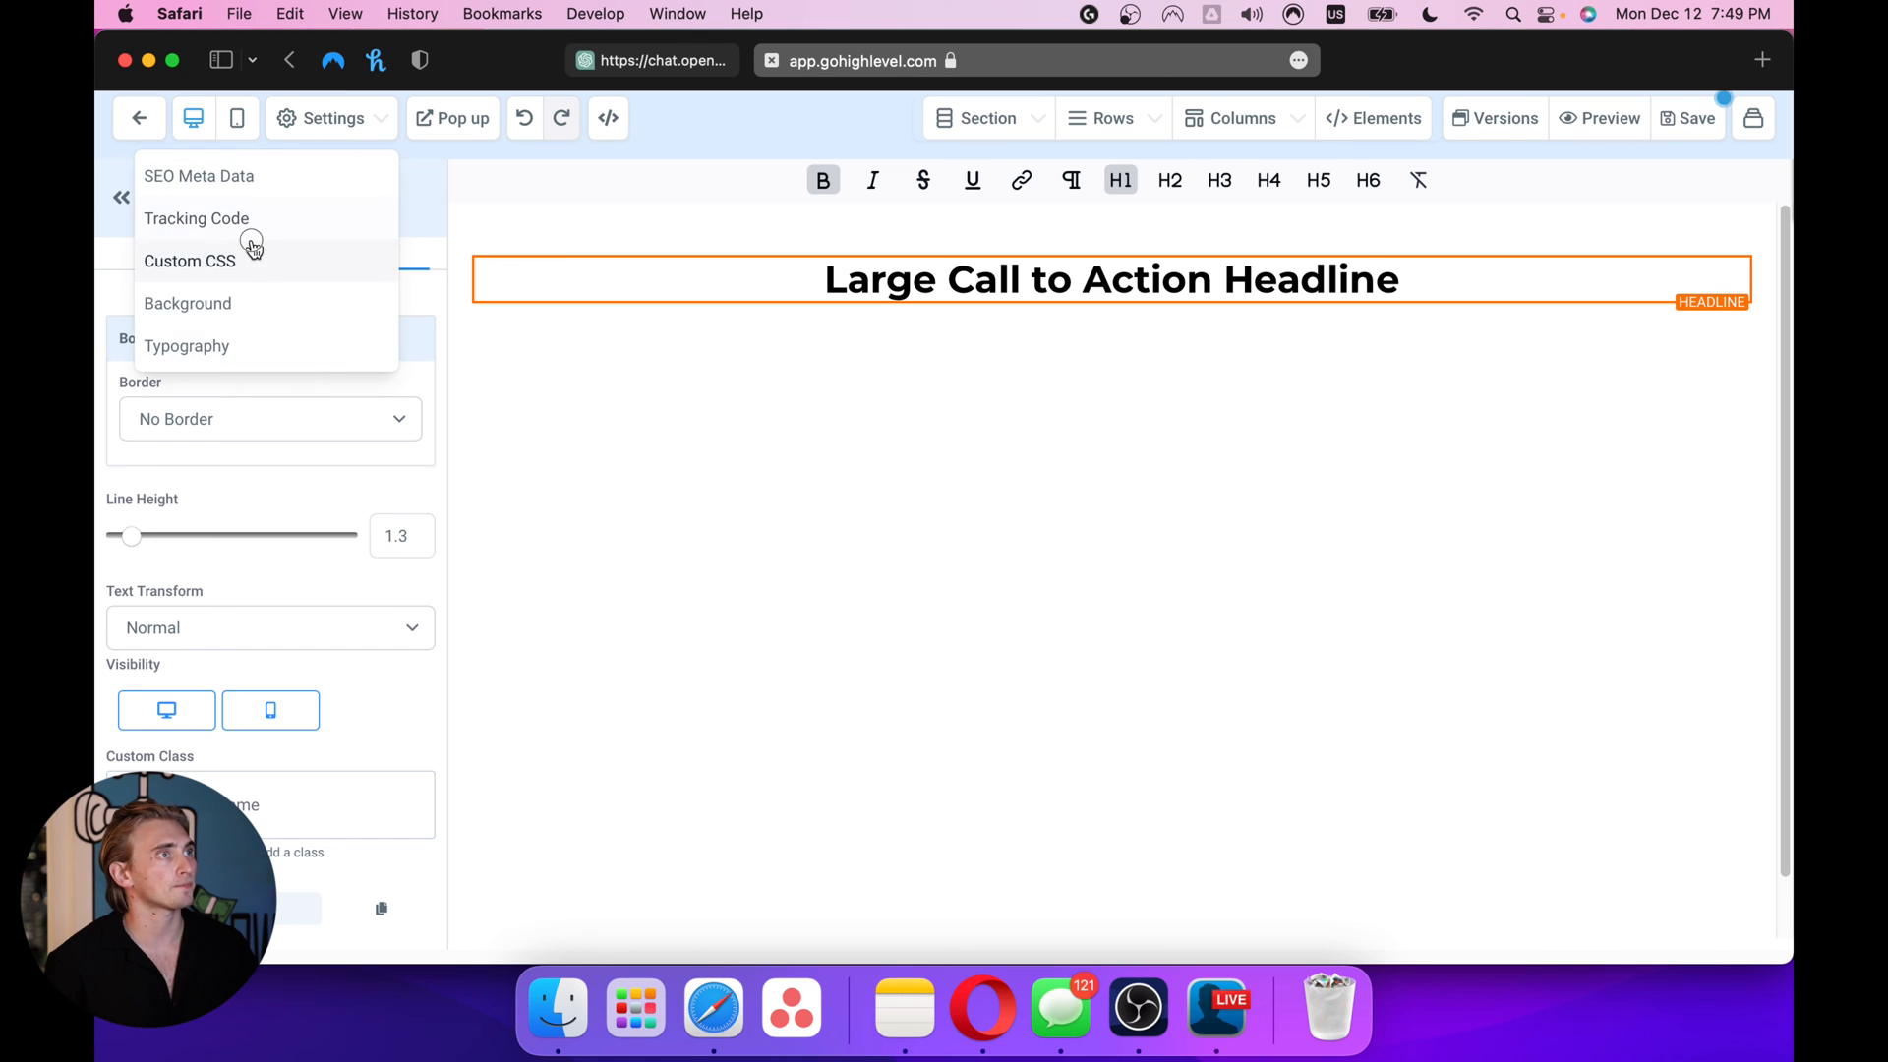
click(189, 260)
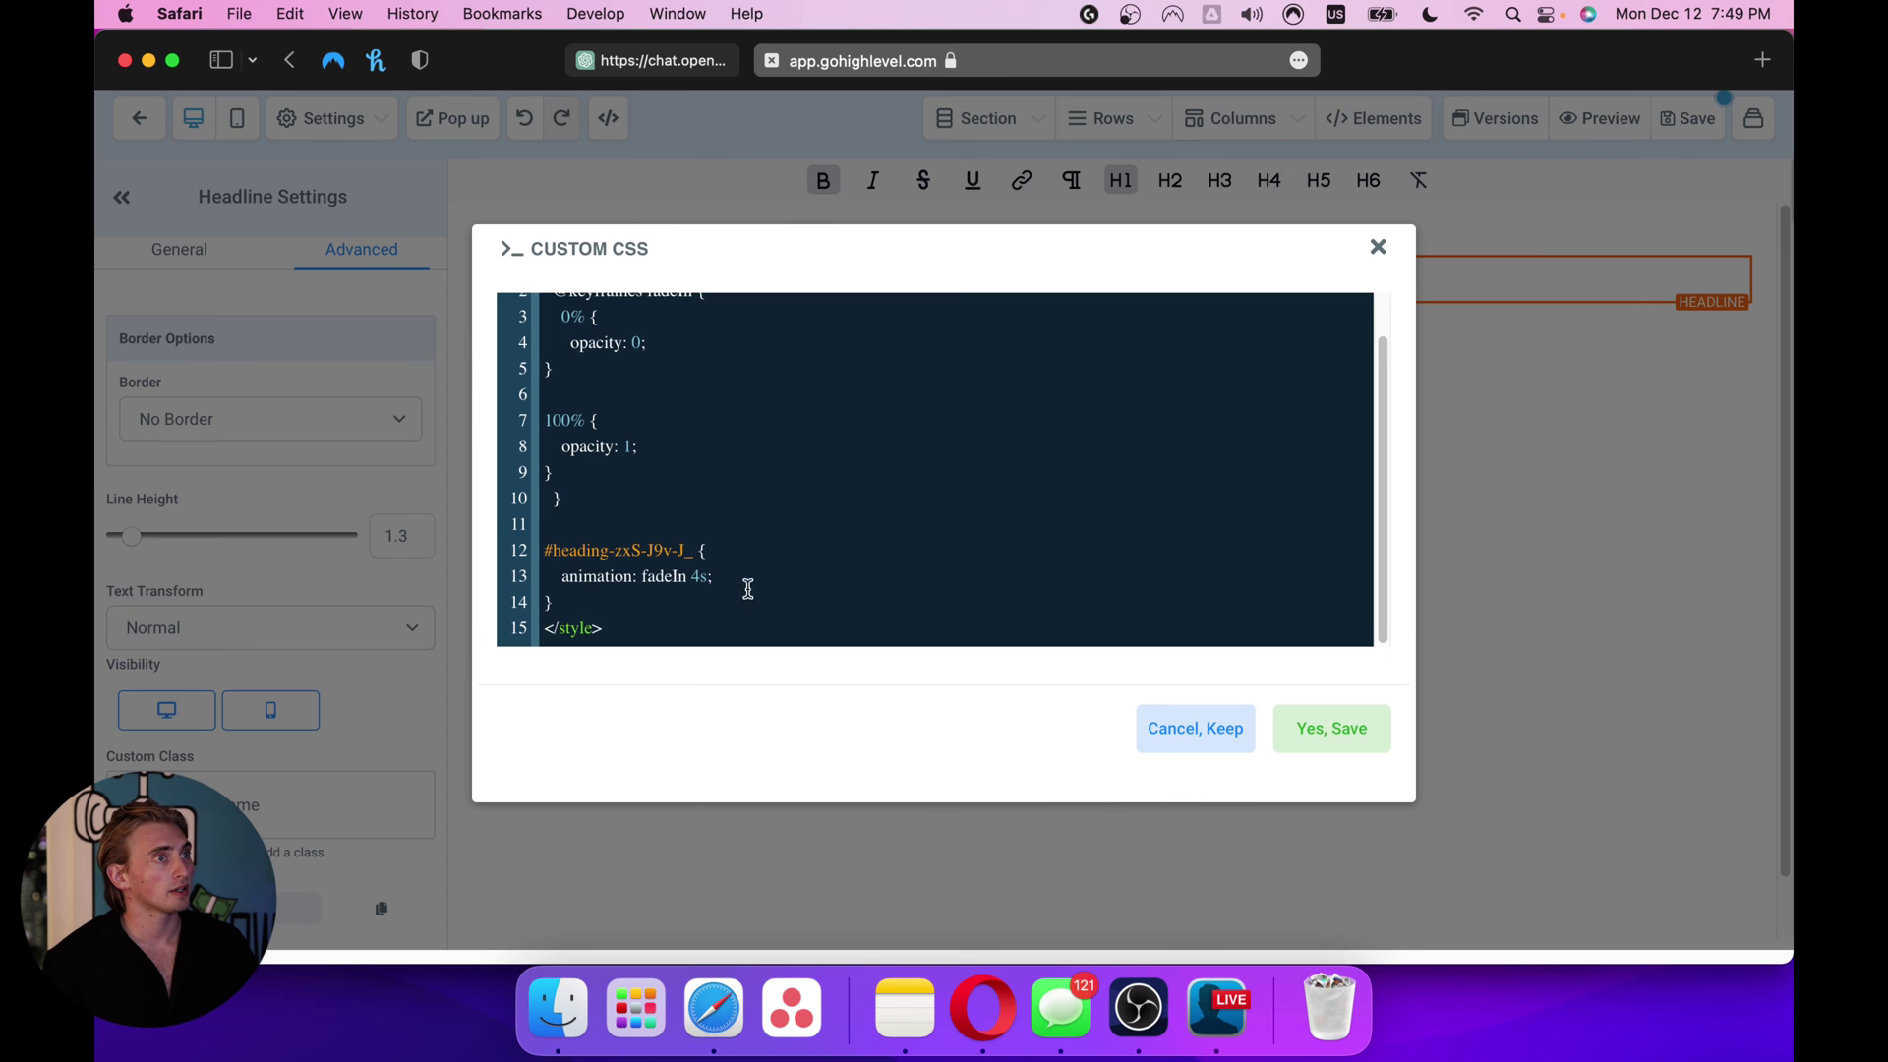
click(1331, 729)
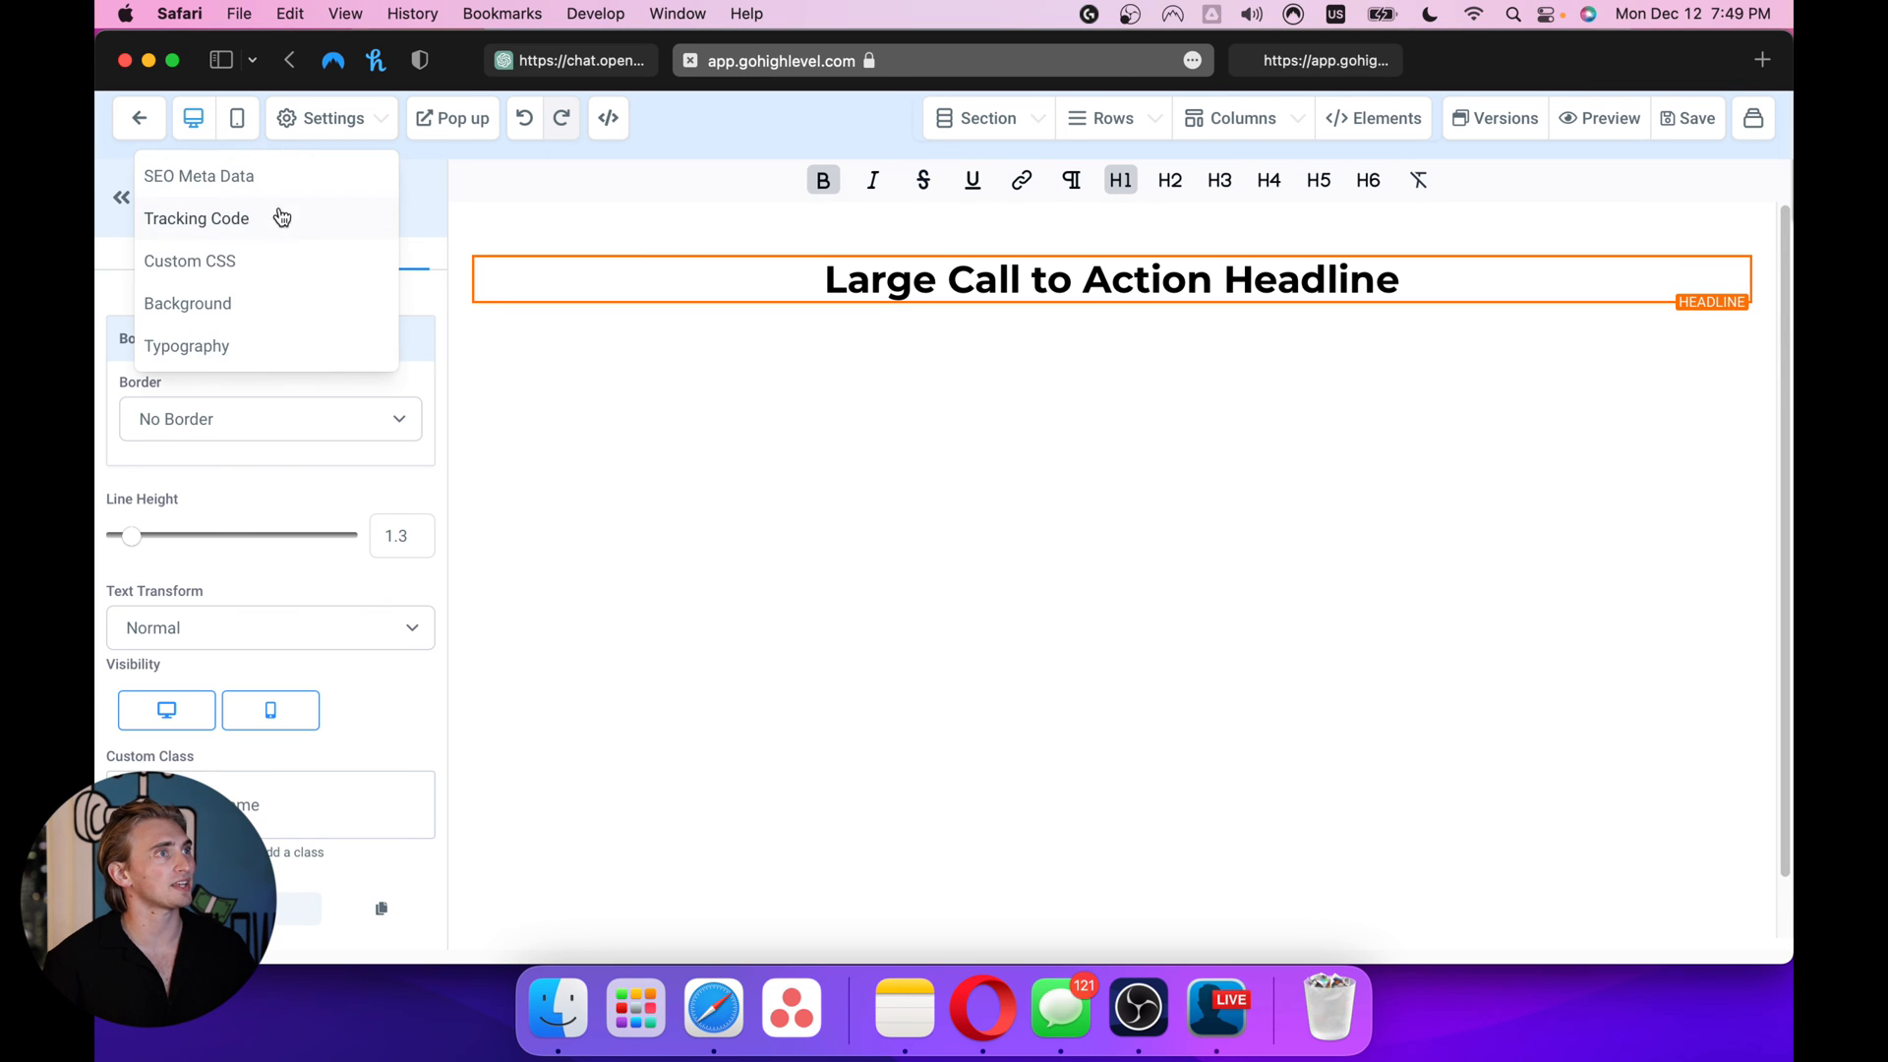
Delete the <style> and </style> lines from Custom CSS and save
click(189, 261)
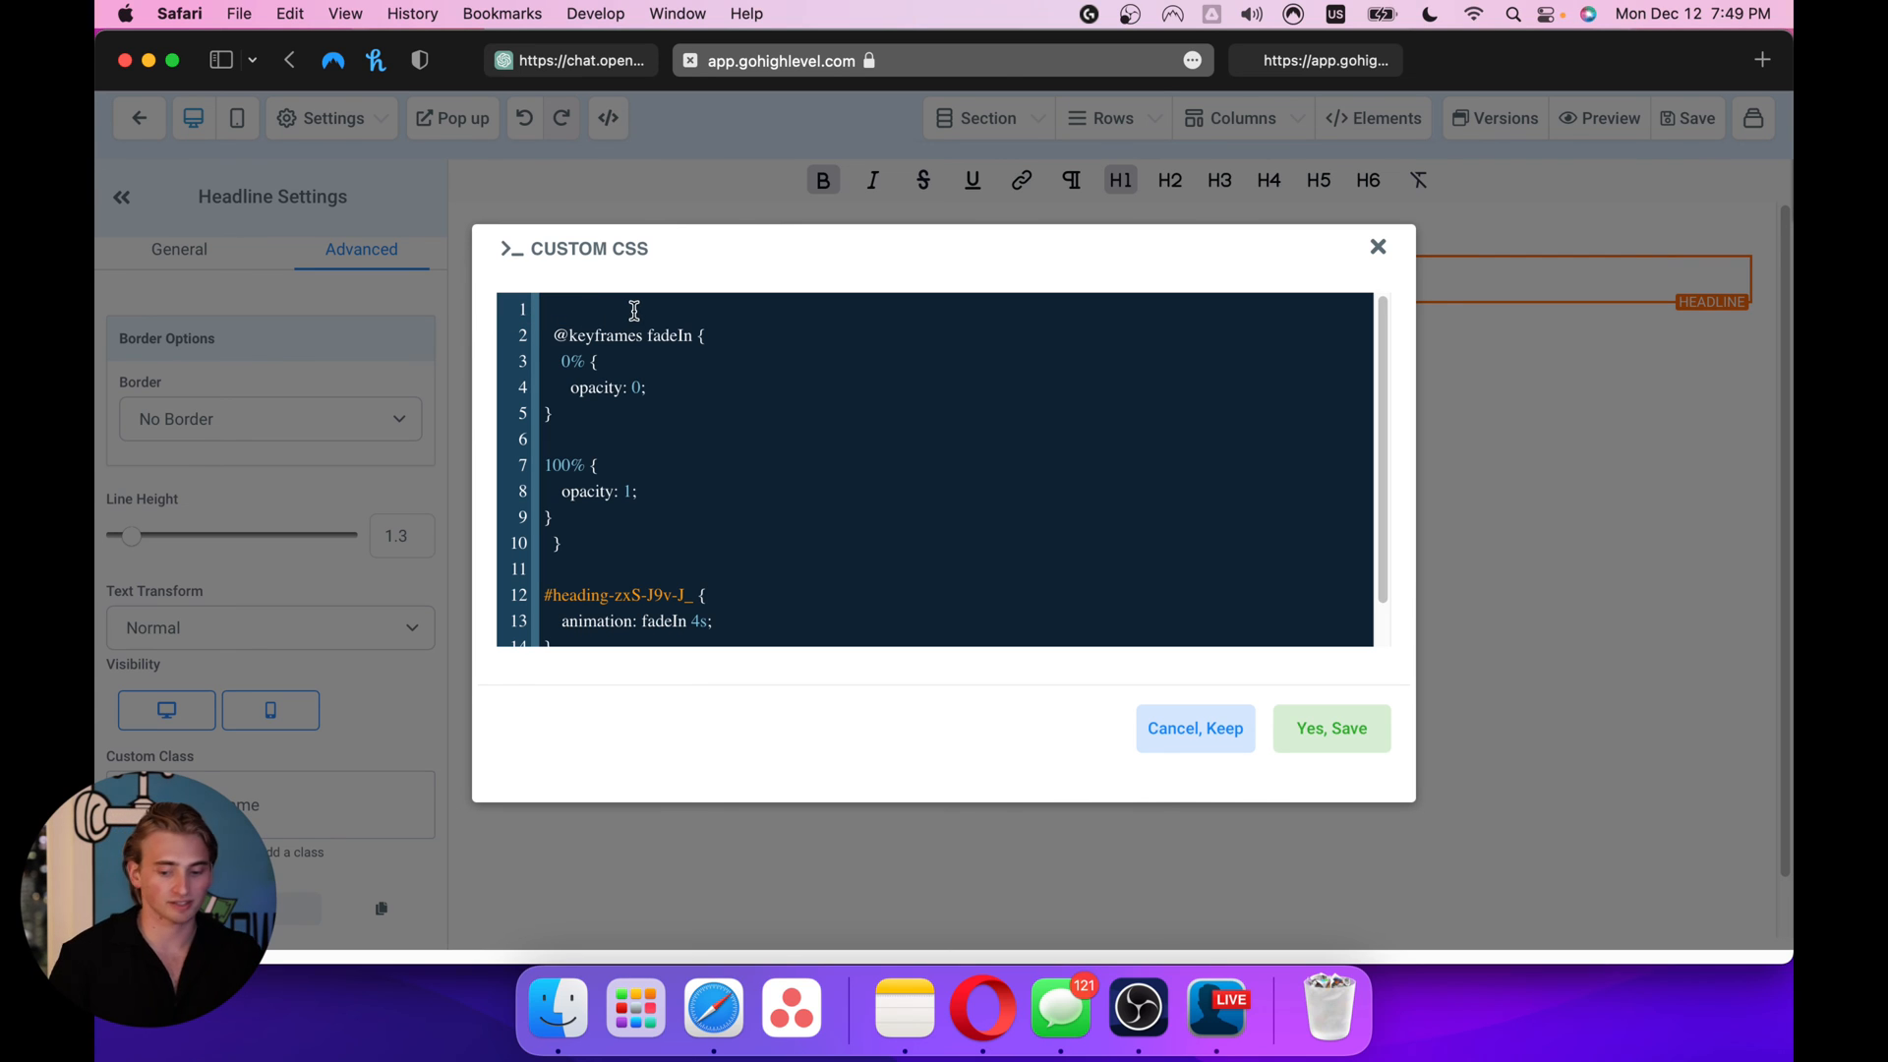
scroll(down, 3)
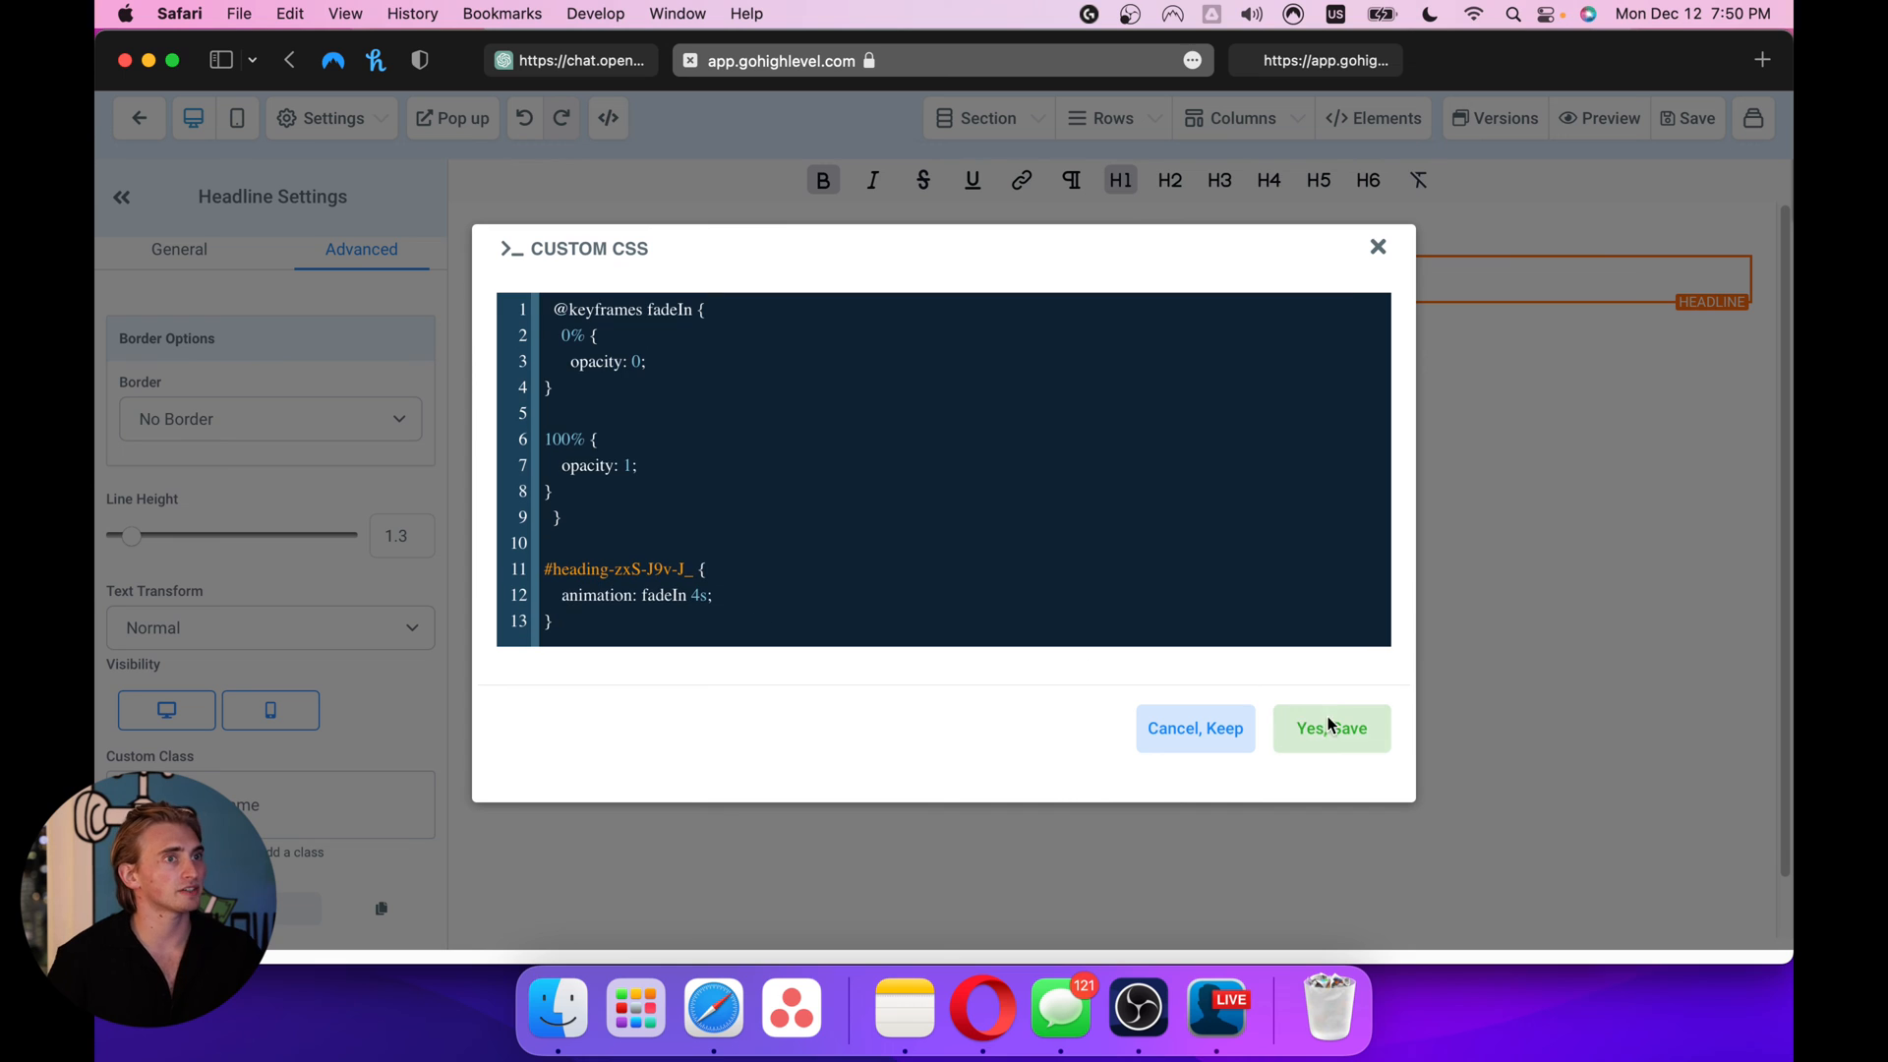
click(1332, 727)
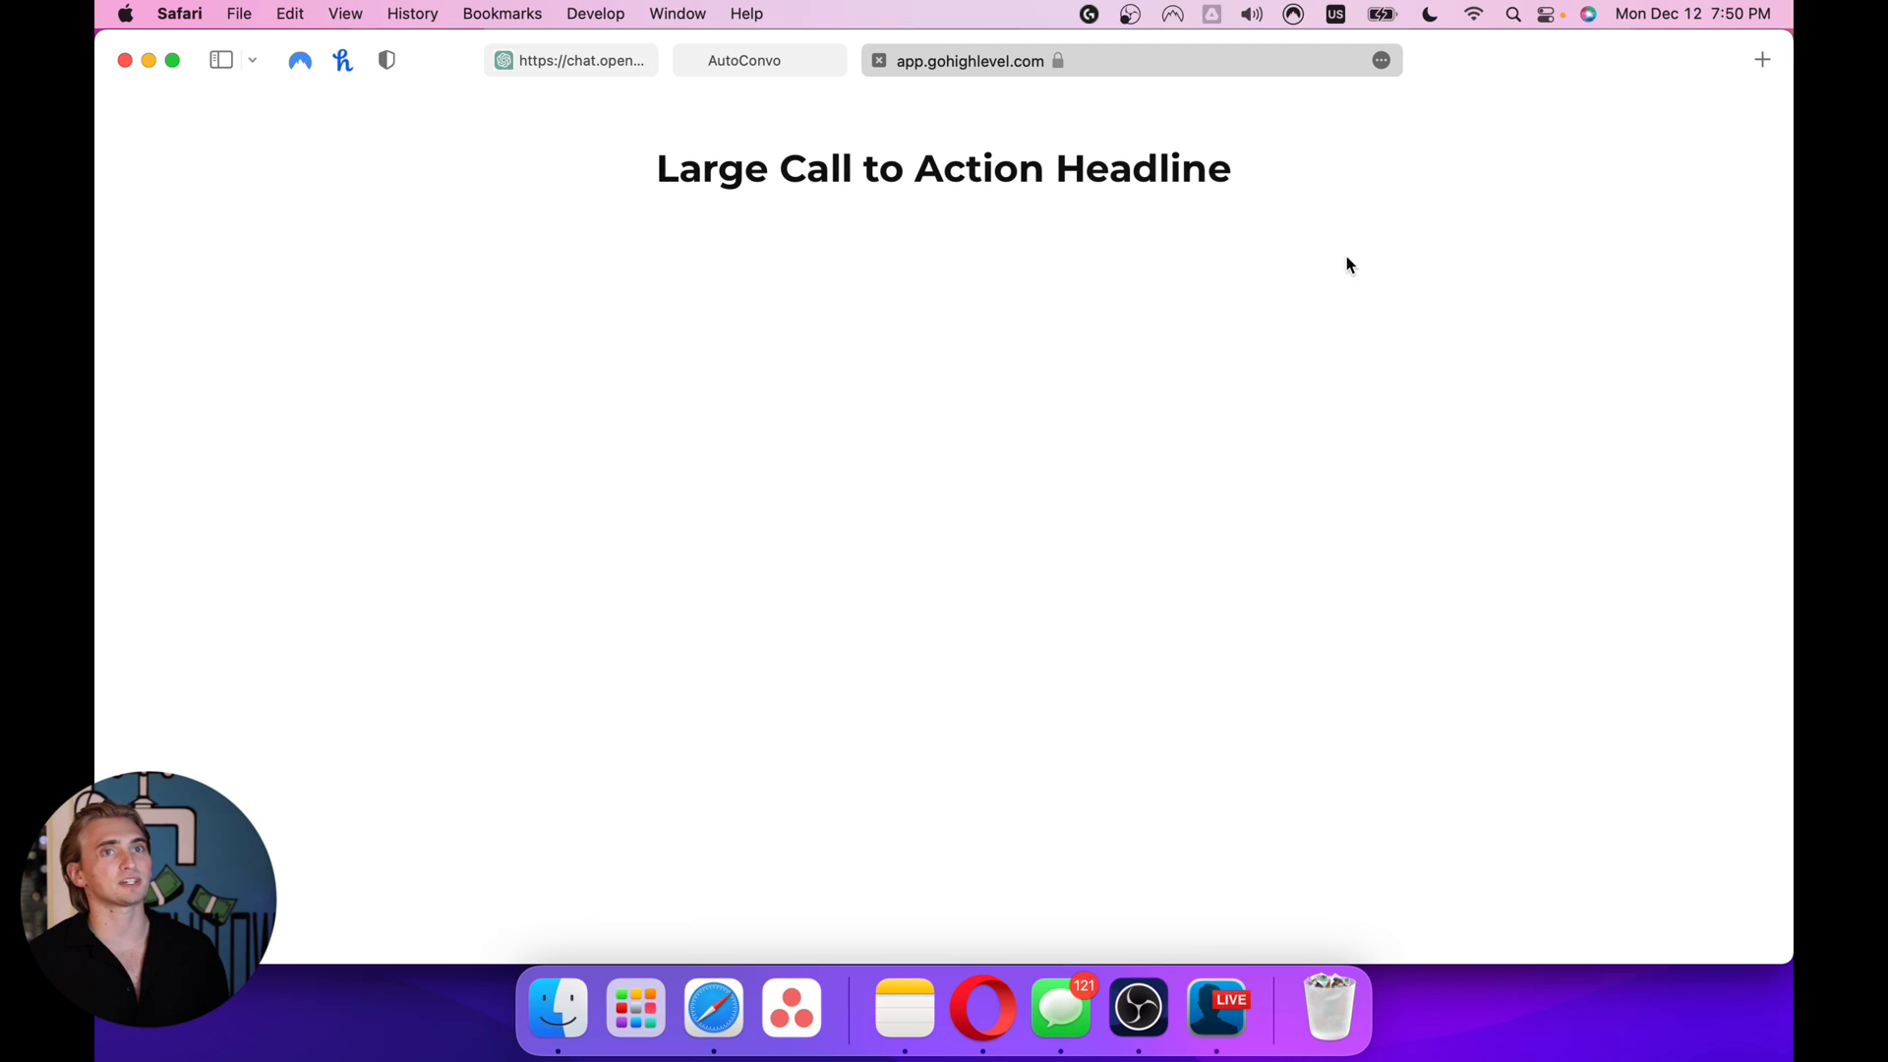
mouse_move(1168, 155)
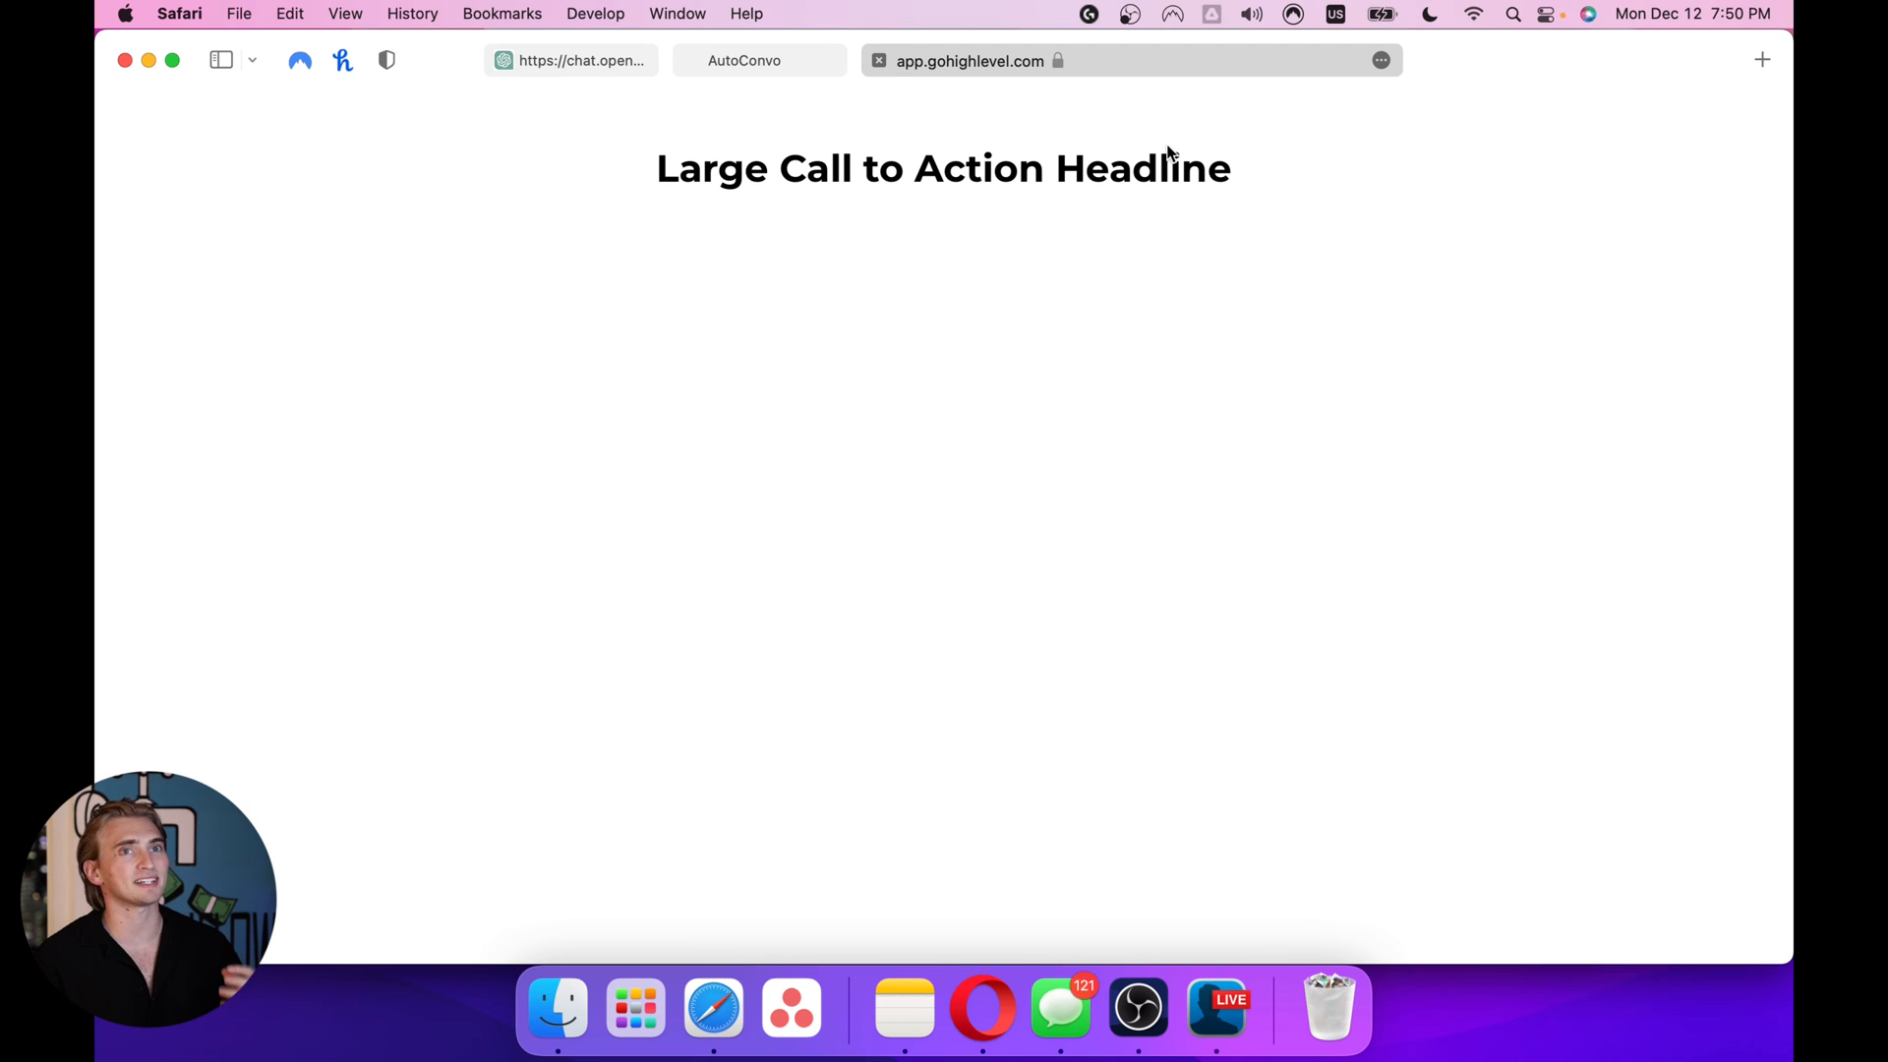
mouse_move(1355, 61)
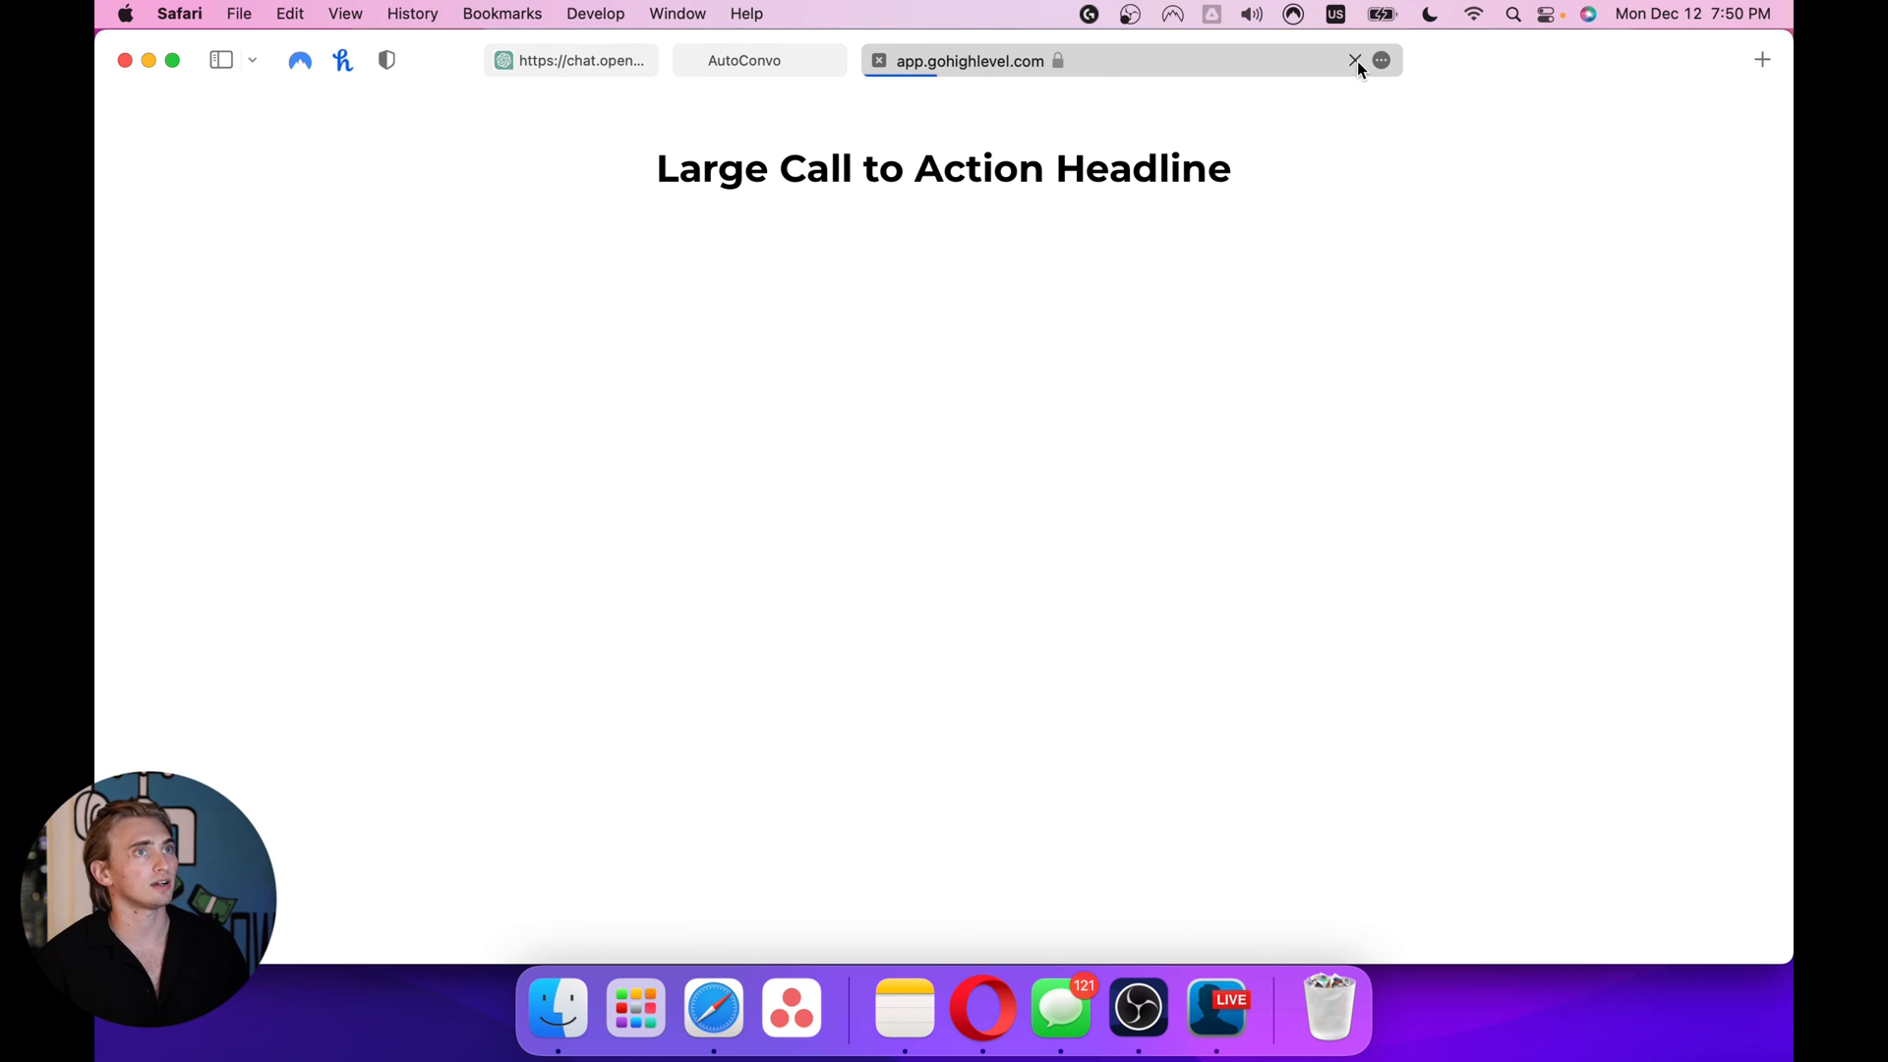
Change the fadeIn duration from 4s to 8s in Custom CSS and save
click(758, 60)
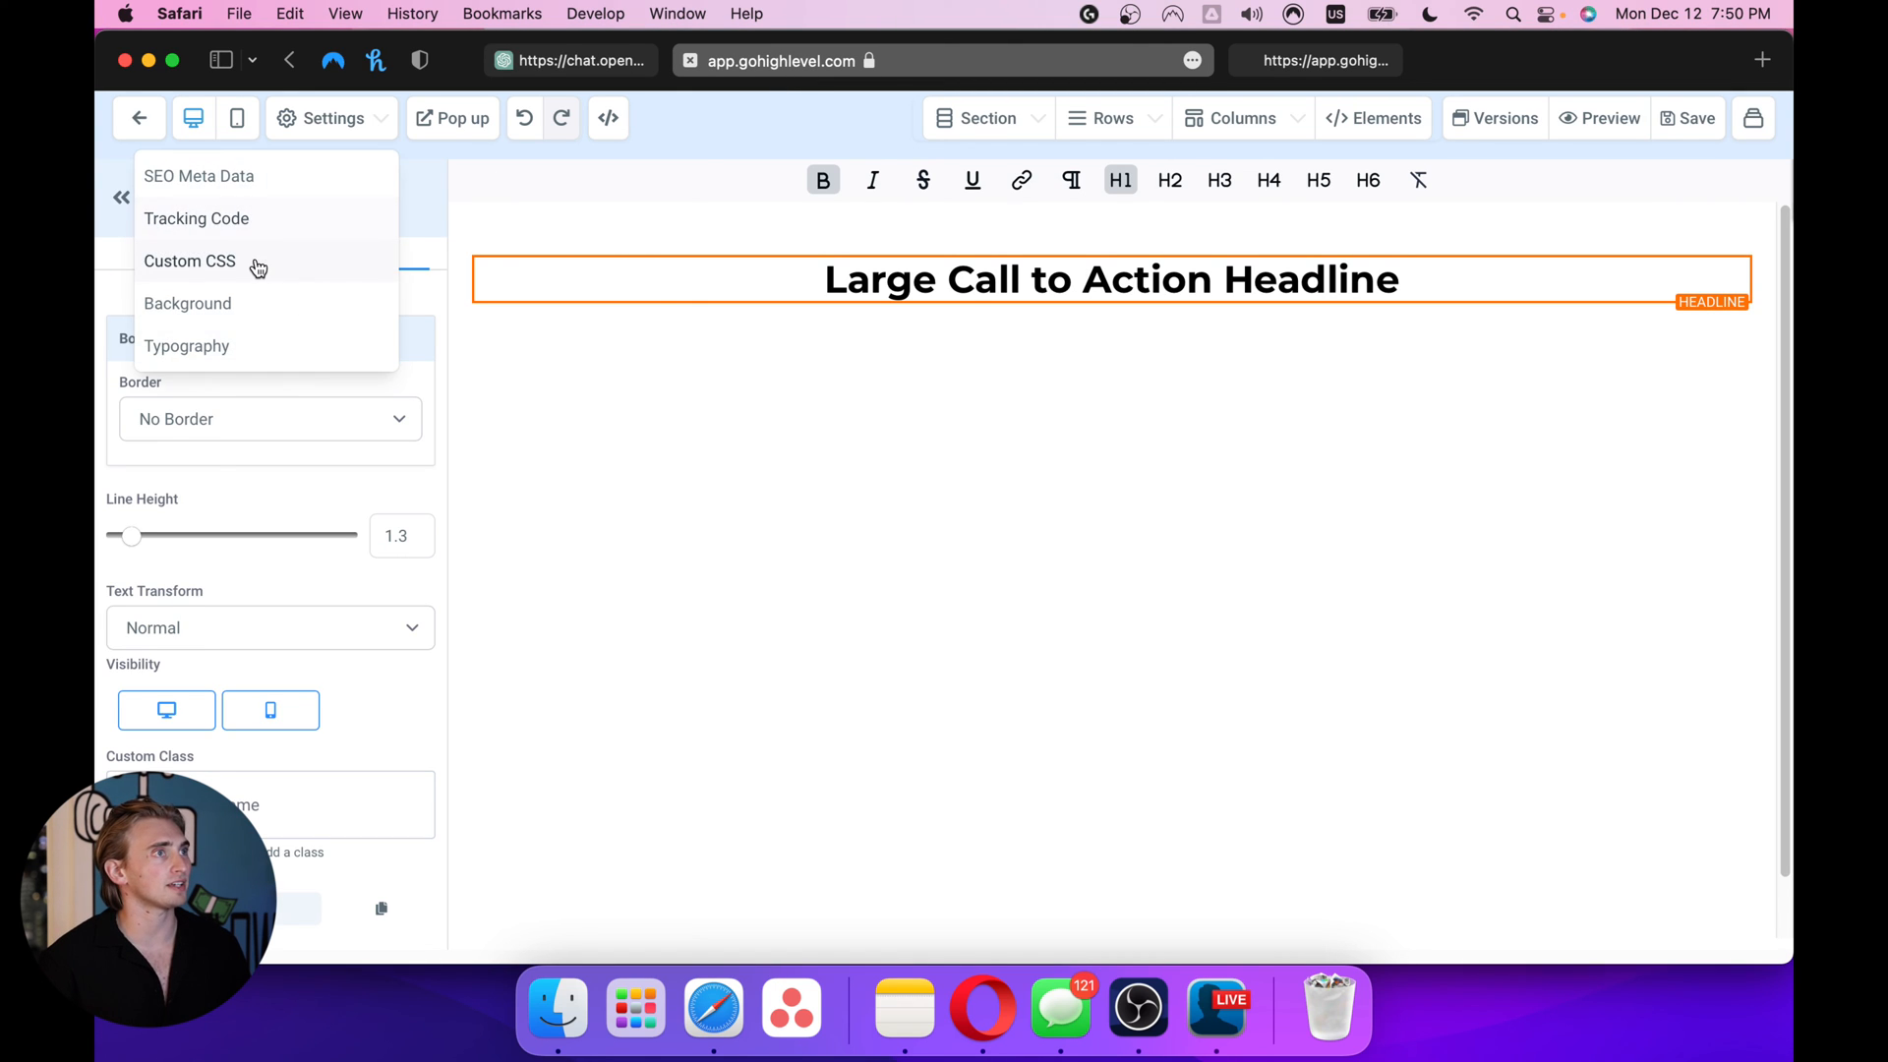
click(189, 261)
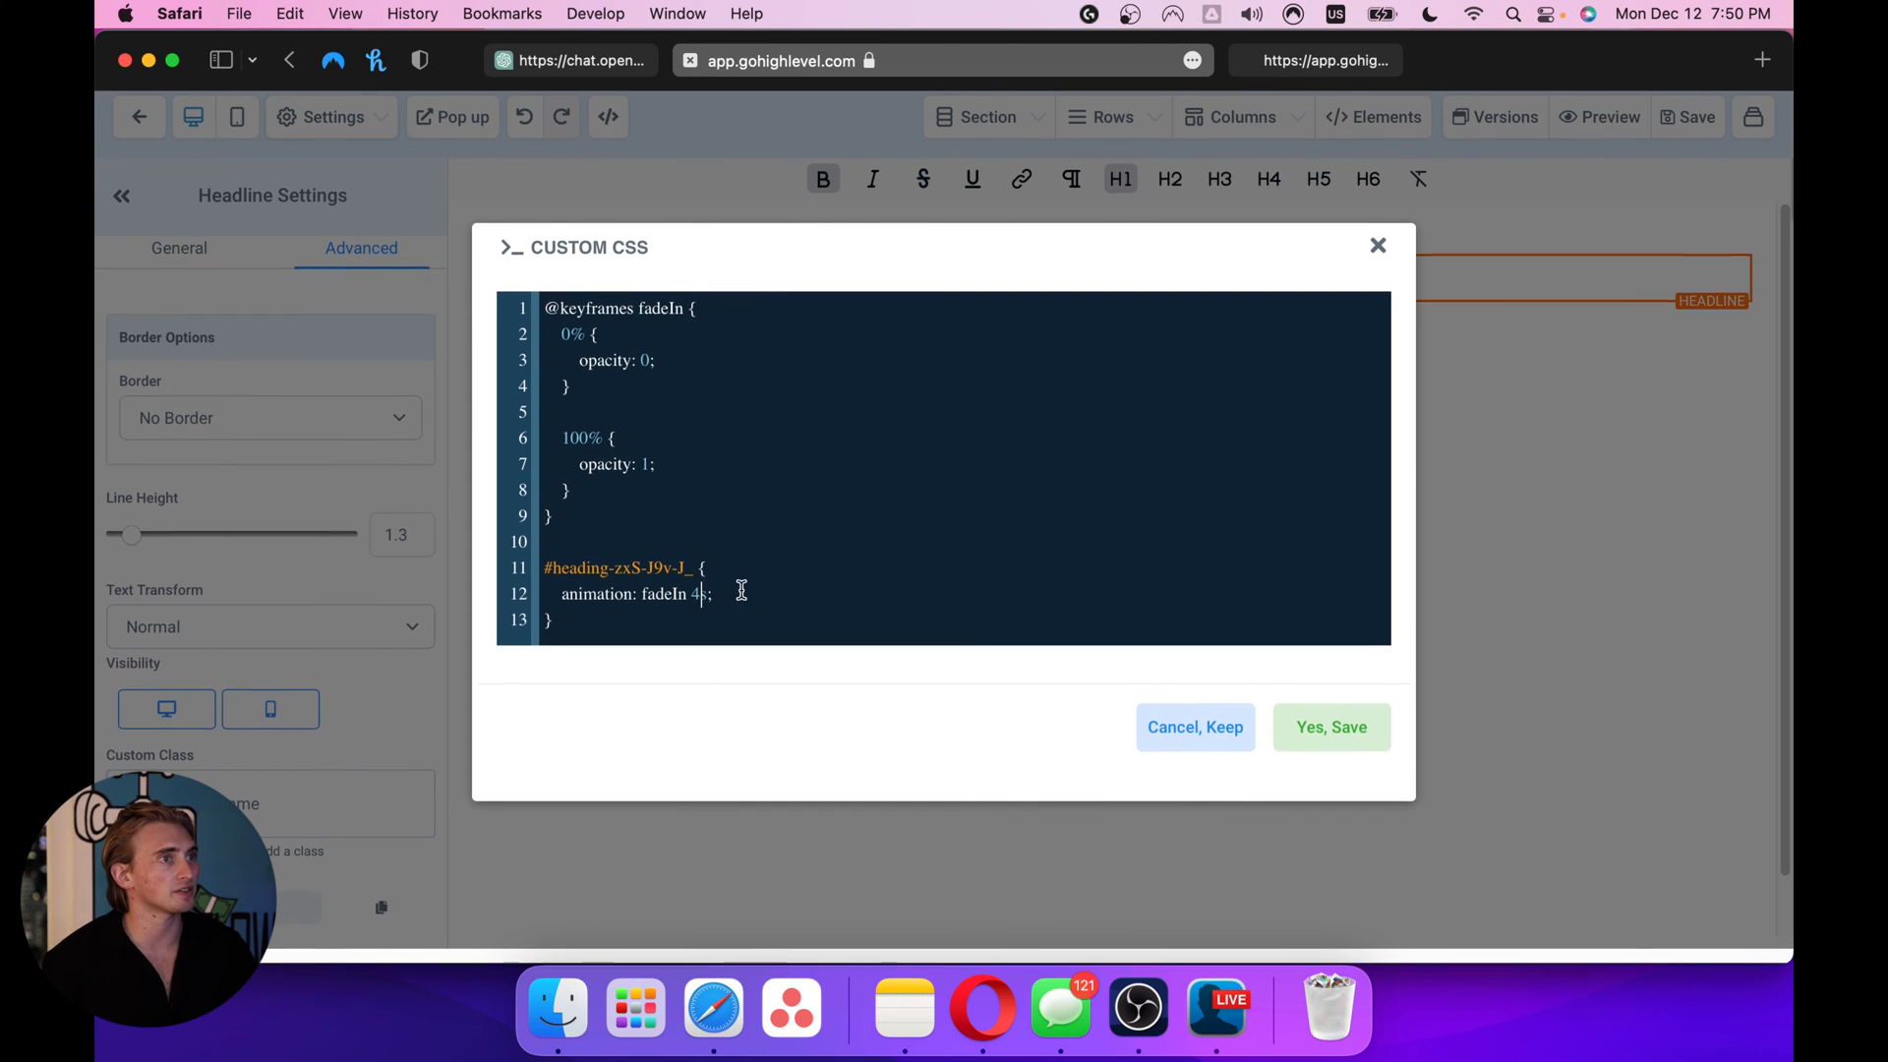
text(8s)
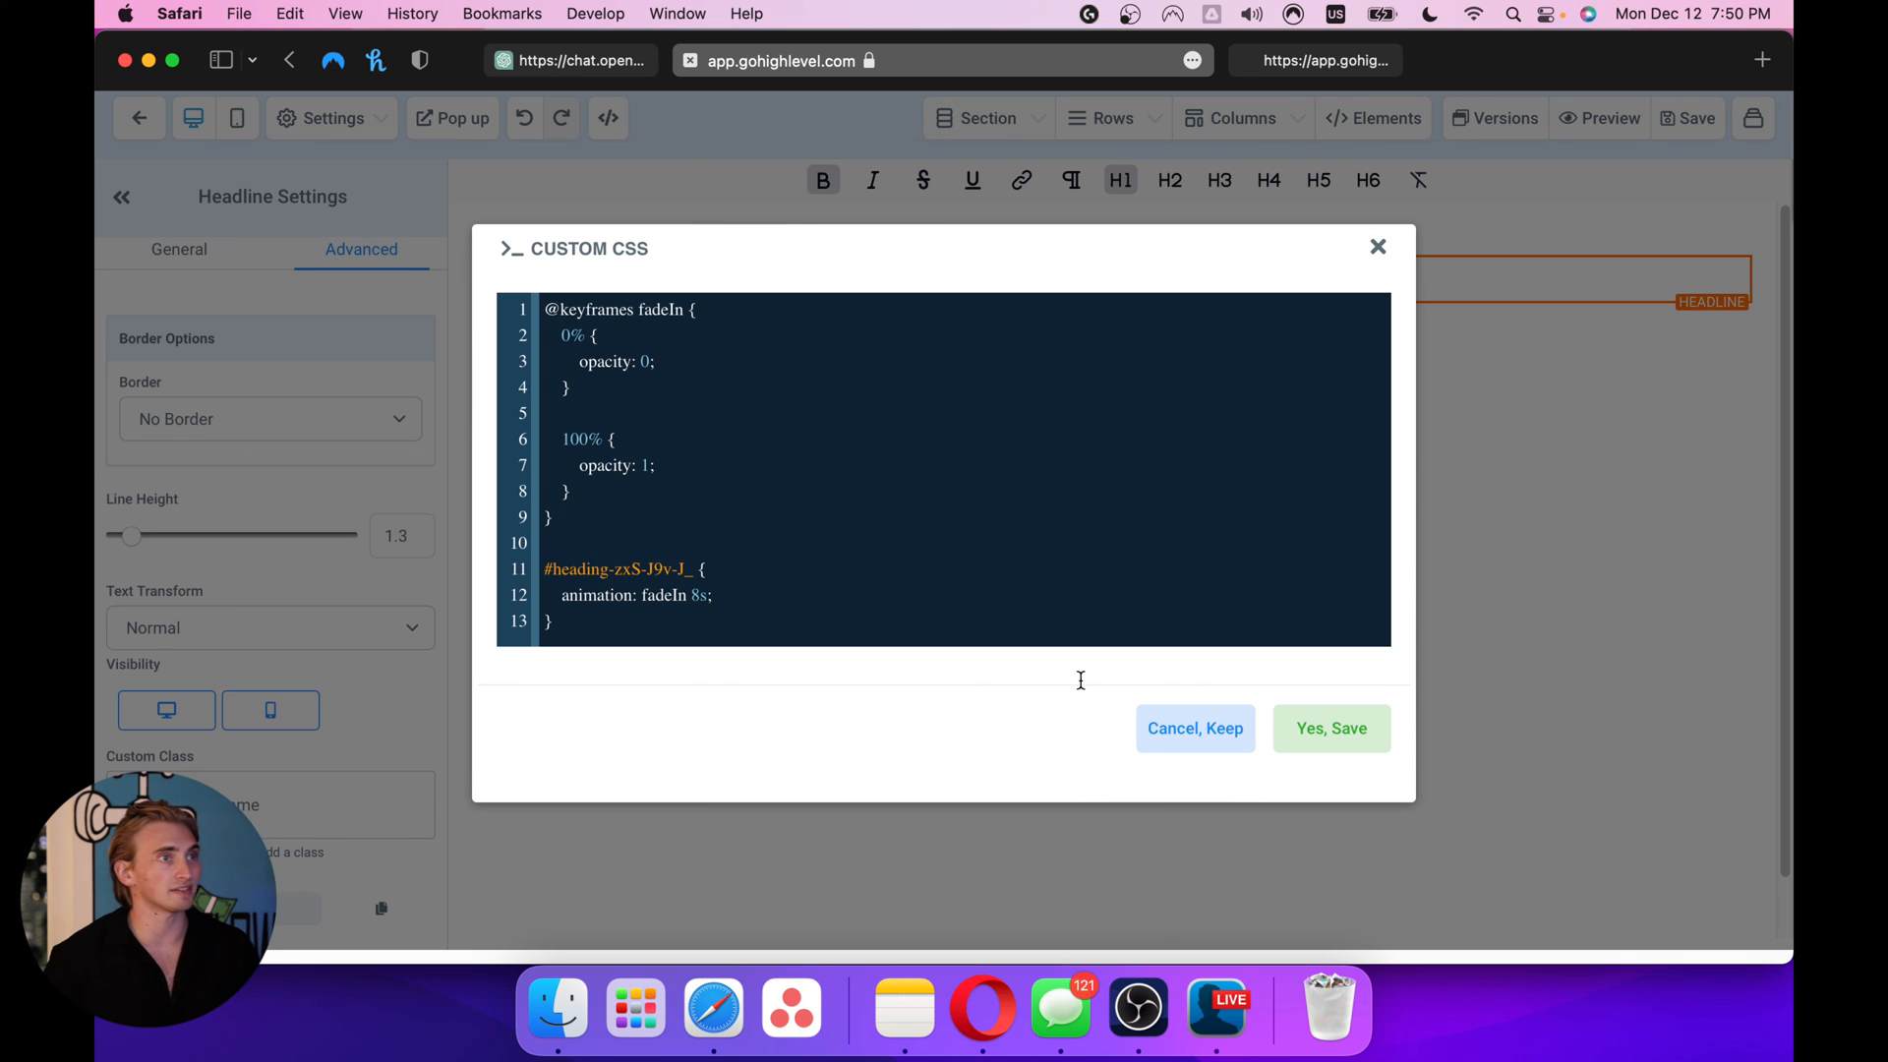
click(1331, 728)
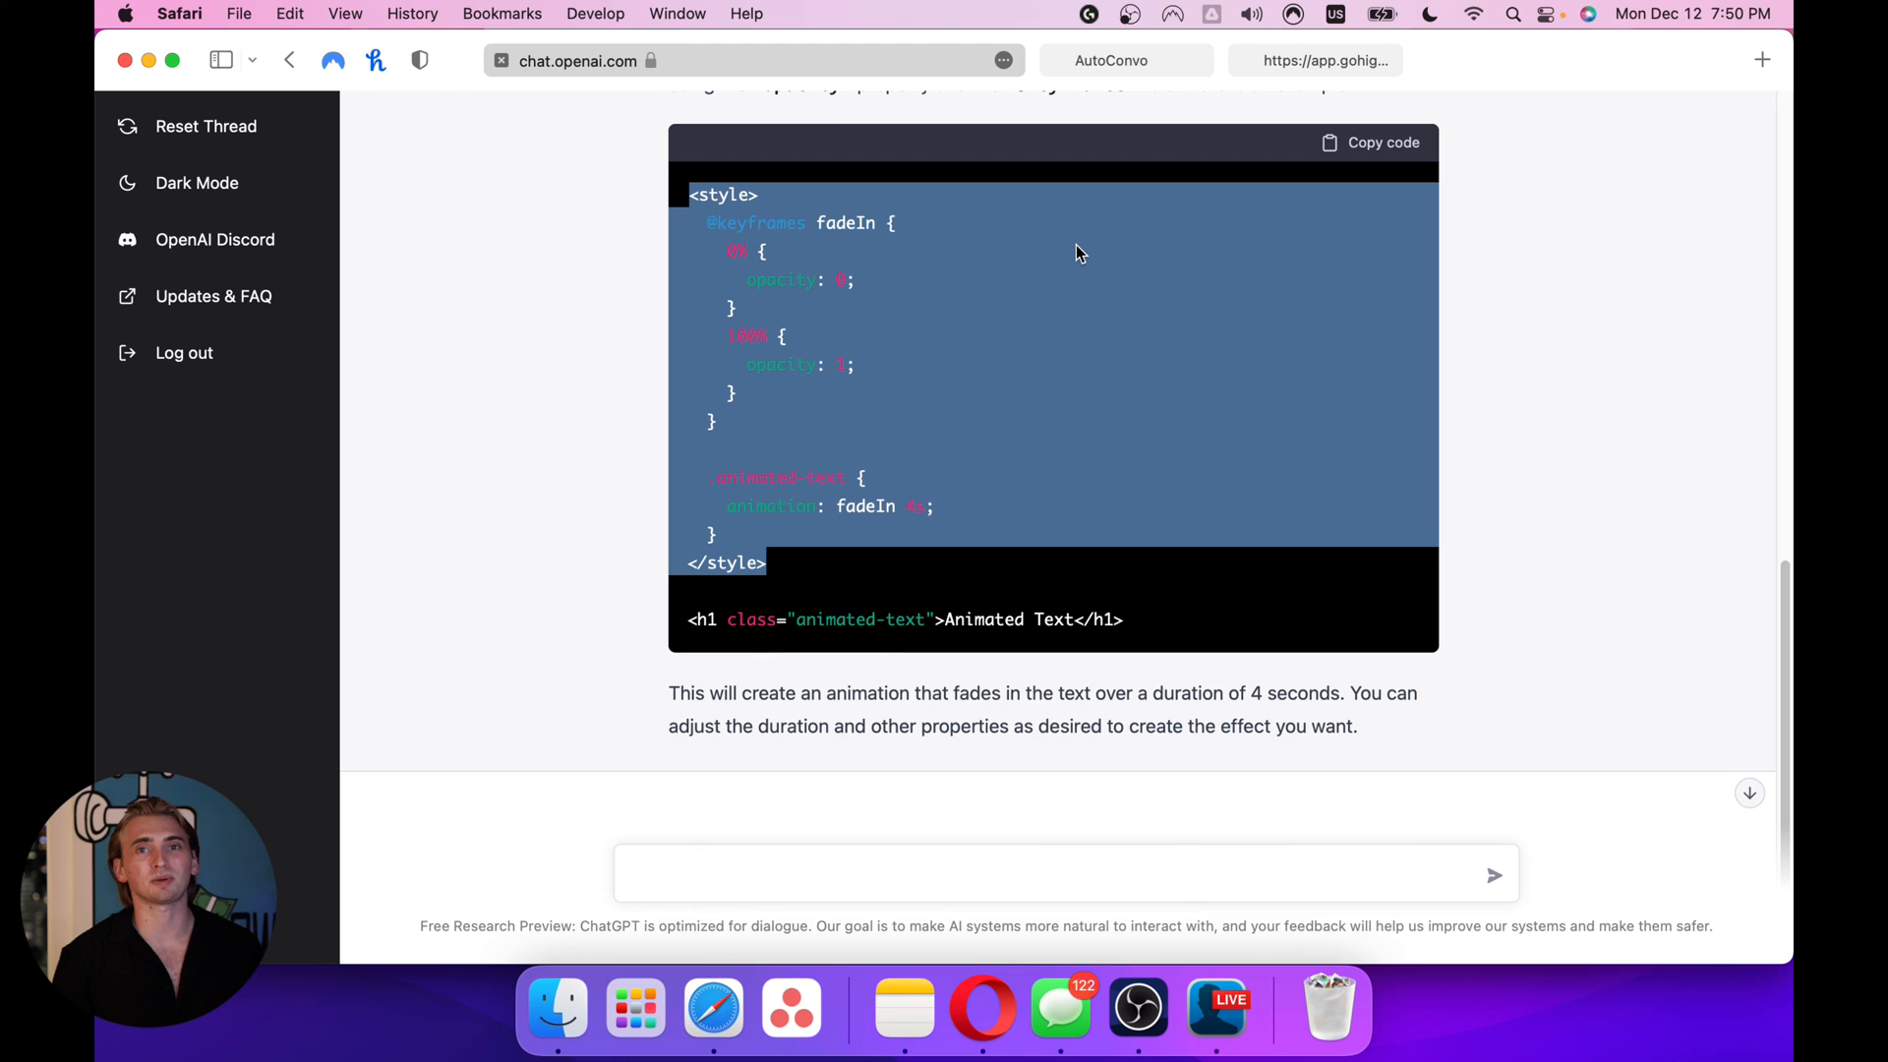
mouse_move(1090, 258)
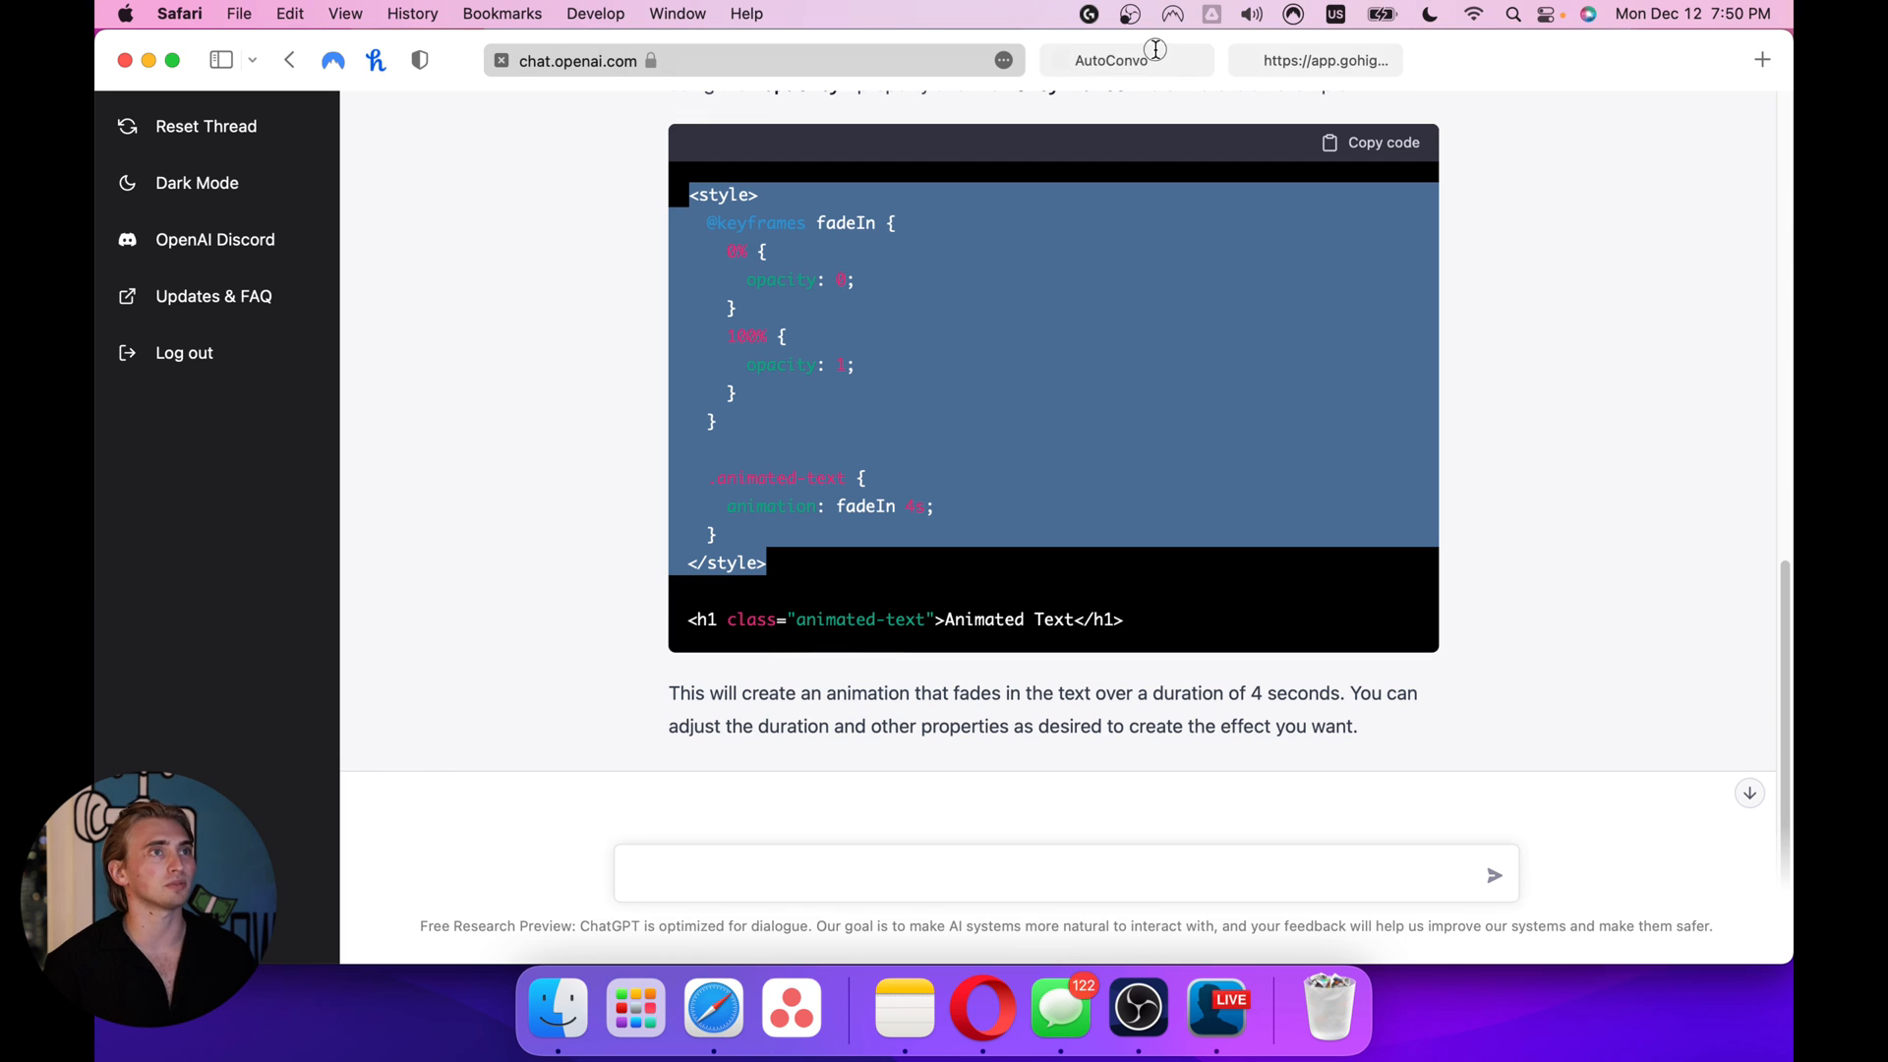
Switch to the app.gohighlevel.com tab showing the funnel builder
click(1124, 60)
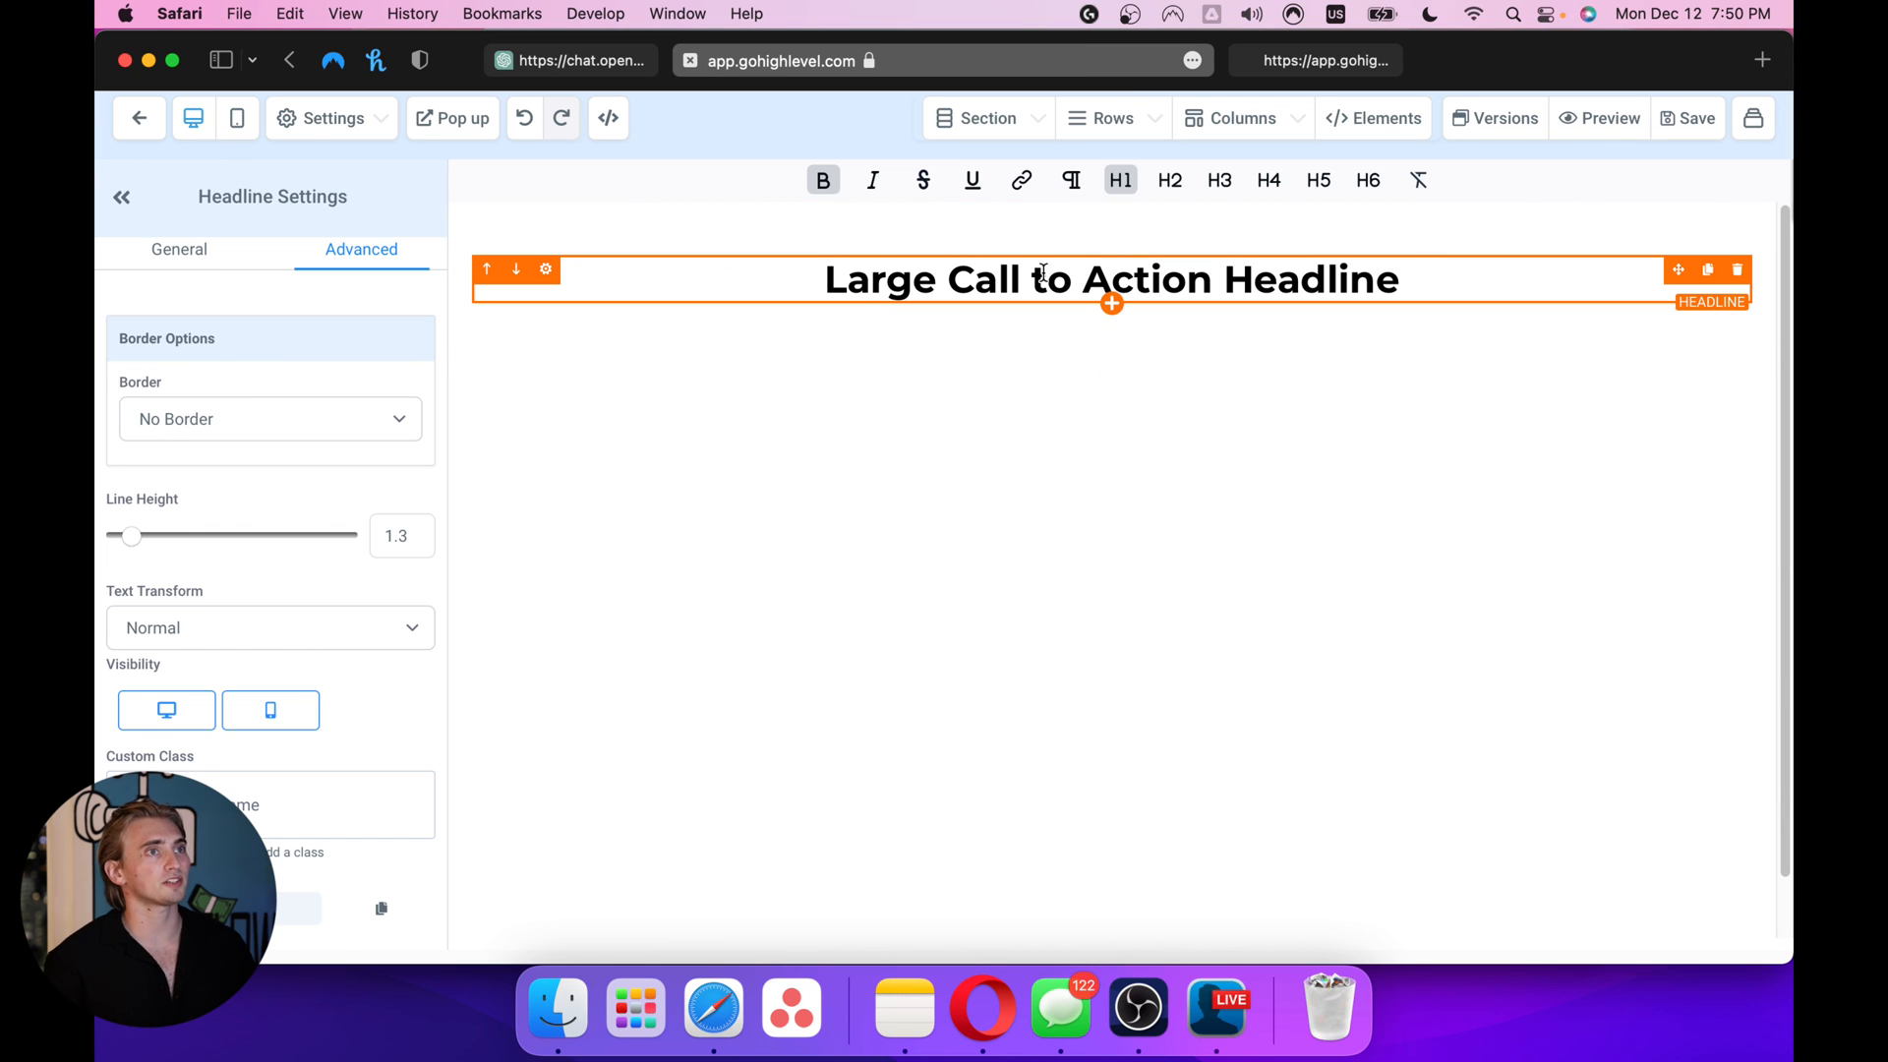